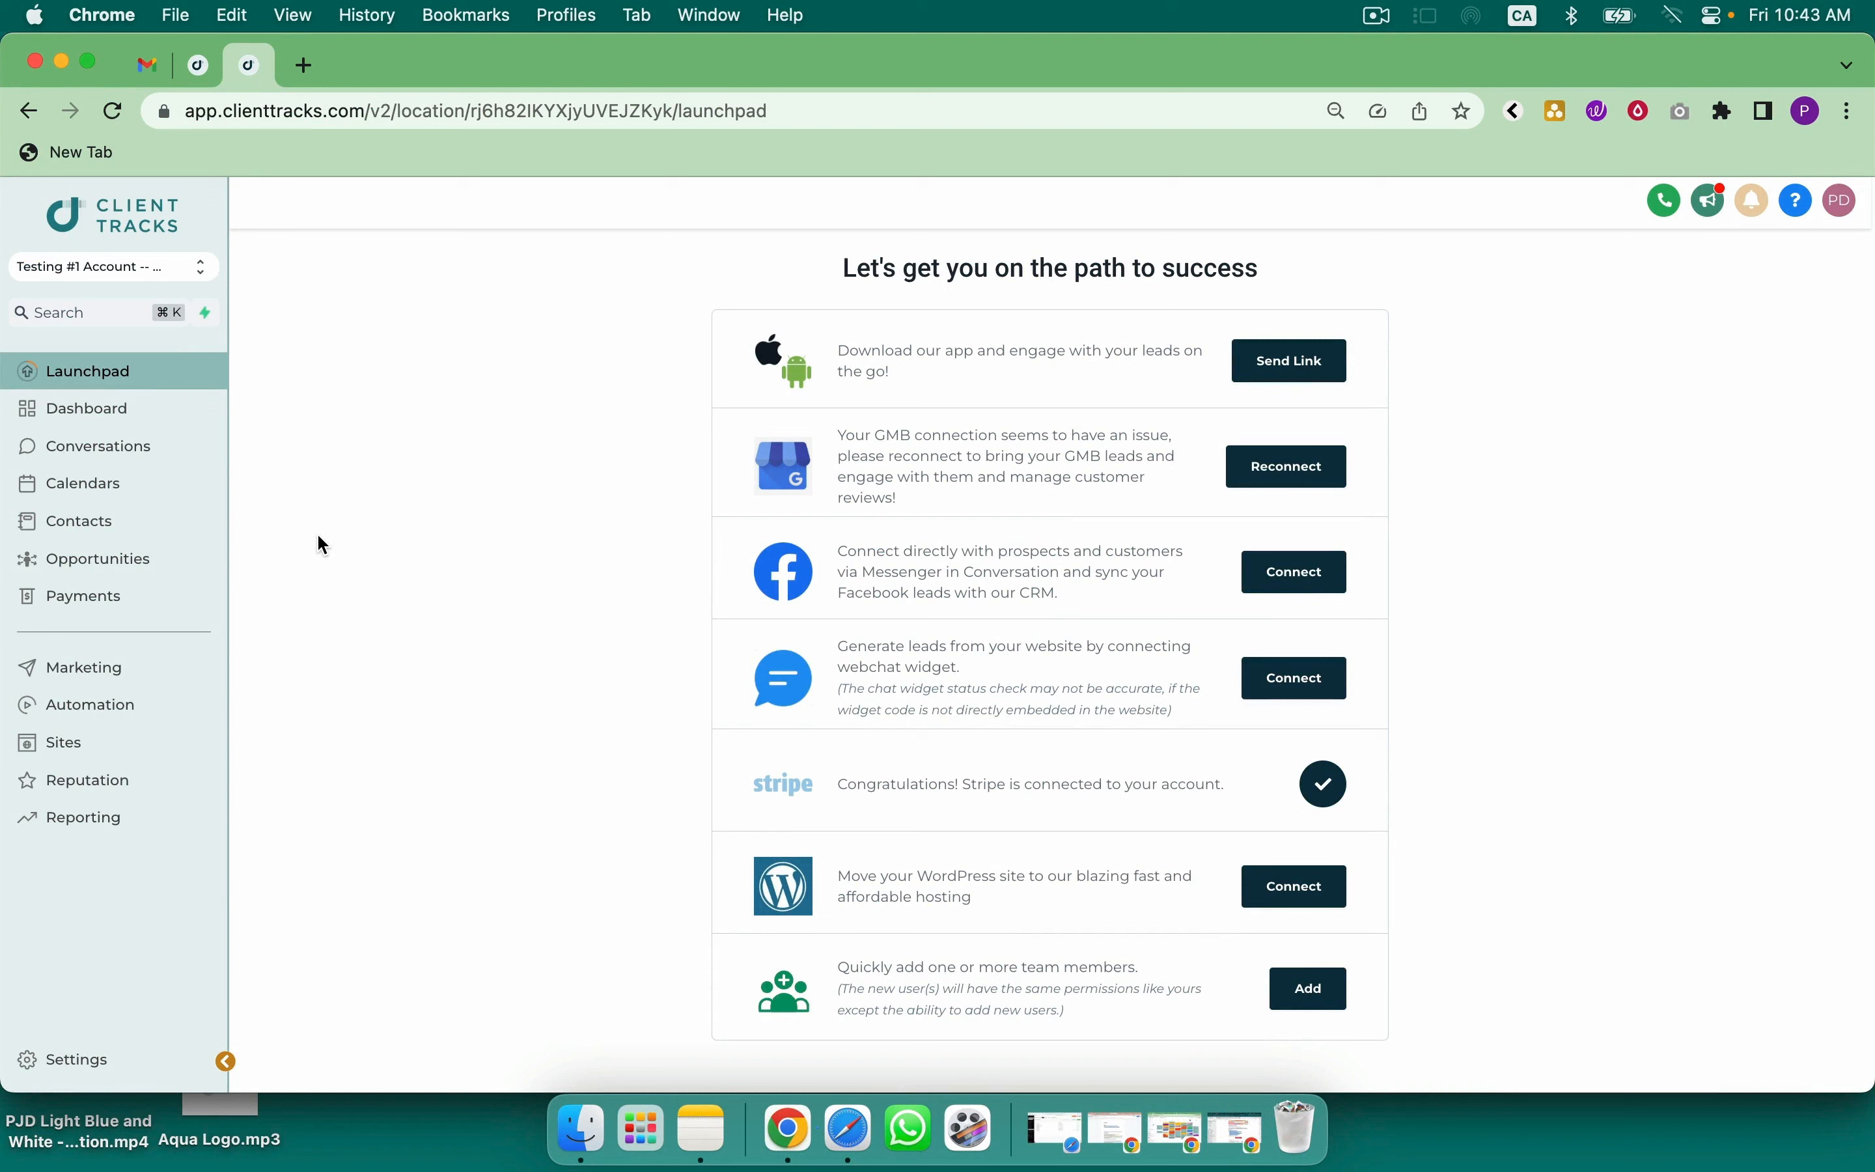
mouse_move(296, 527)
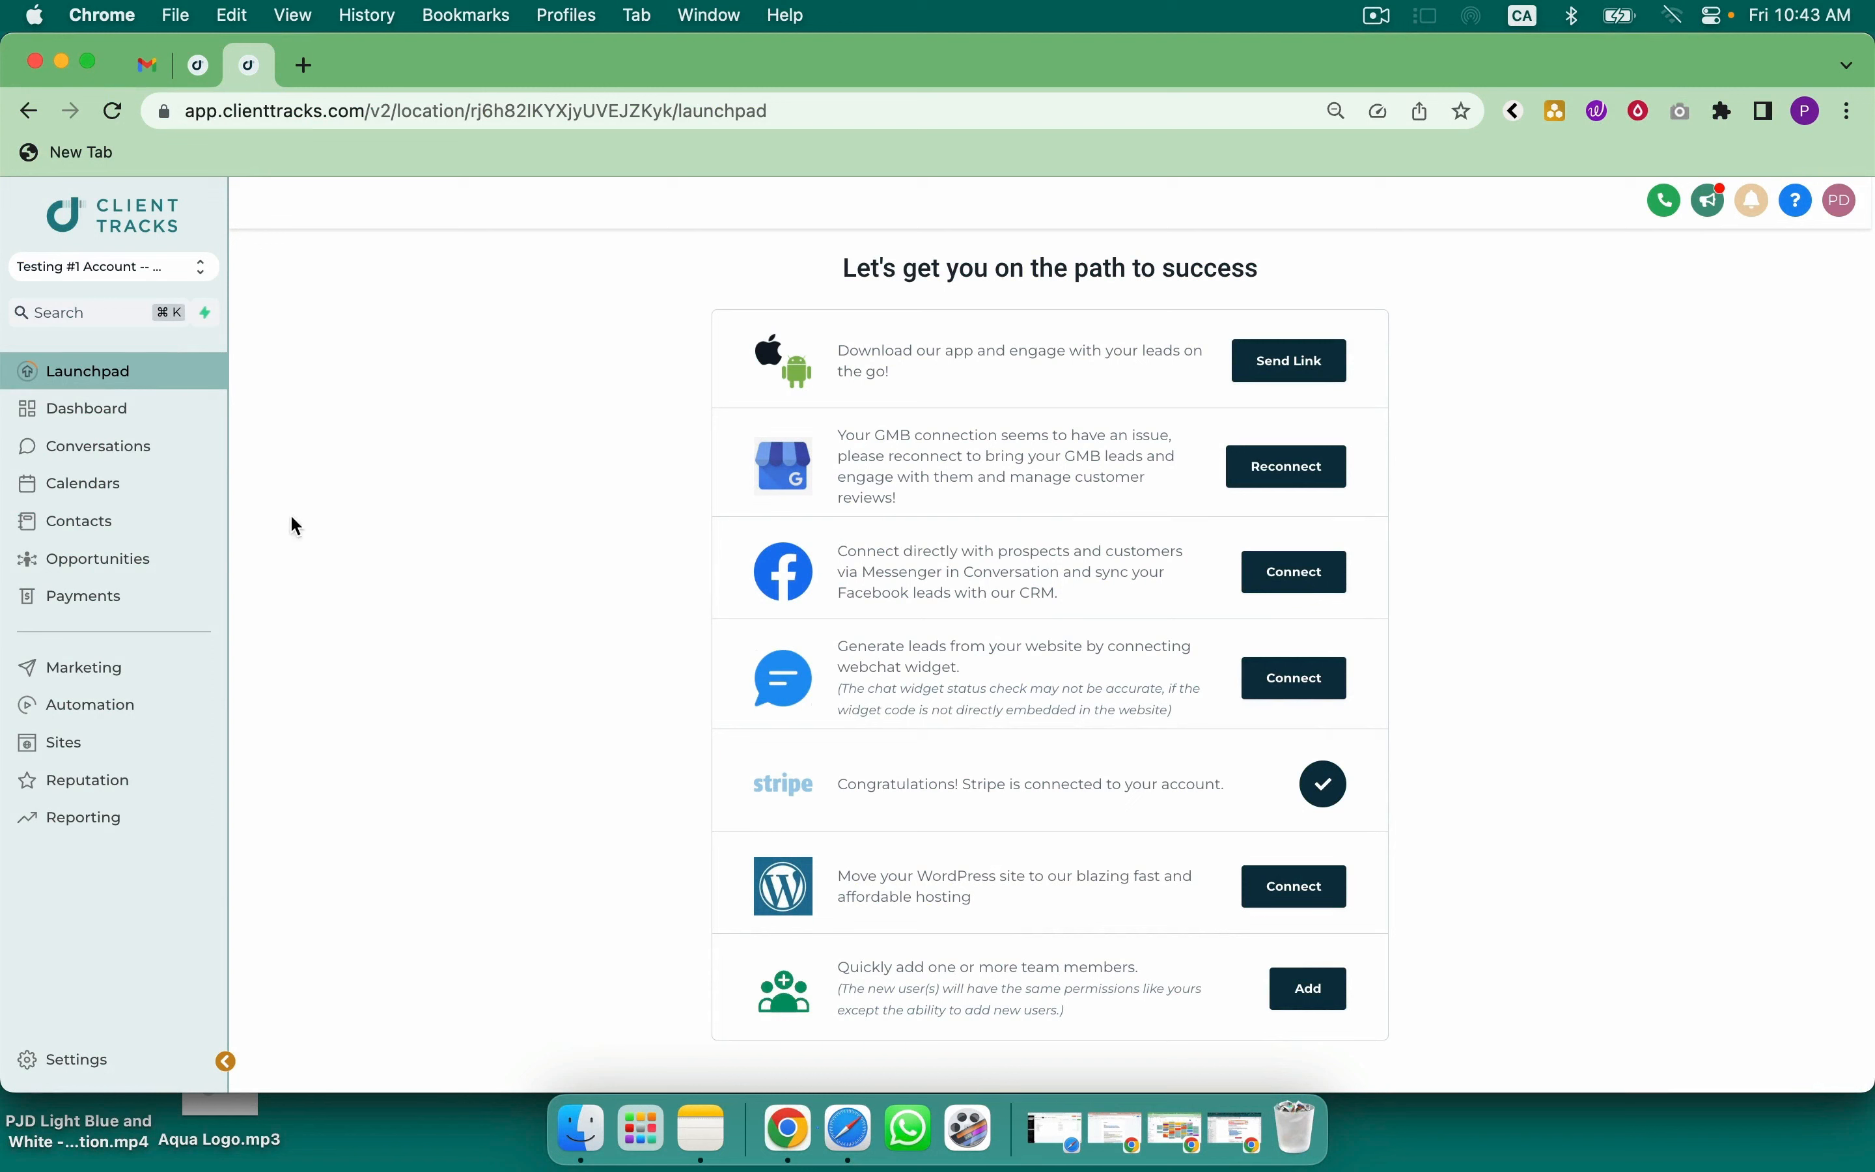
mouse_move(62, 741)
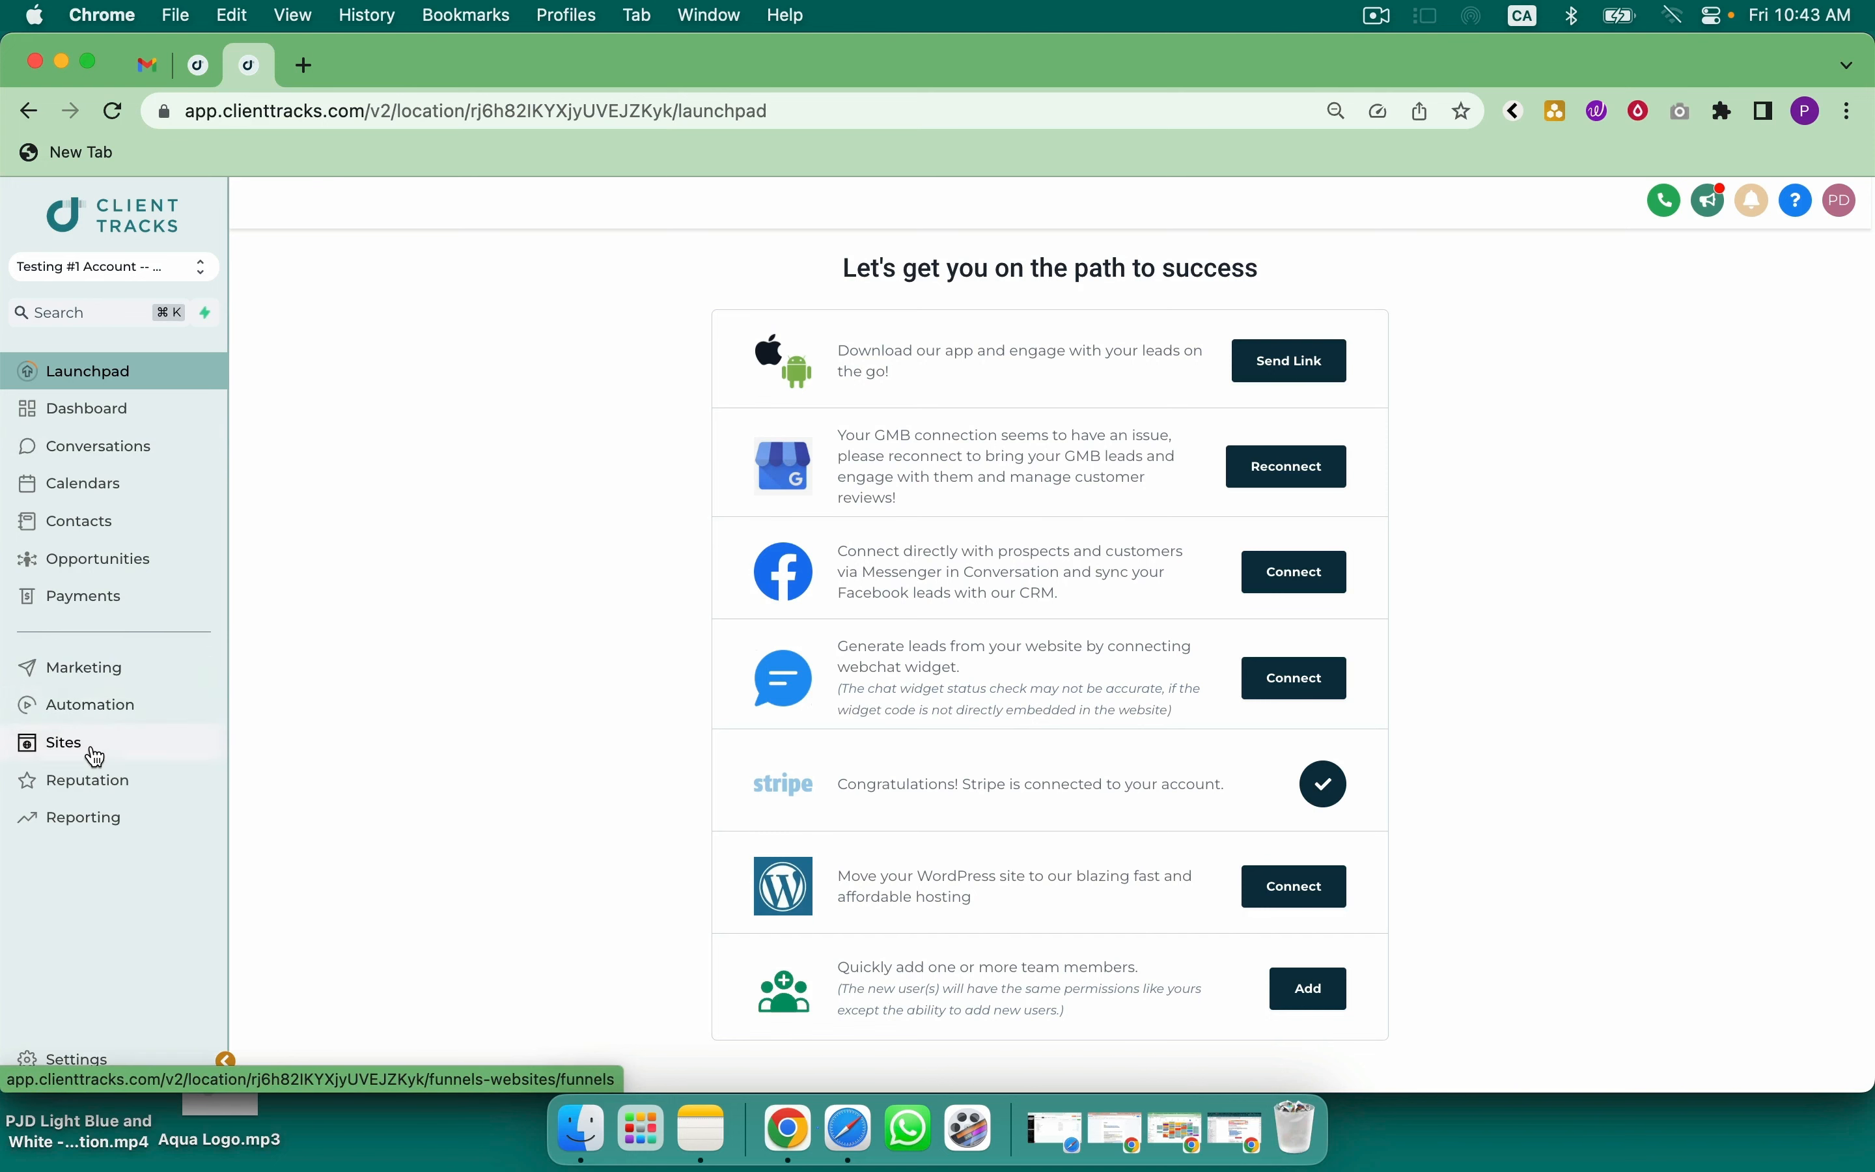
From Sites, browse Funnels and open the Marketing Services Leads funnel with its Home and Thank You steps
left_click(62, 742)
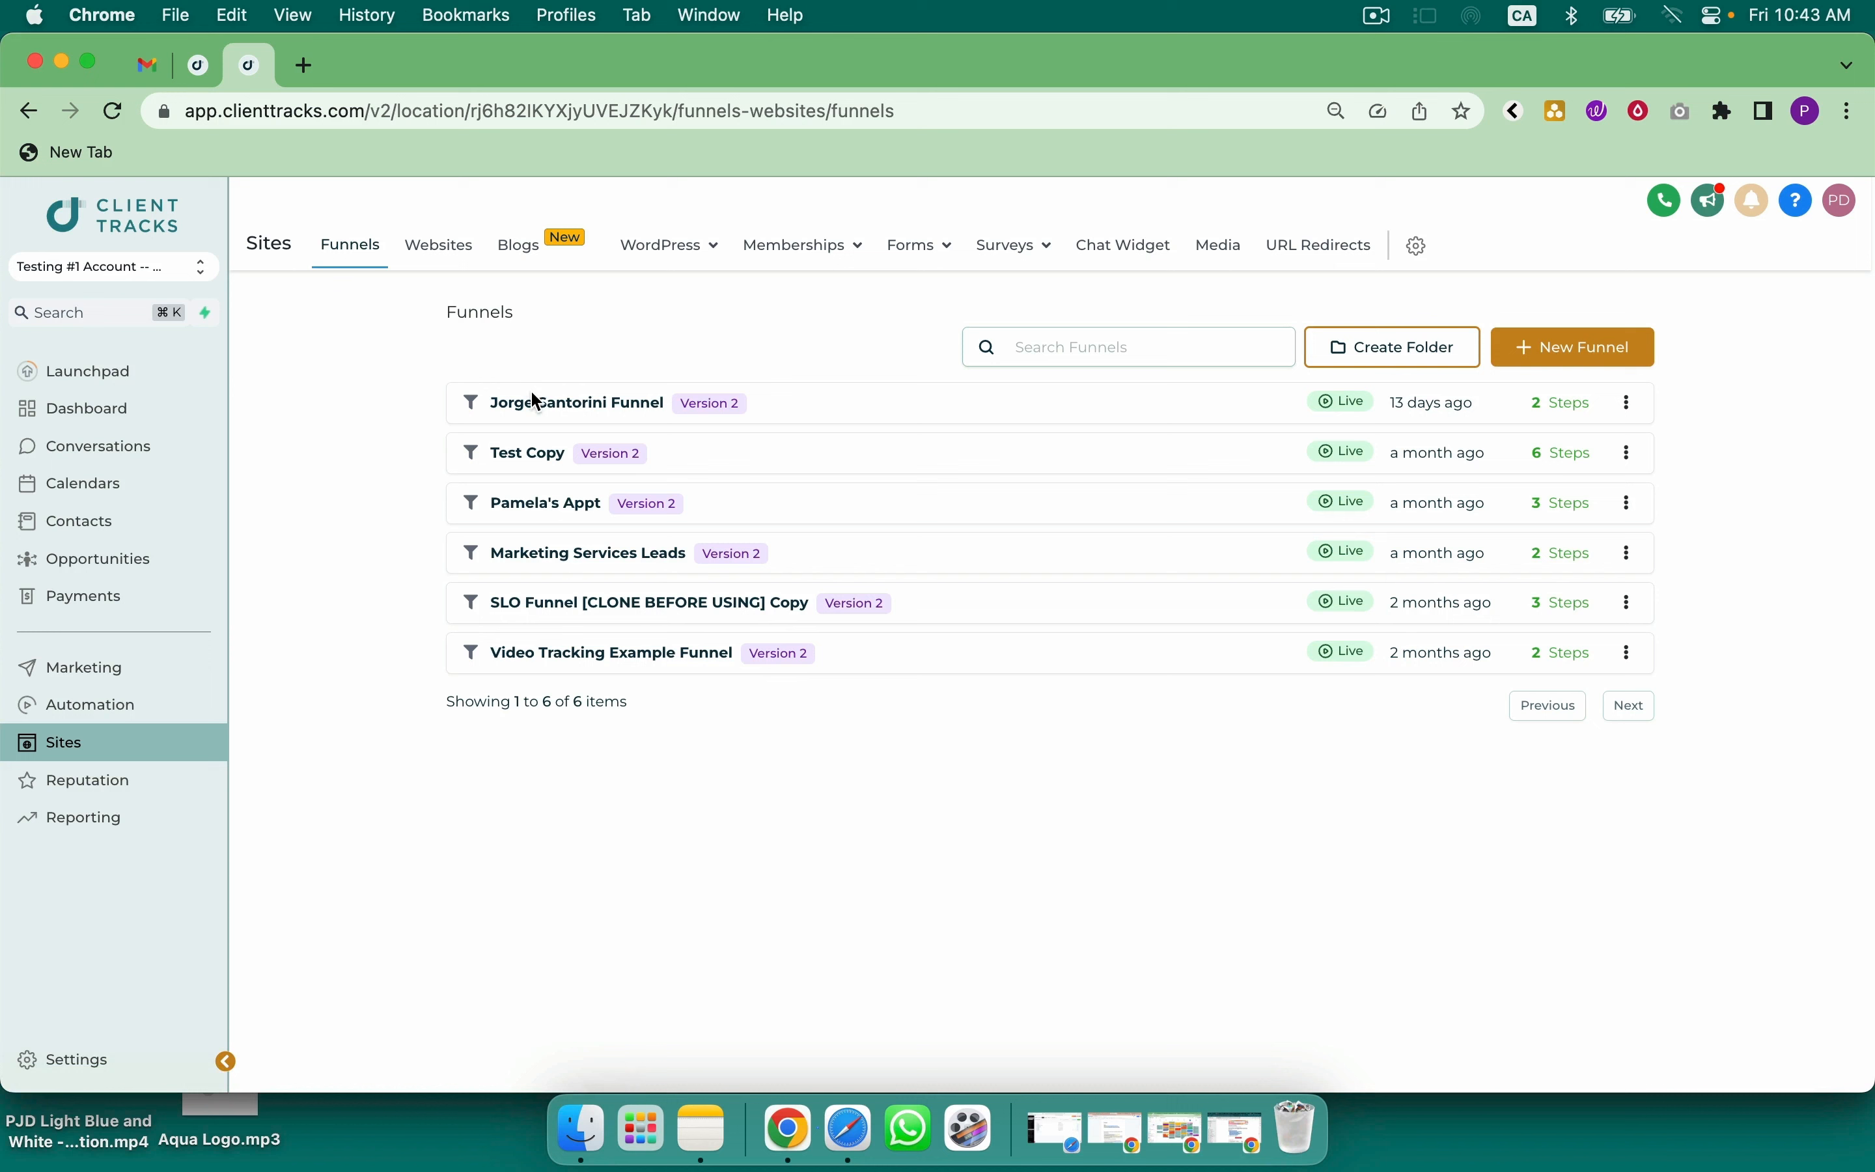
mouse_move(547, 514)
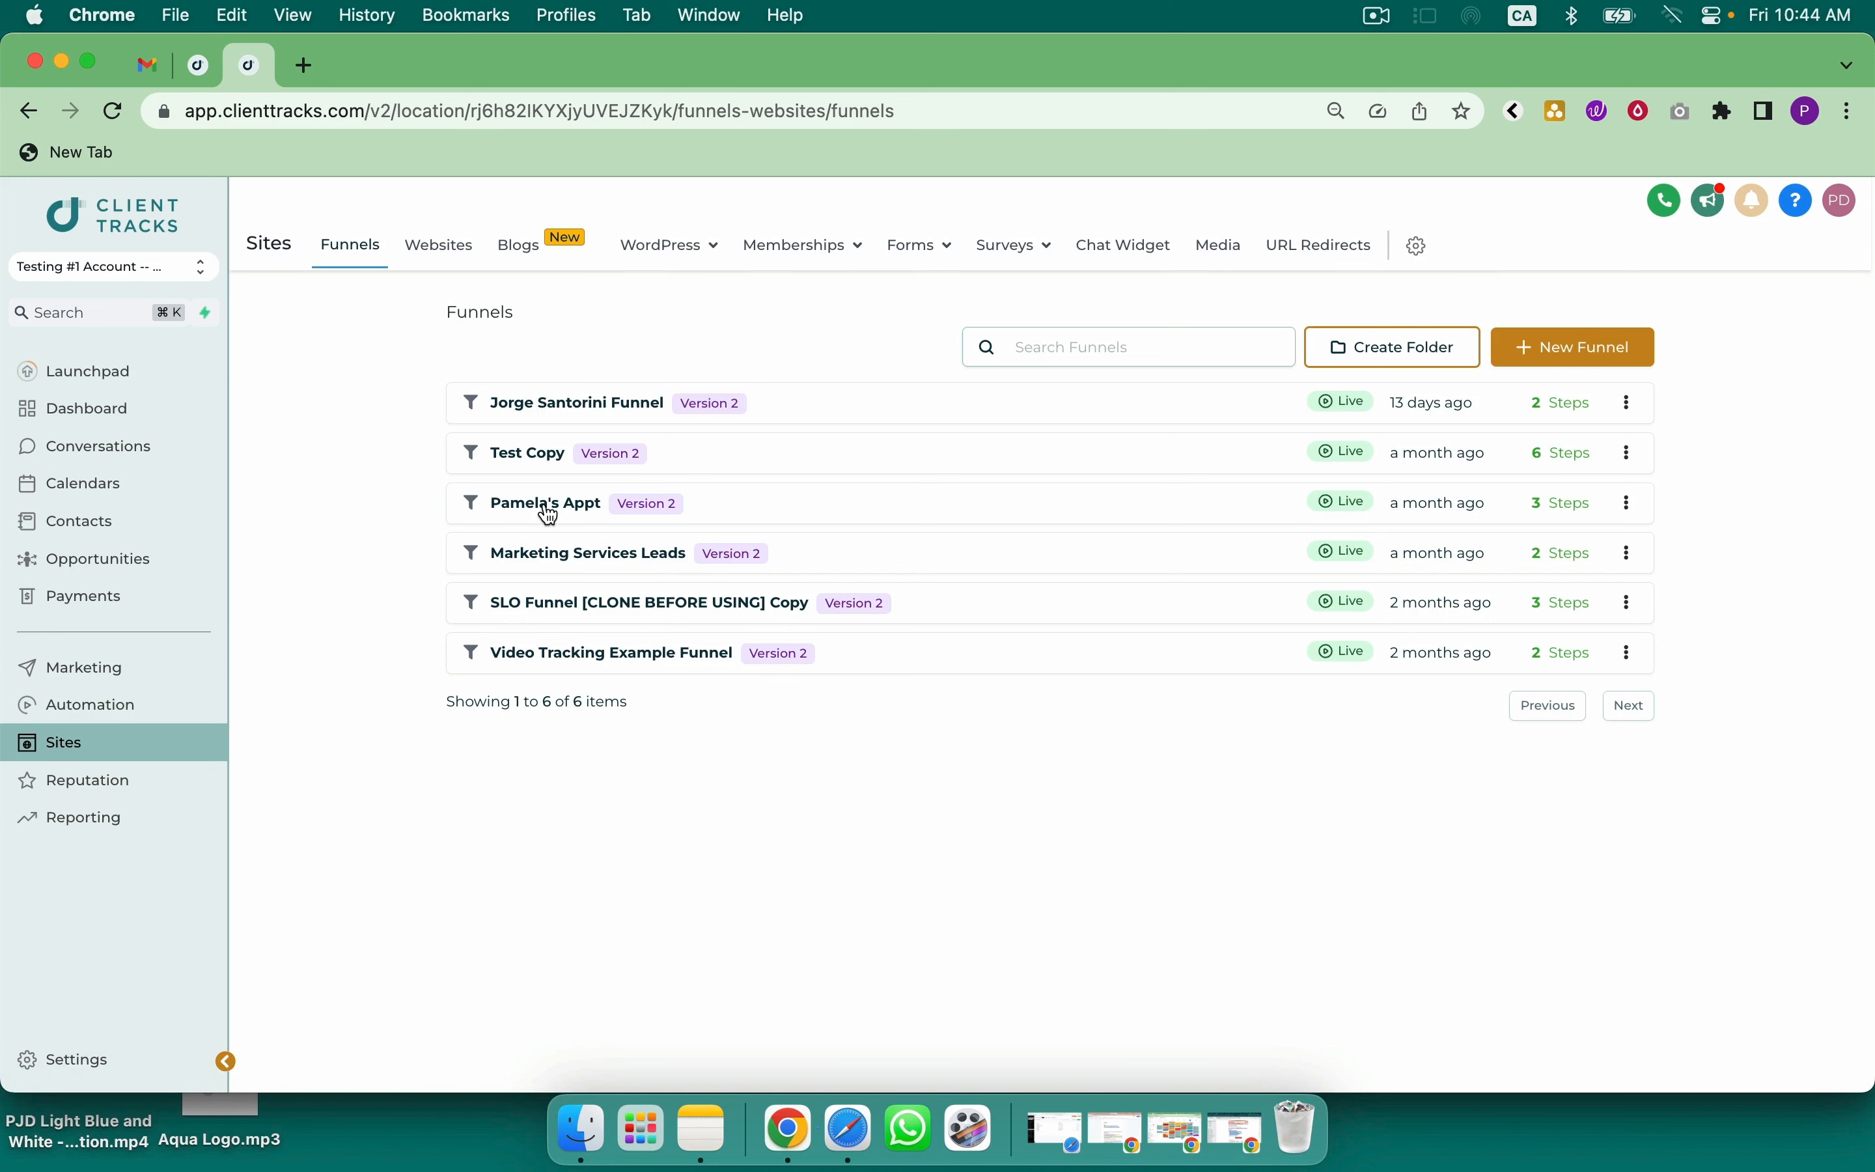
left_click(1004, 245)
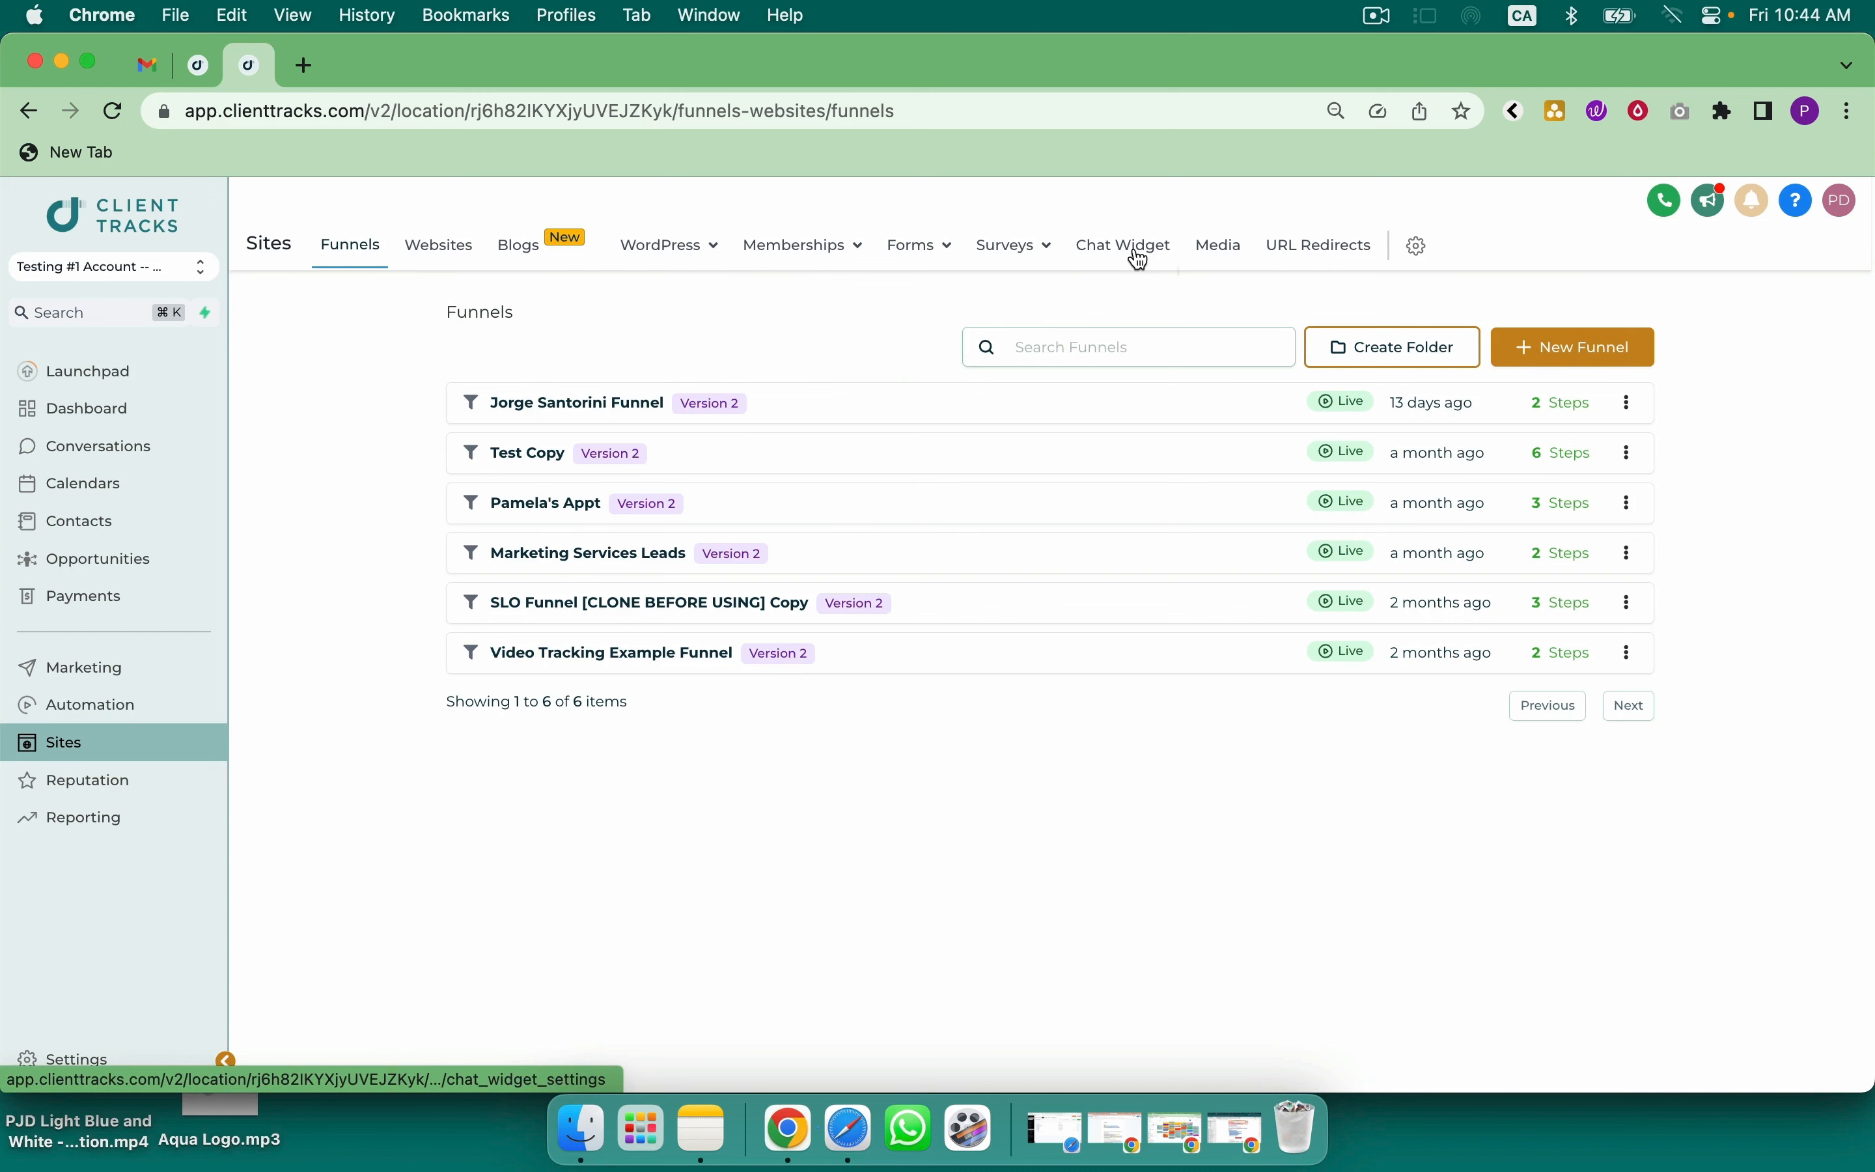
left_click(1004, 245)
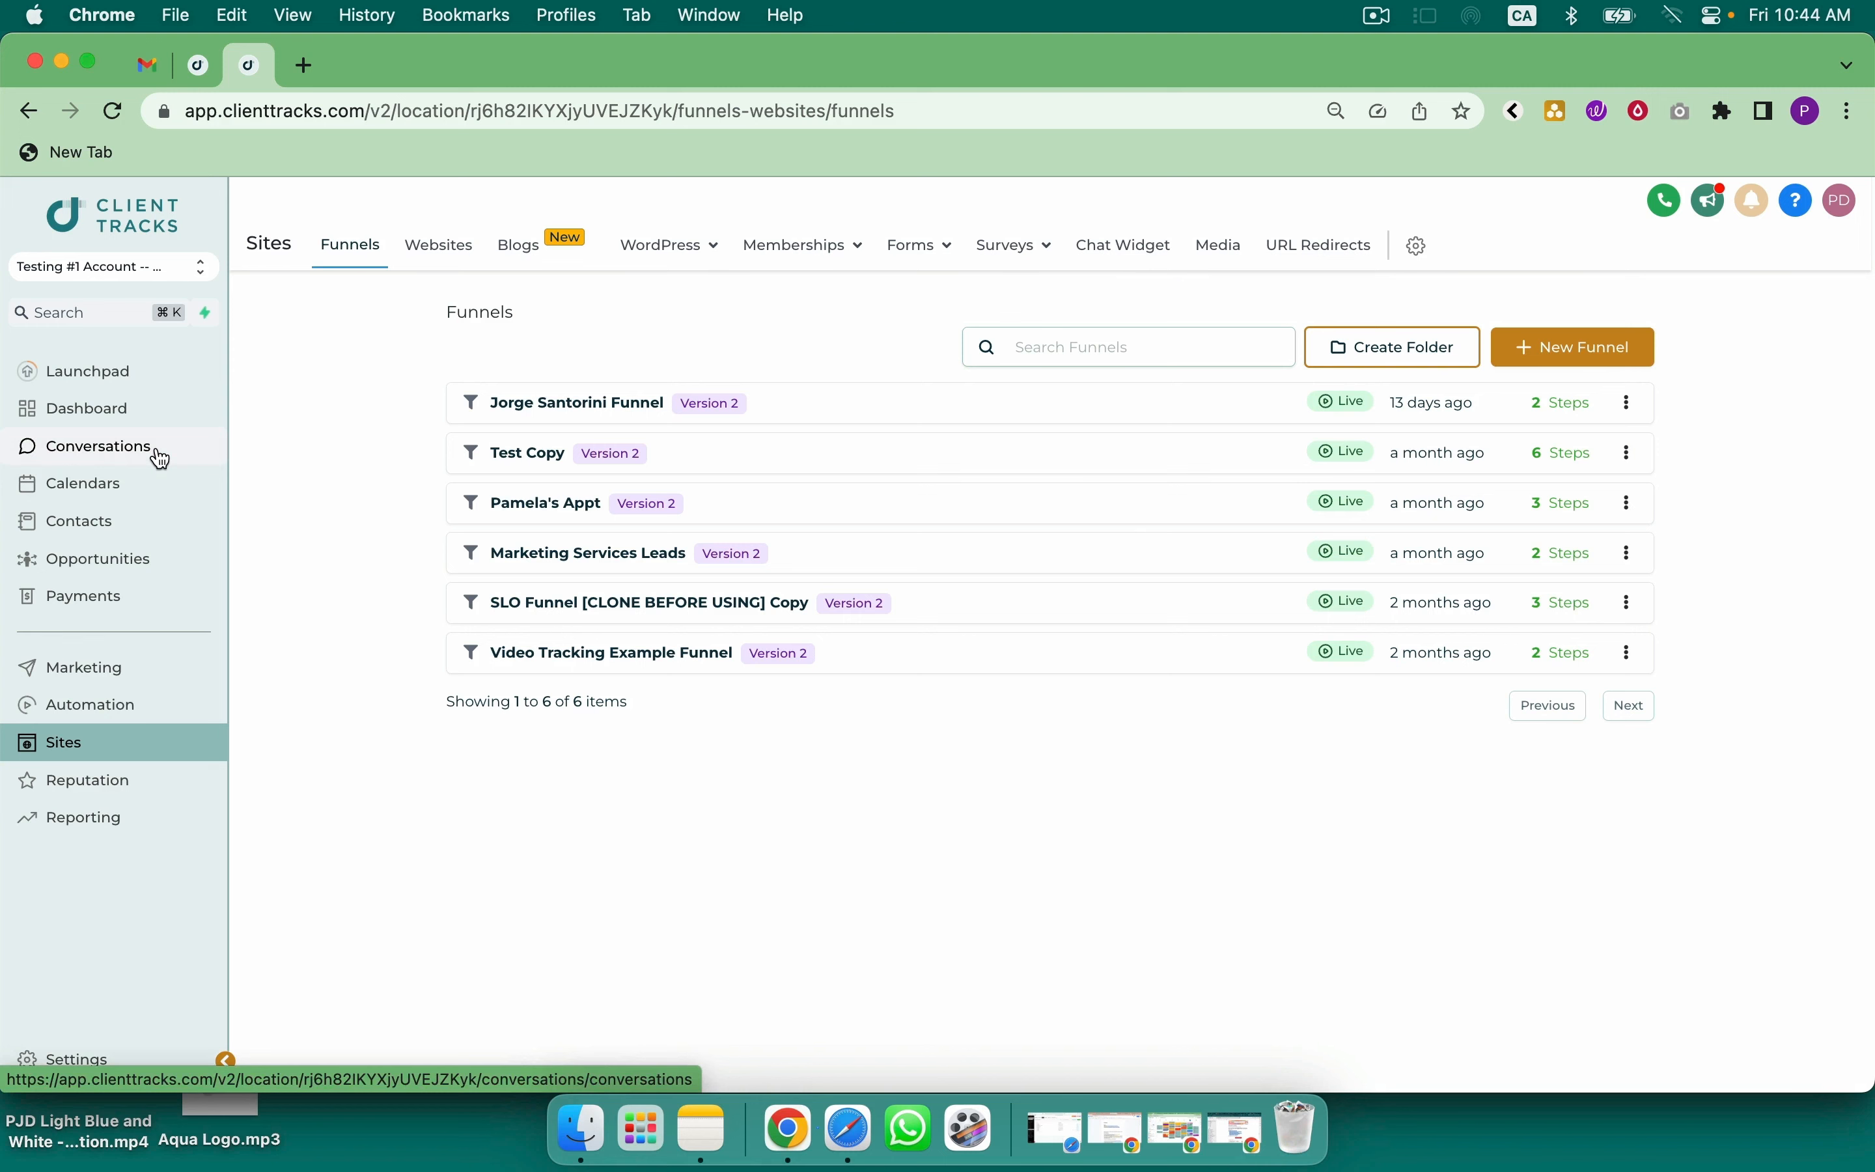
mouse_move(486, 495)
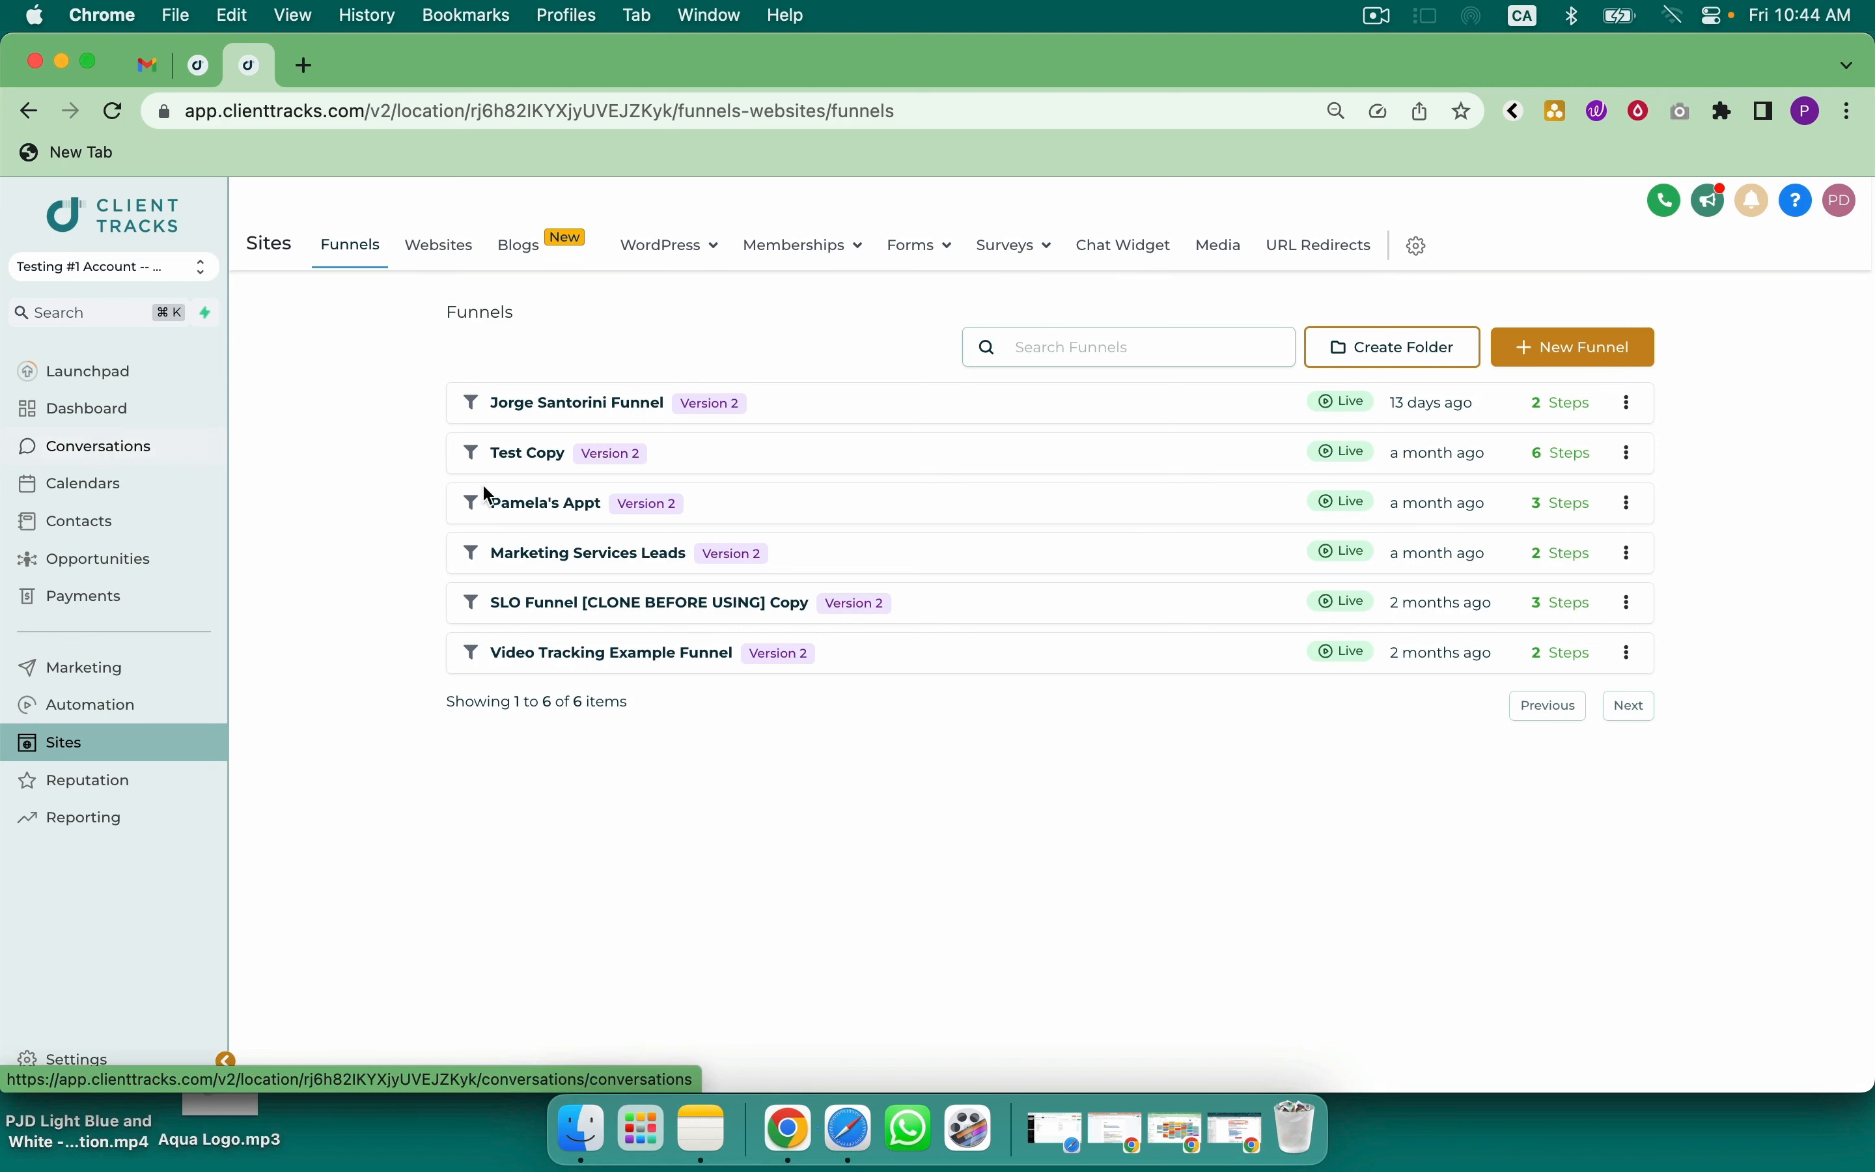
left_click(586, 552)
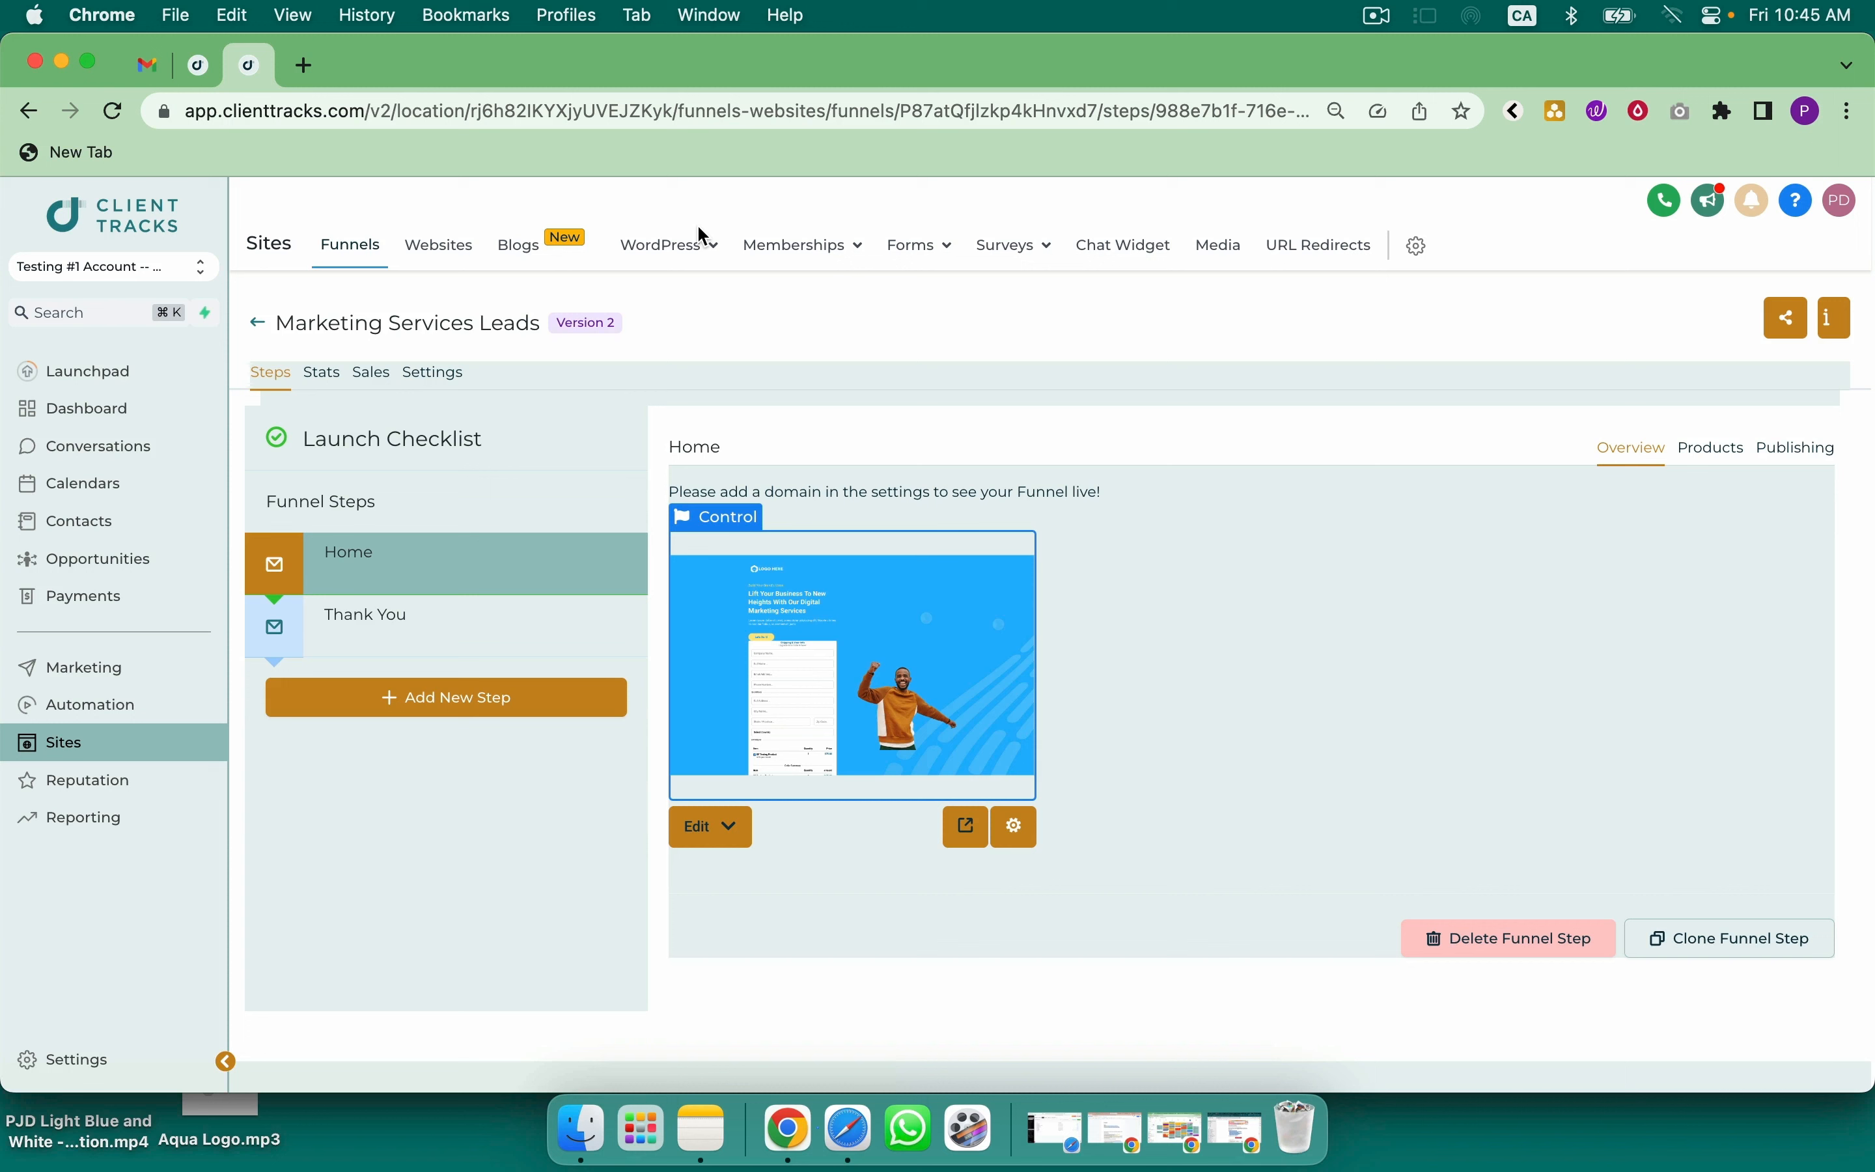
mouse_move(114, 447)
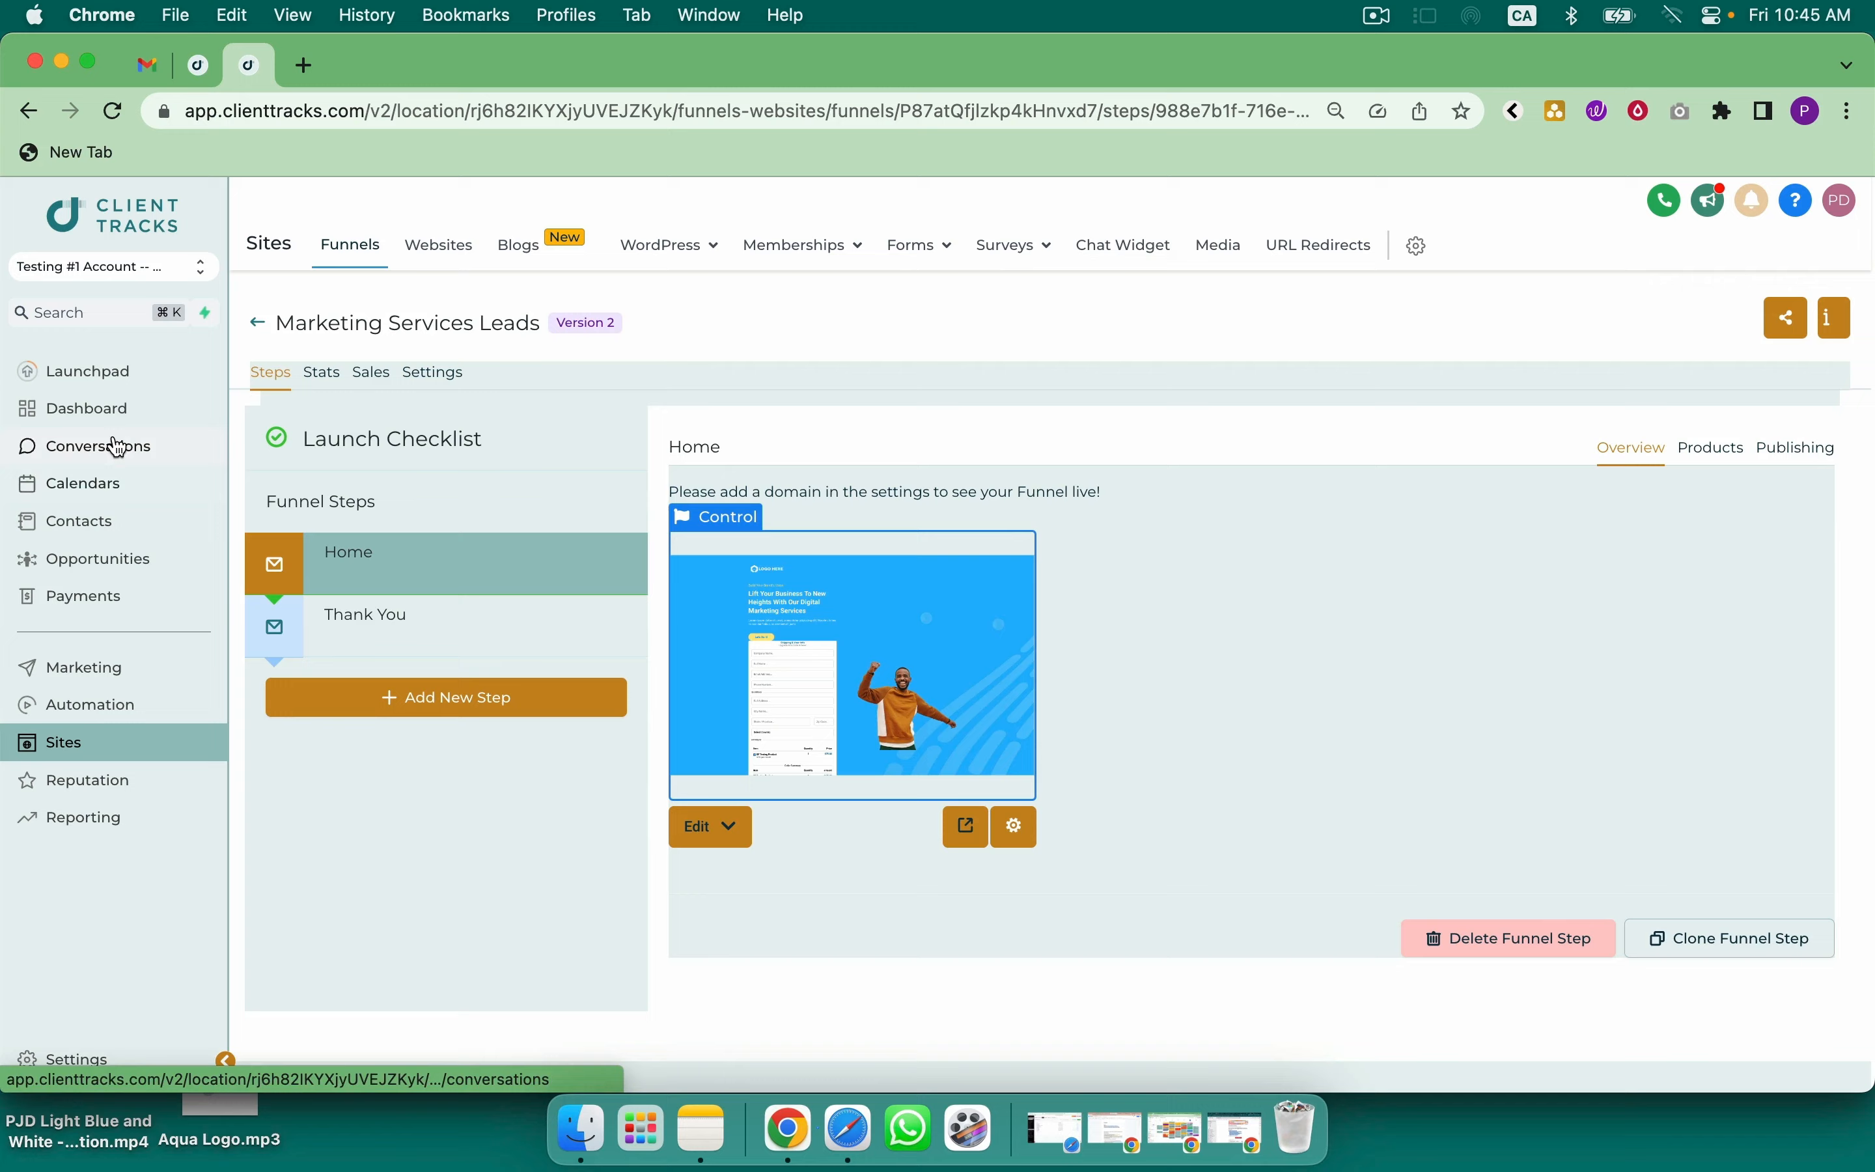
Open the Conversations inbox, peek at the Quick Filters popup and dismiss it without applying any
left_click(98, 447)
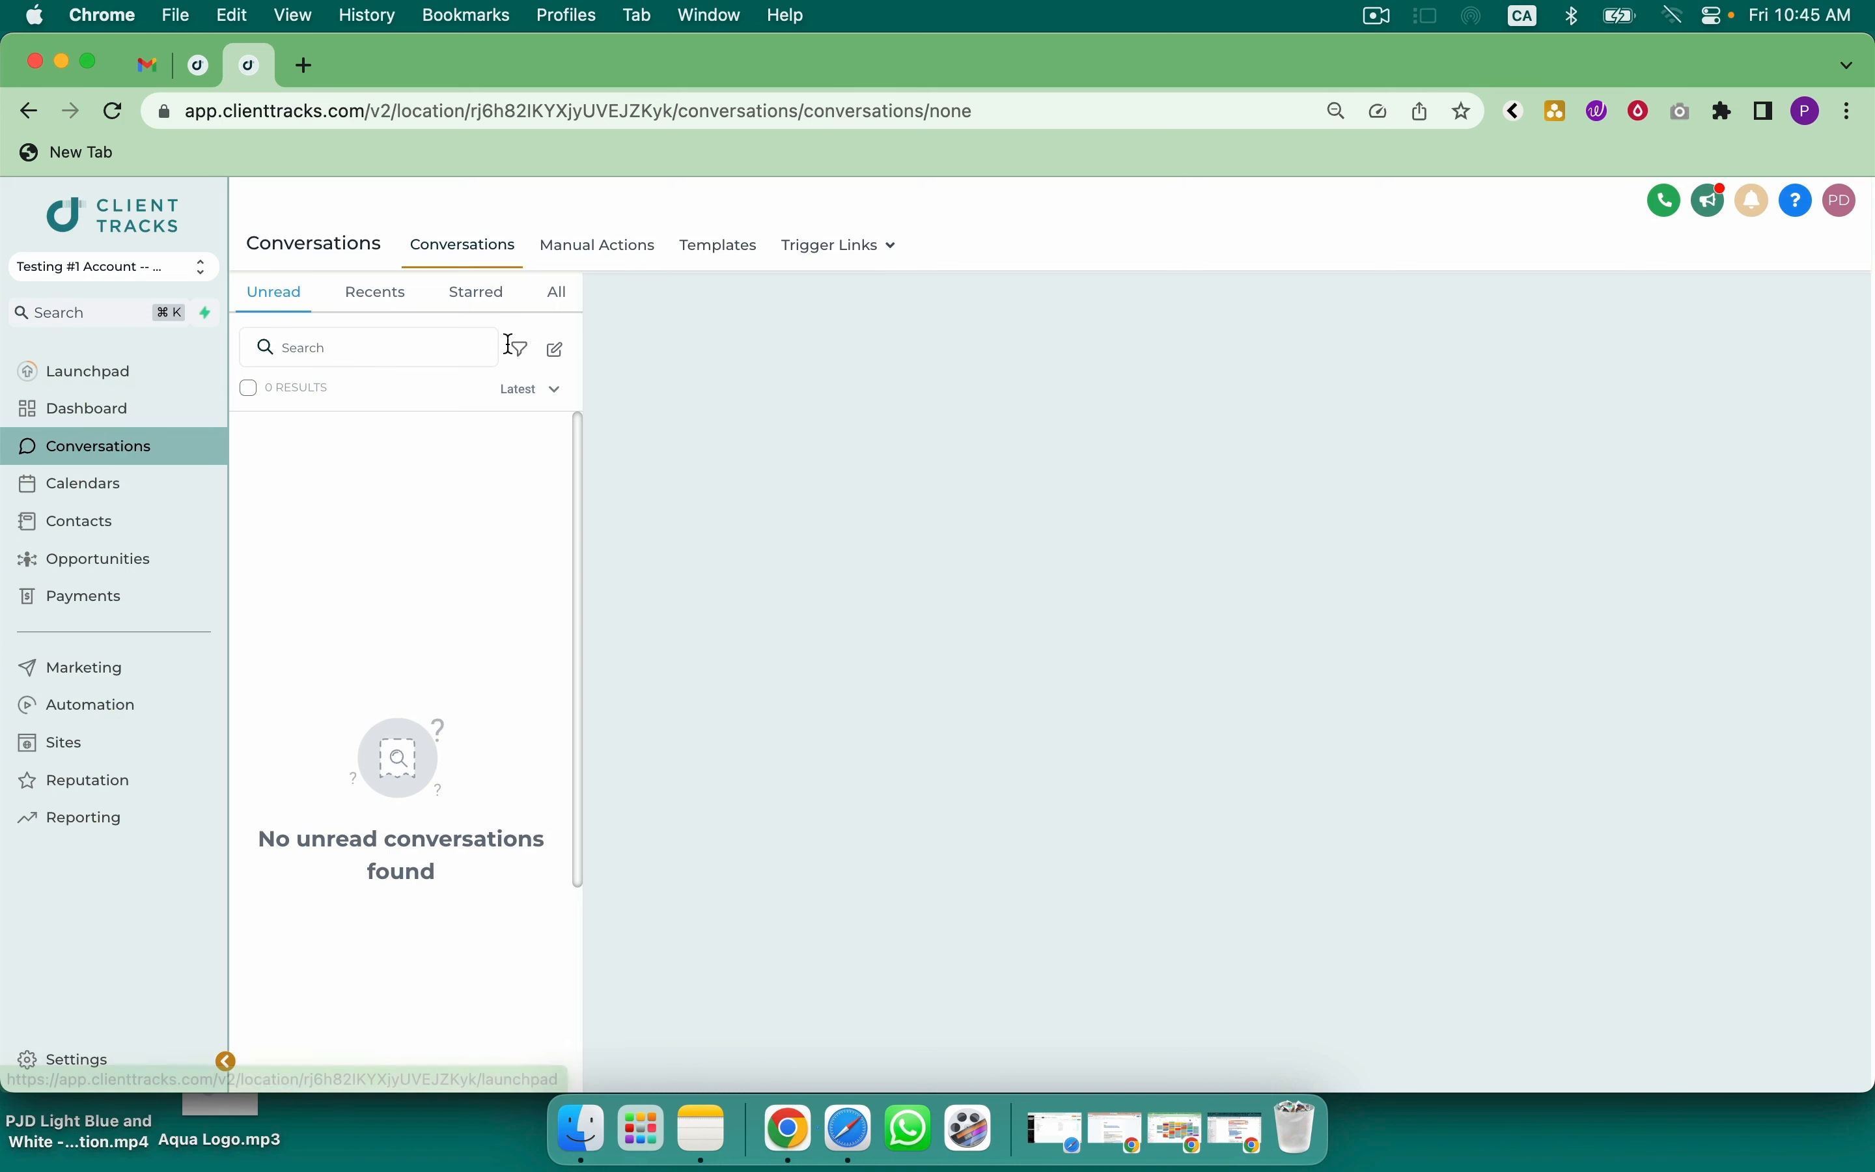
left_click(518, 348)
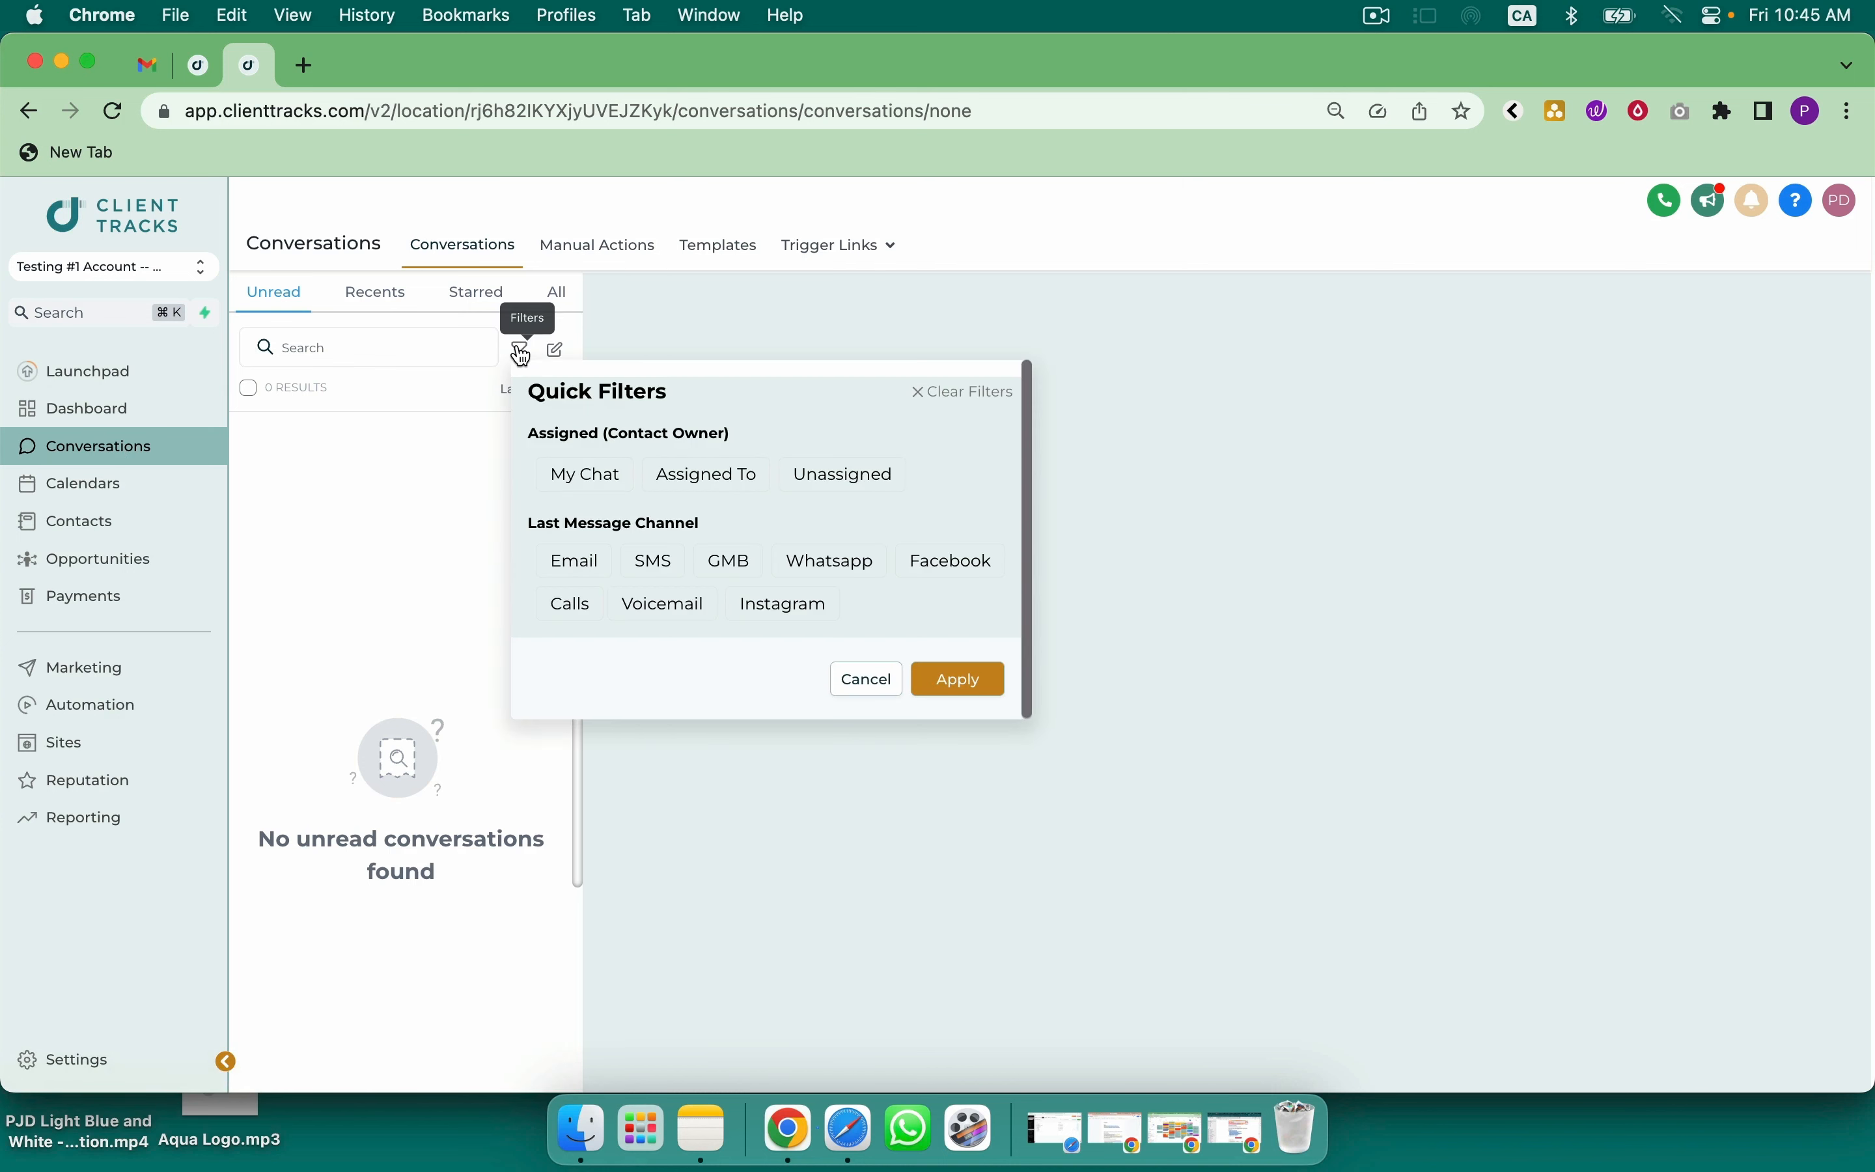
mouse_move(653, 560)
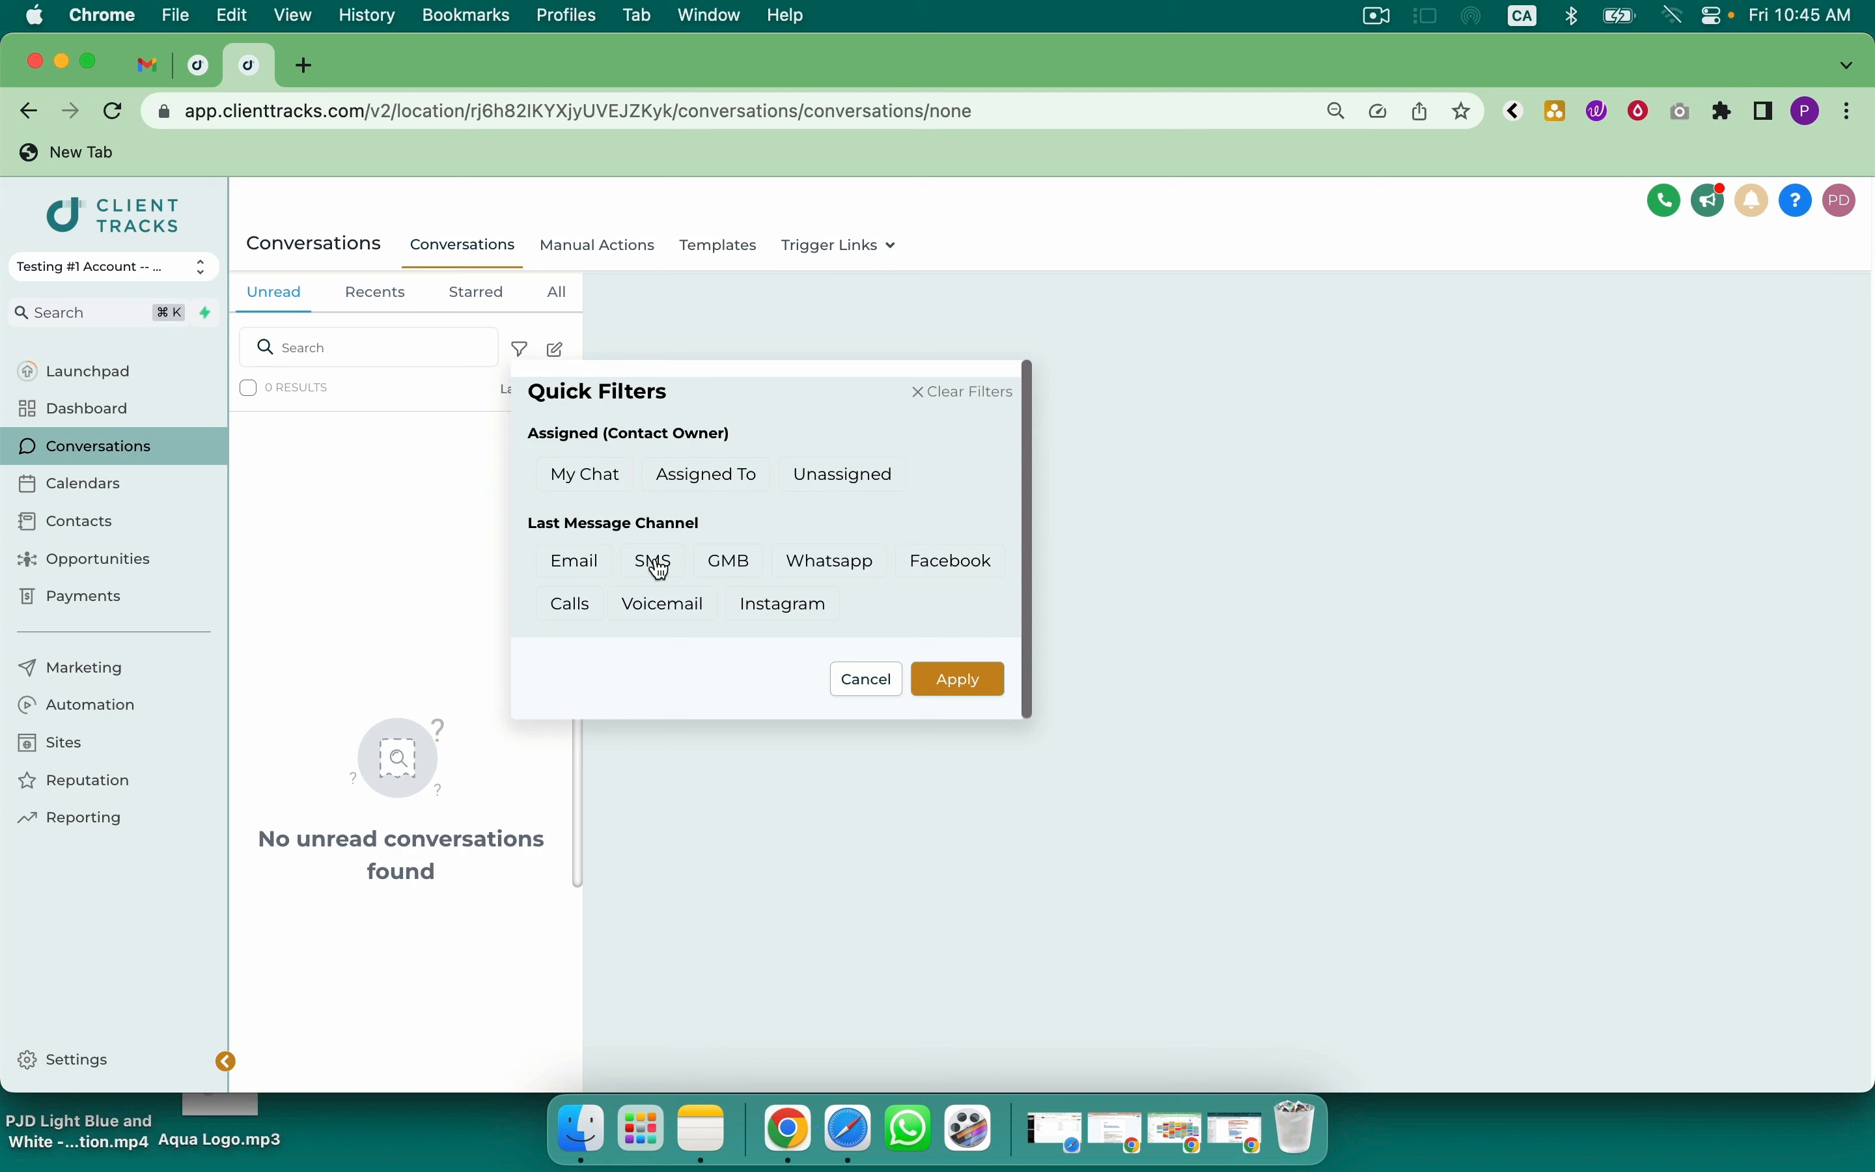
mouse_move(939, 564)
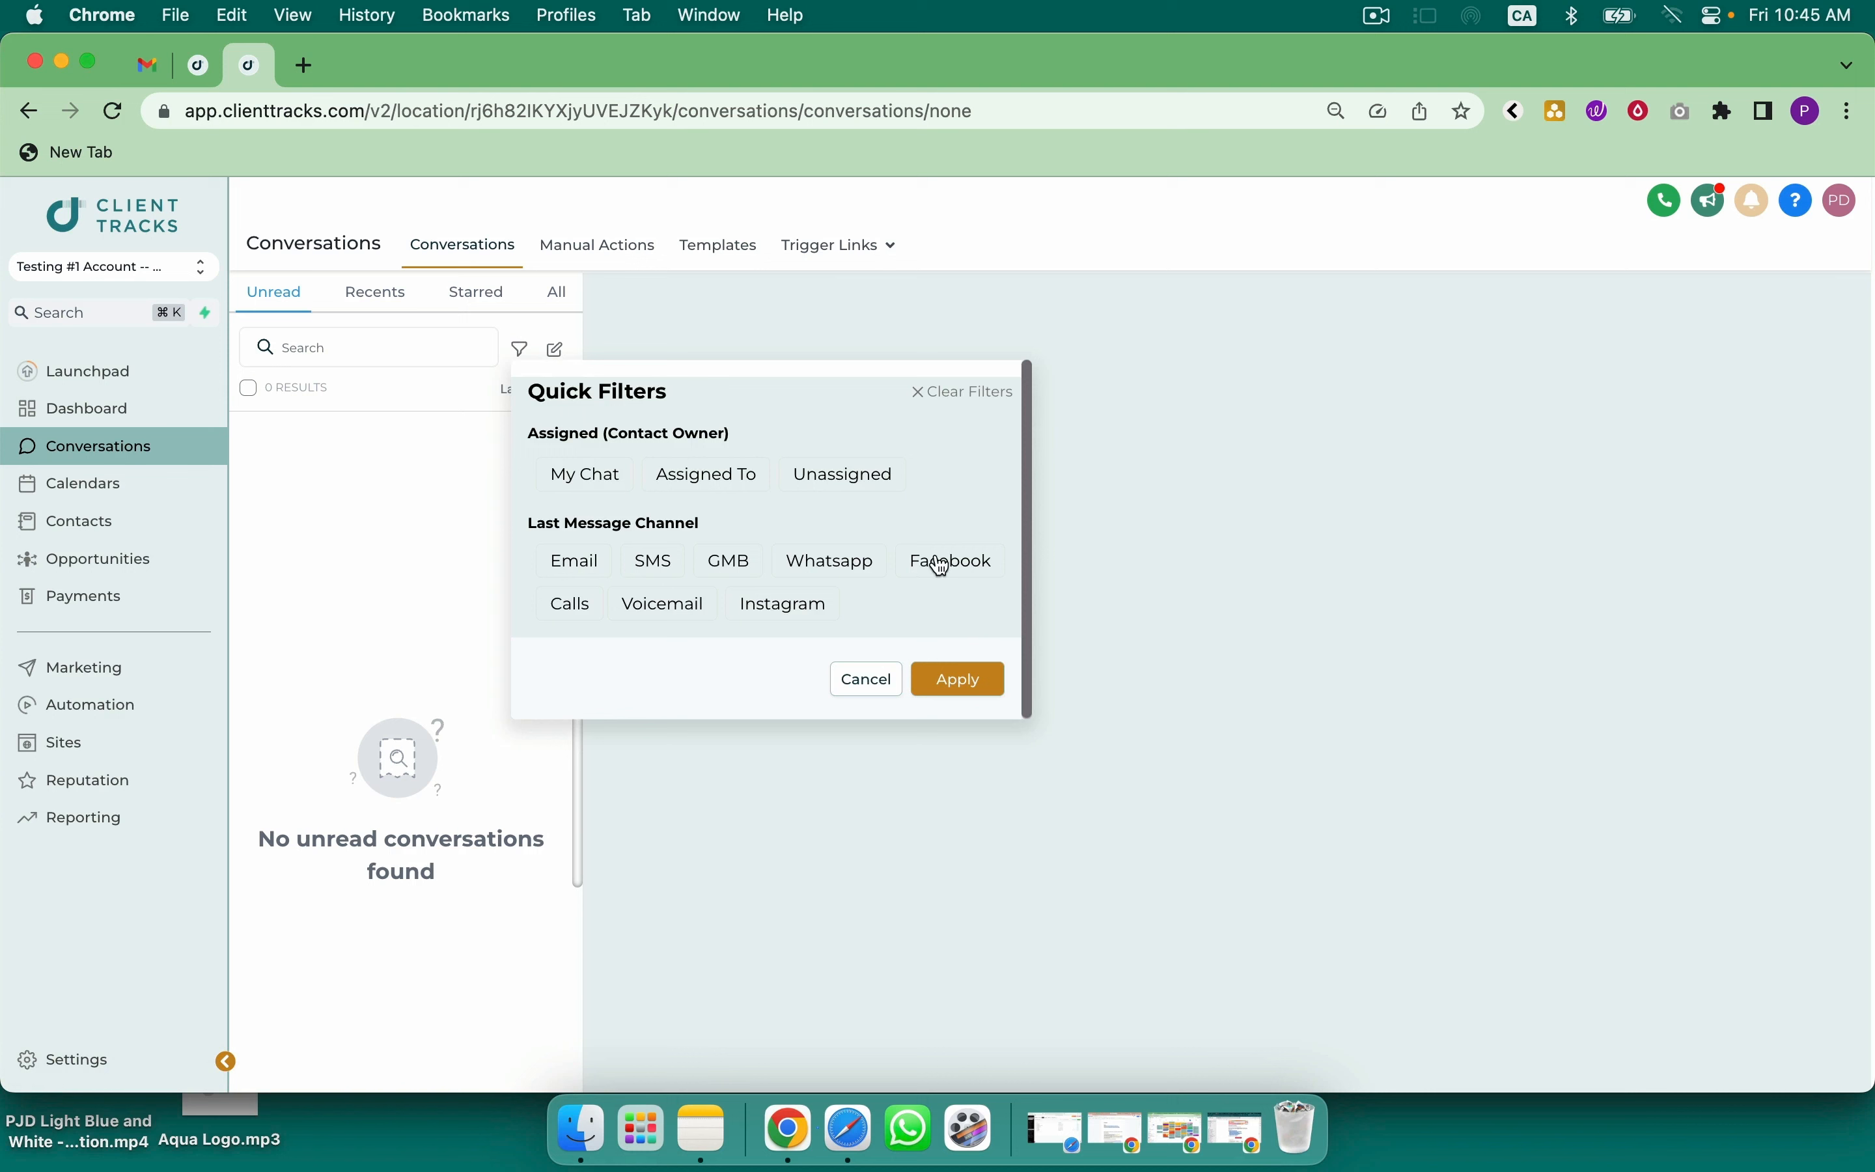
mouse_move(661, 603)
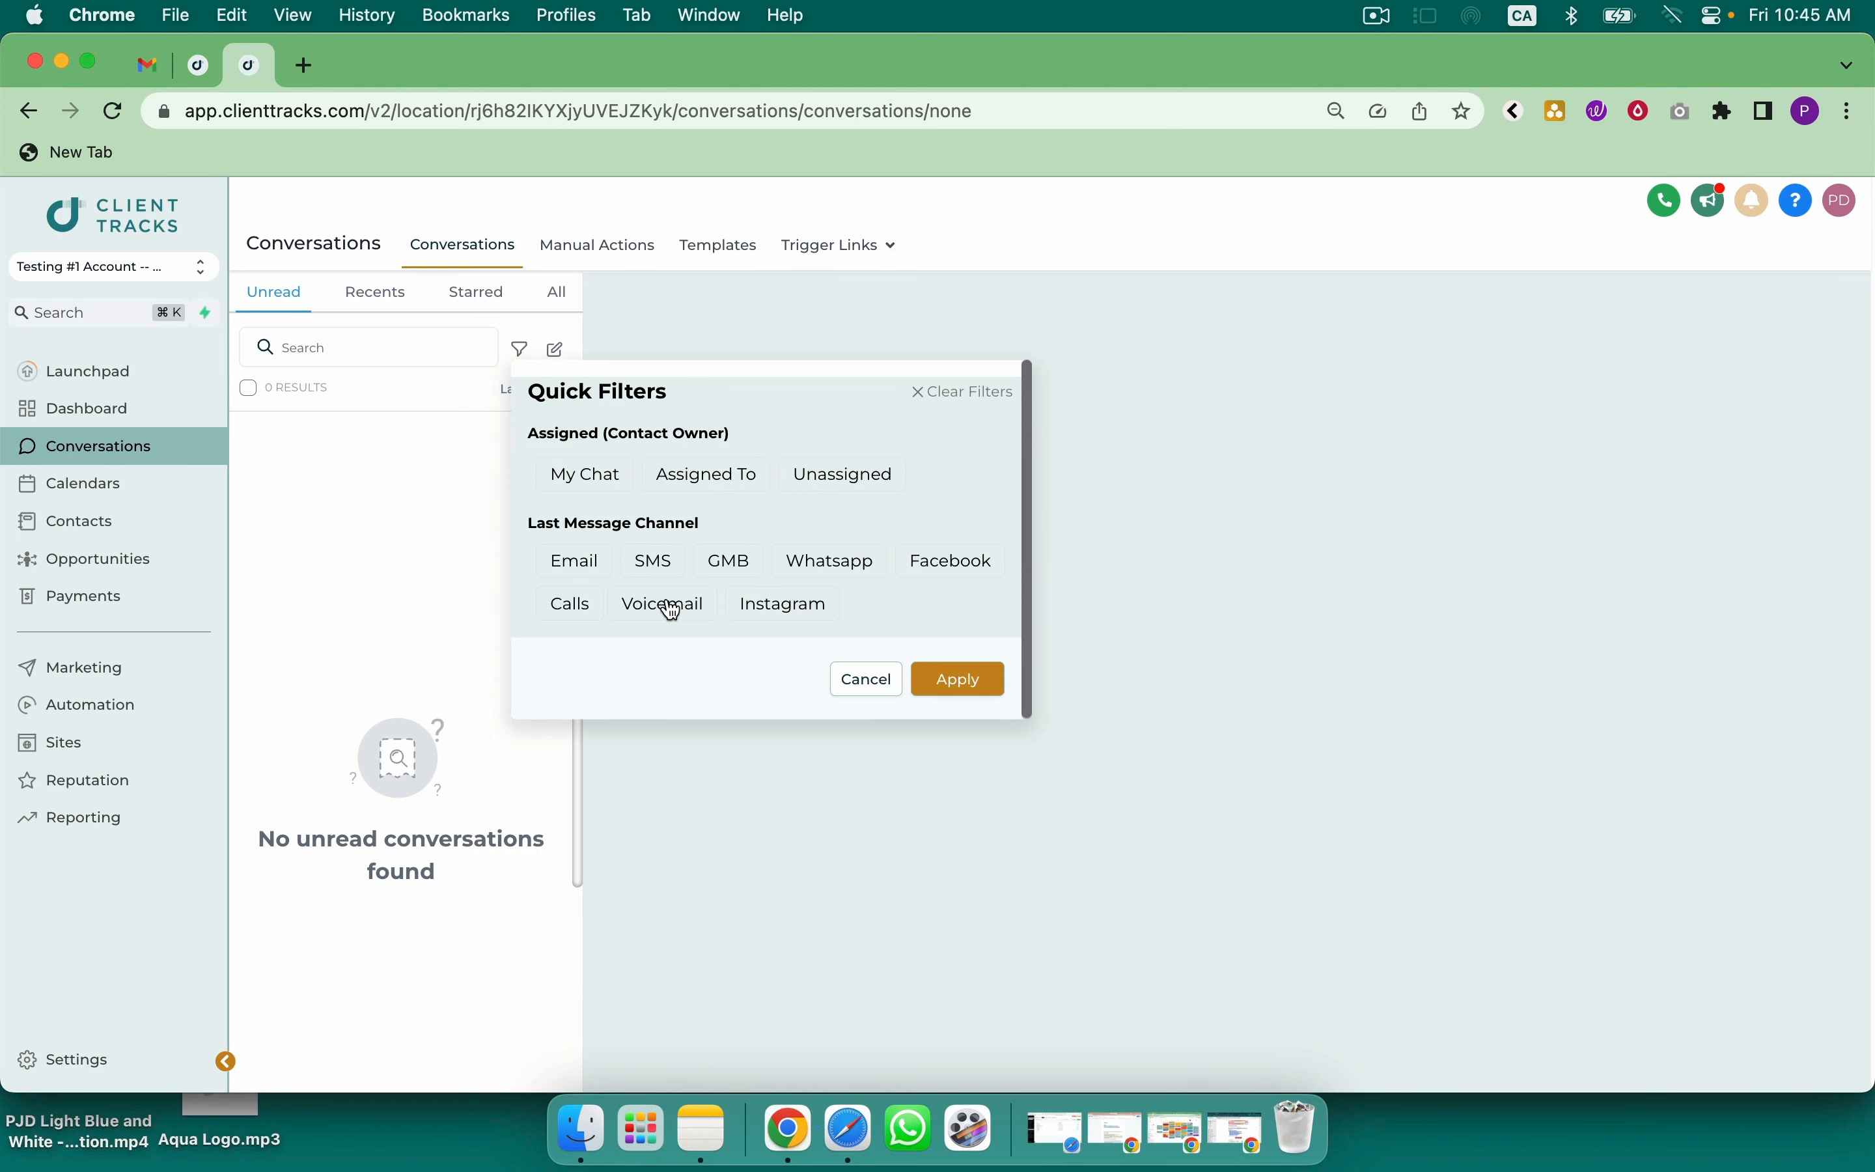
left_click(865, 678)
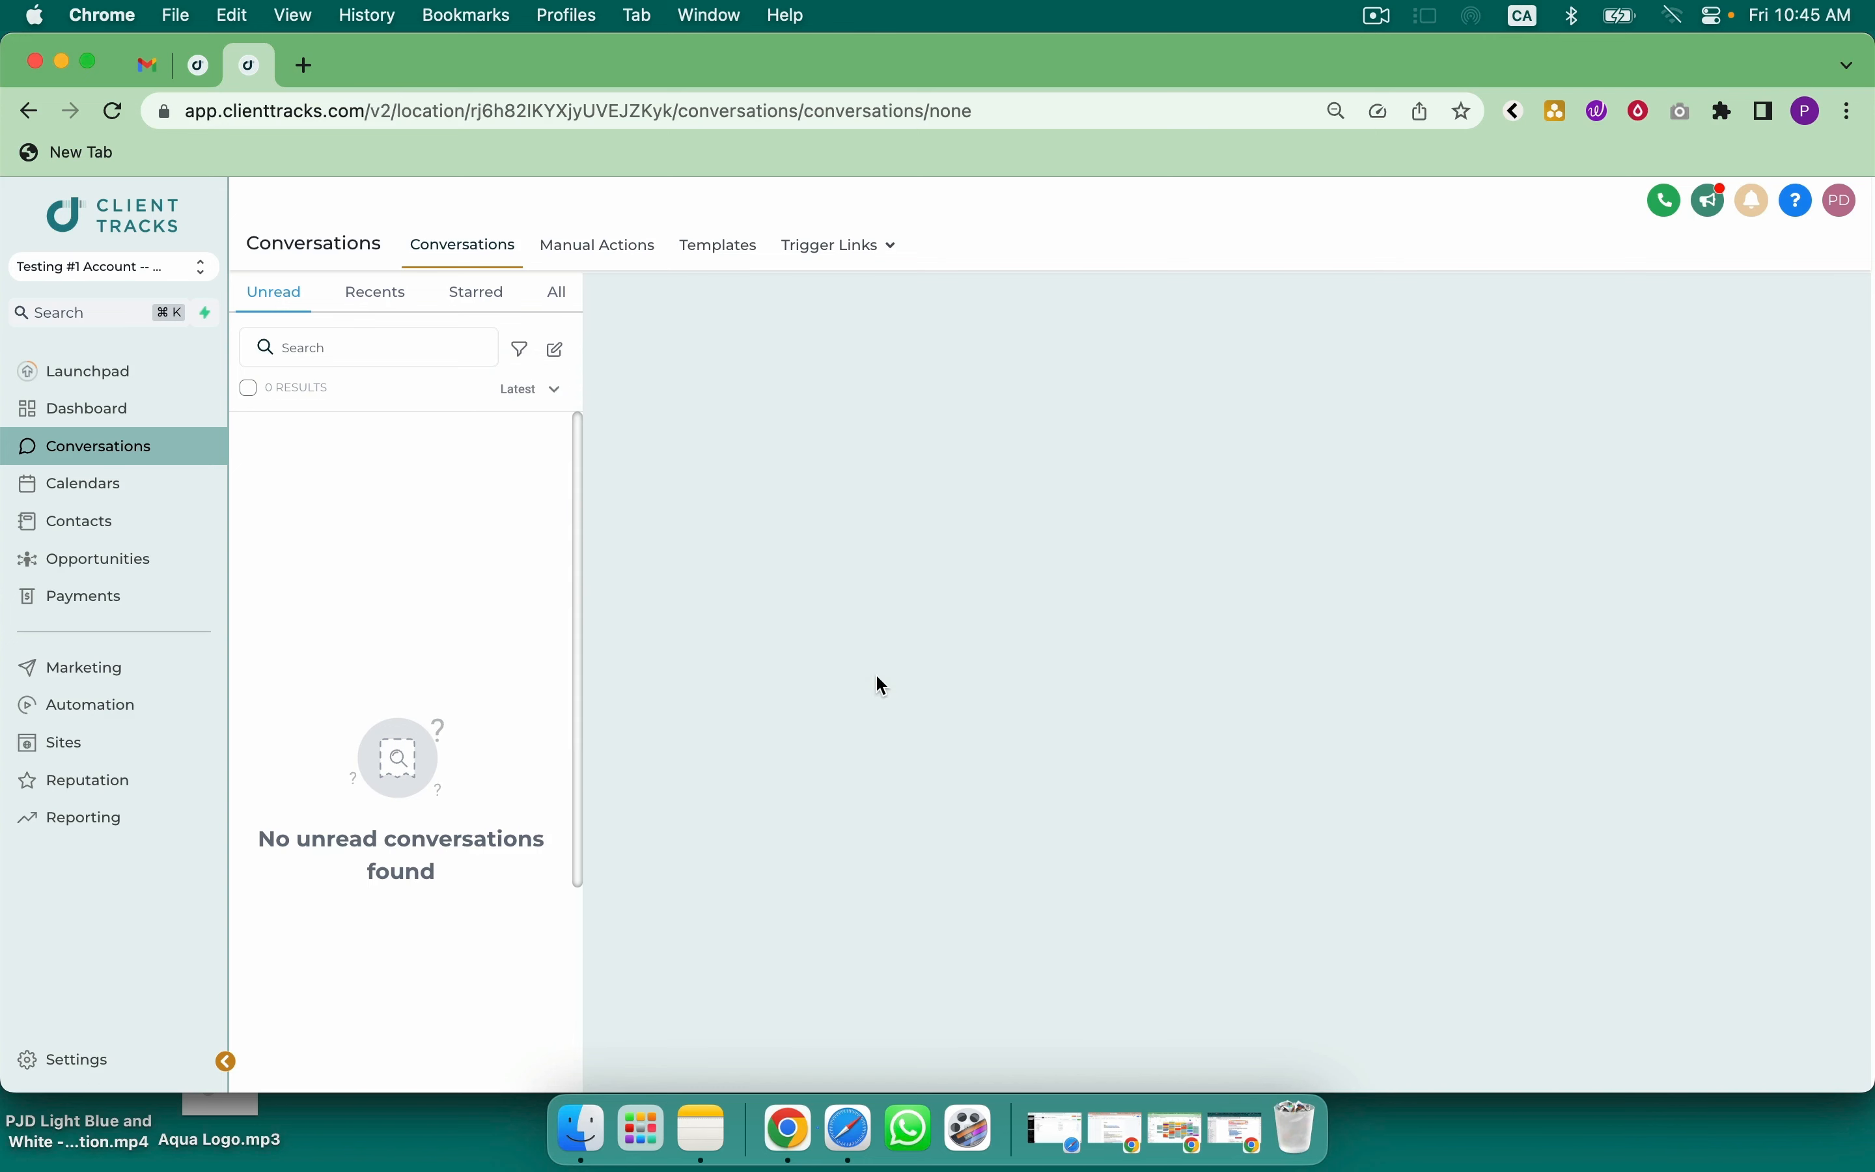
mouse_move(83, 667)
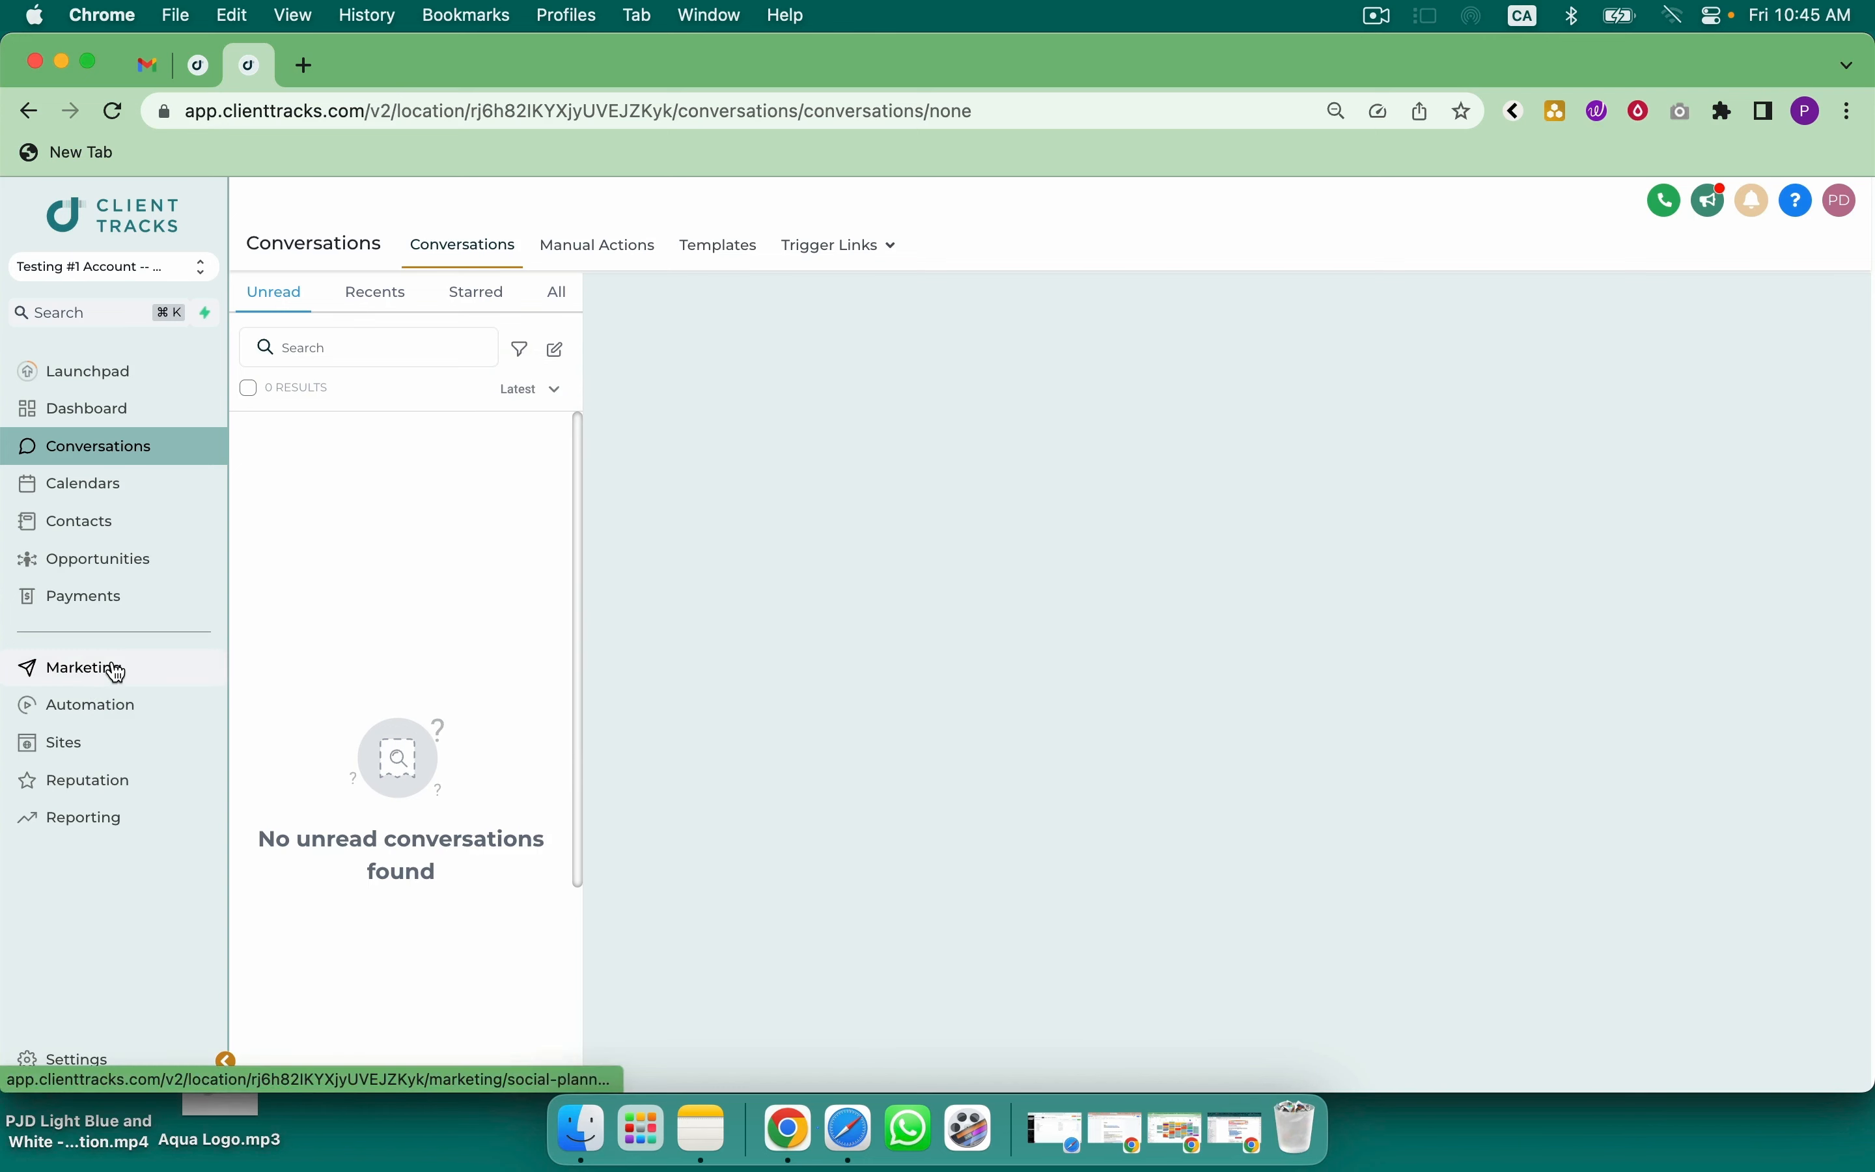
Pass through Contacts and Automation to reach the Marketing area
left_click(78, 520)
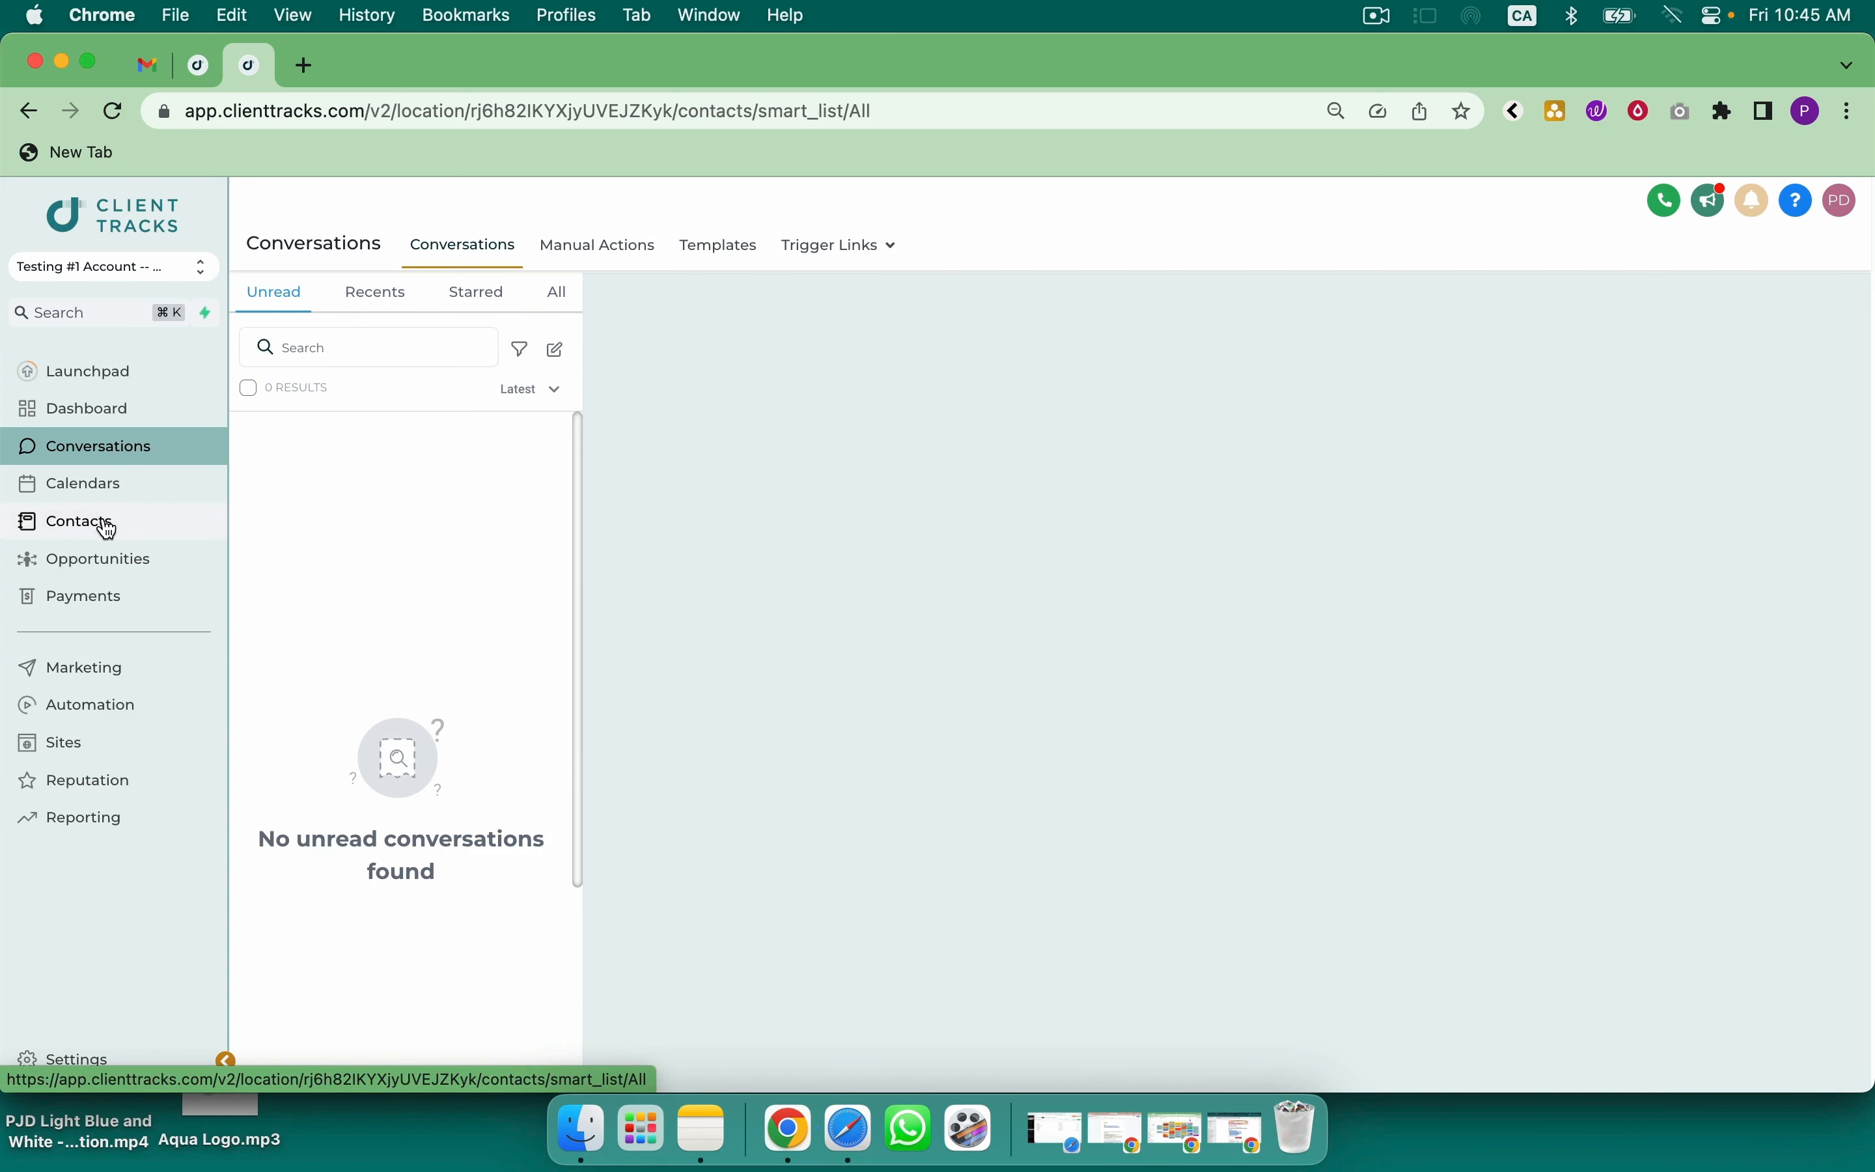
left_click(80, 520)
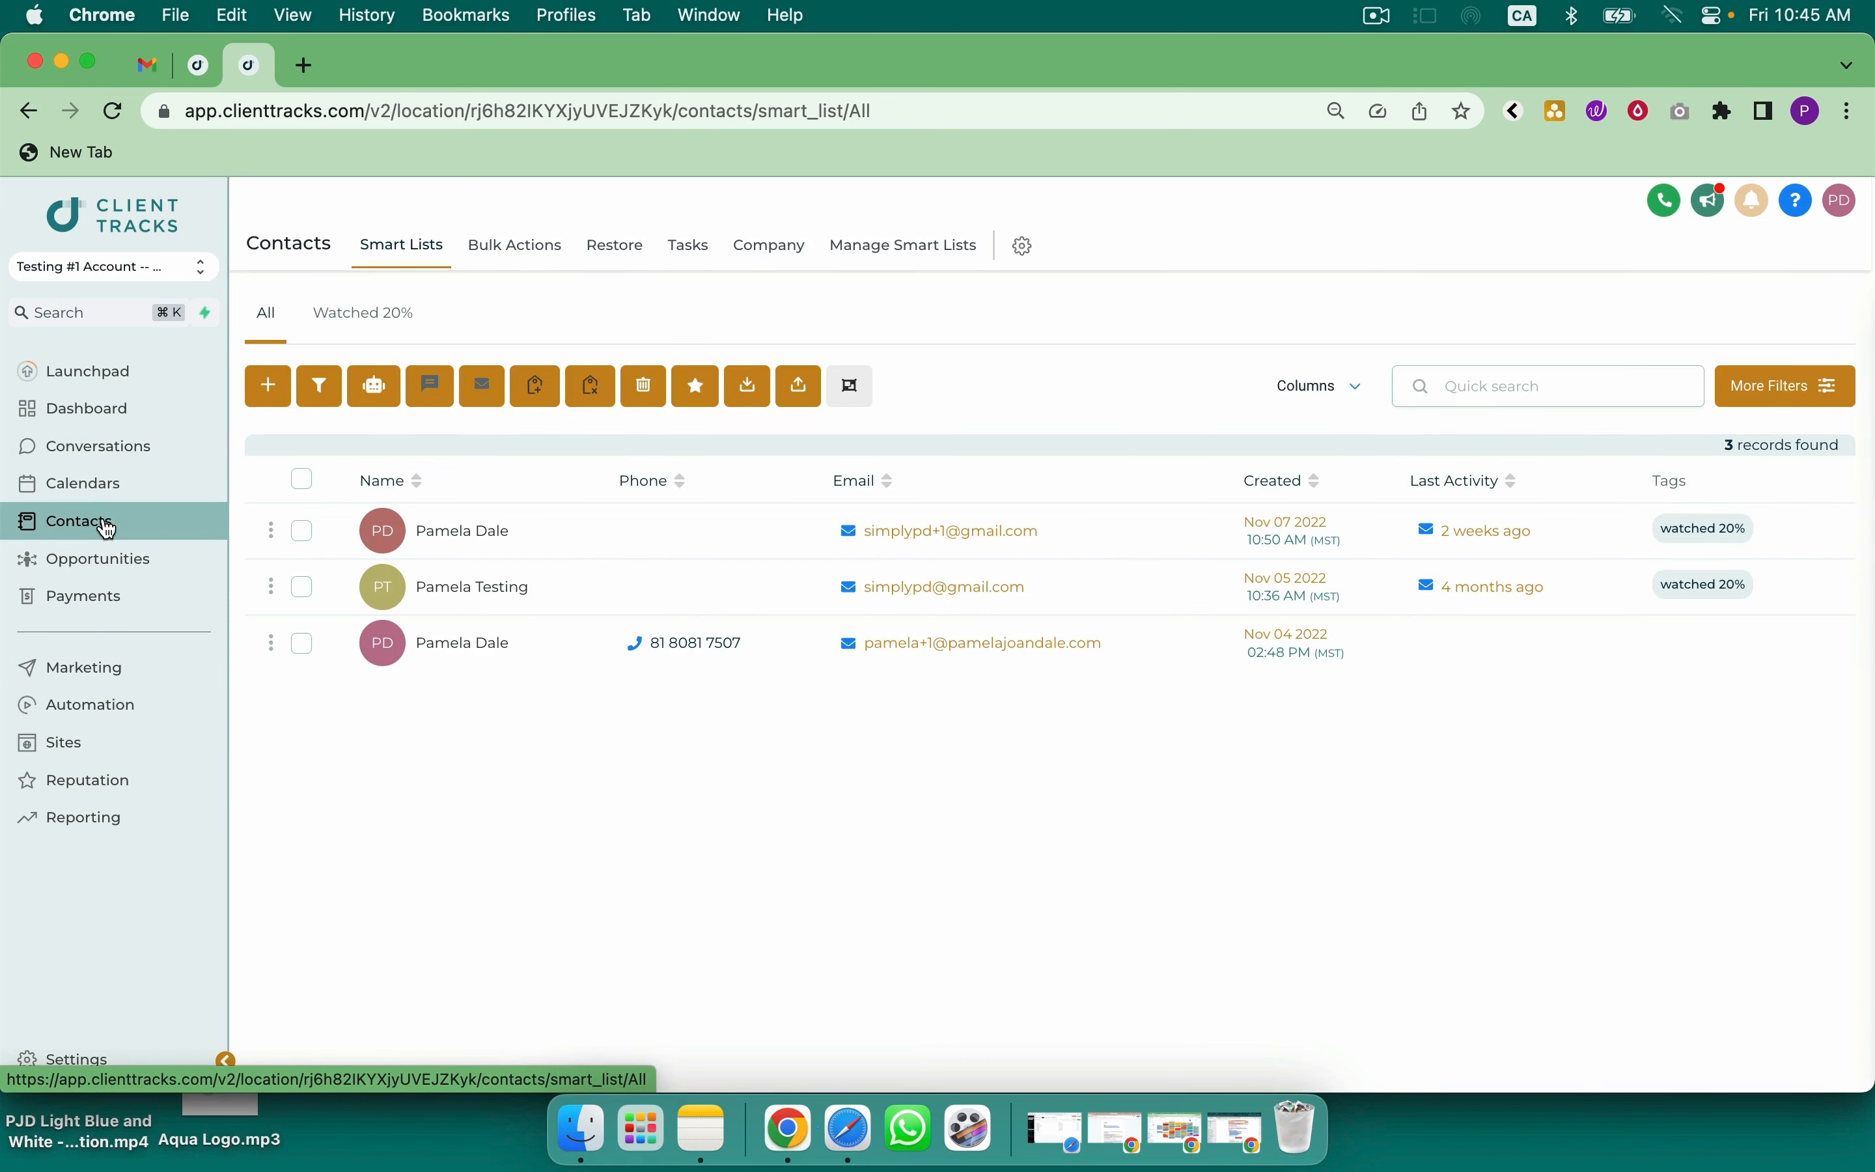
left_click(89, 705)
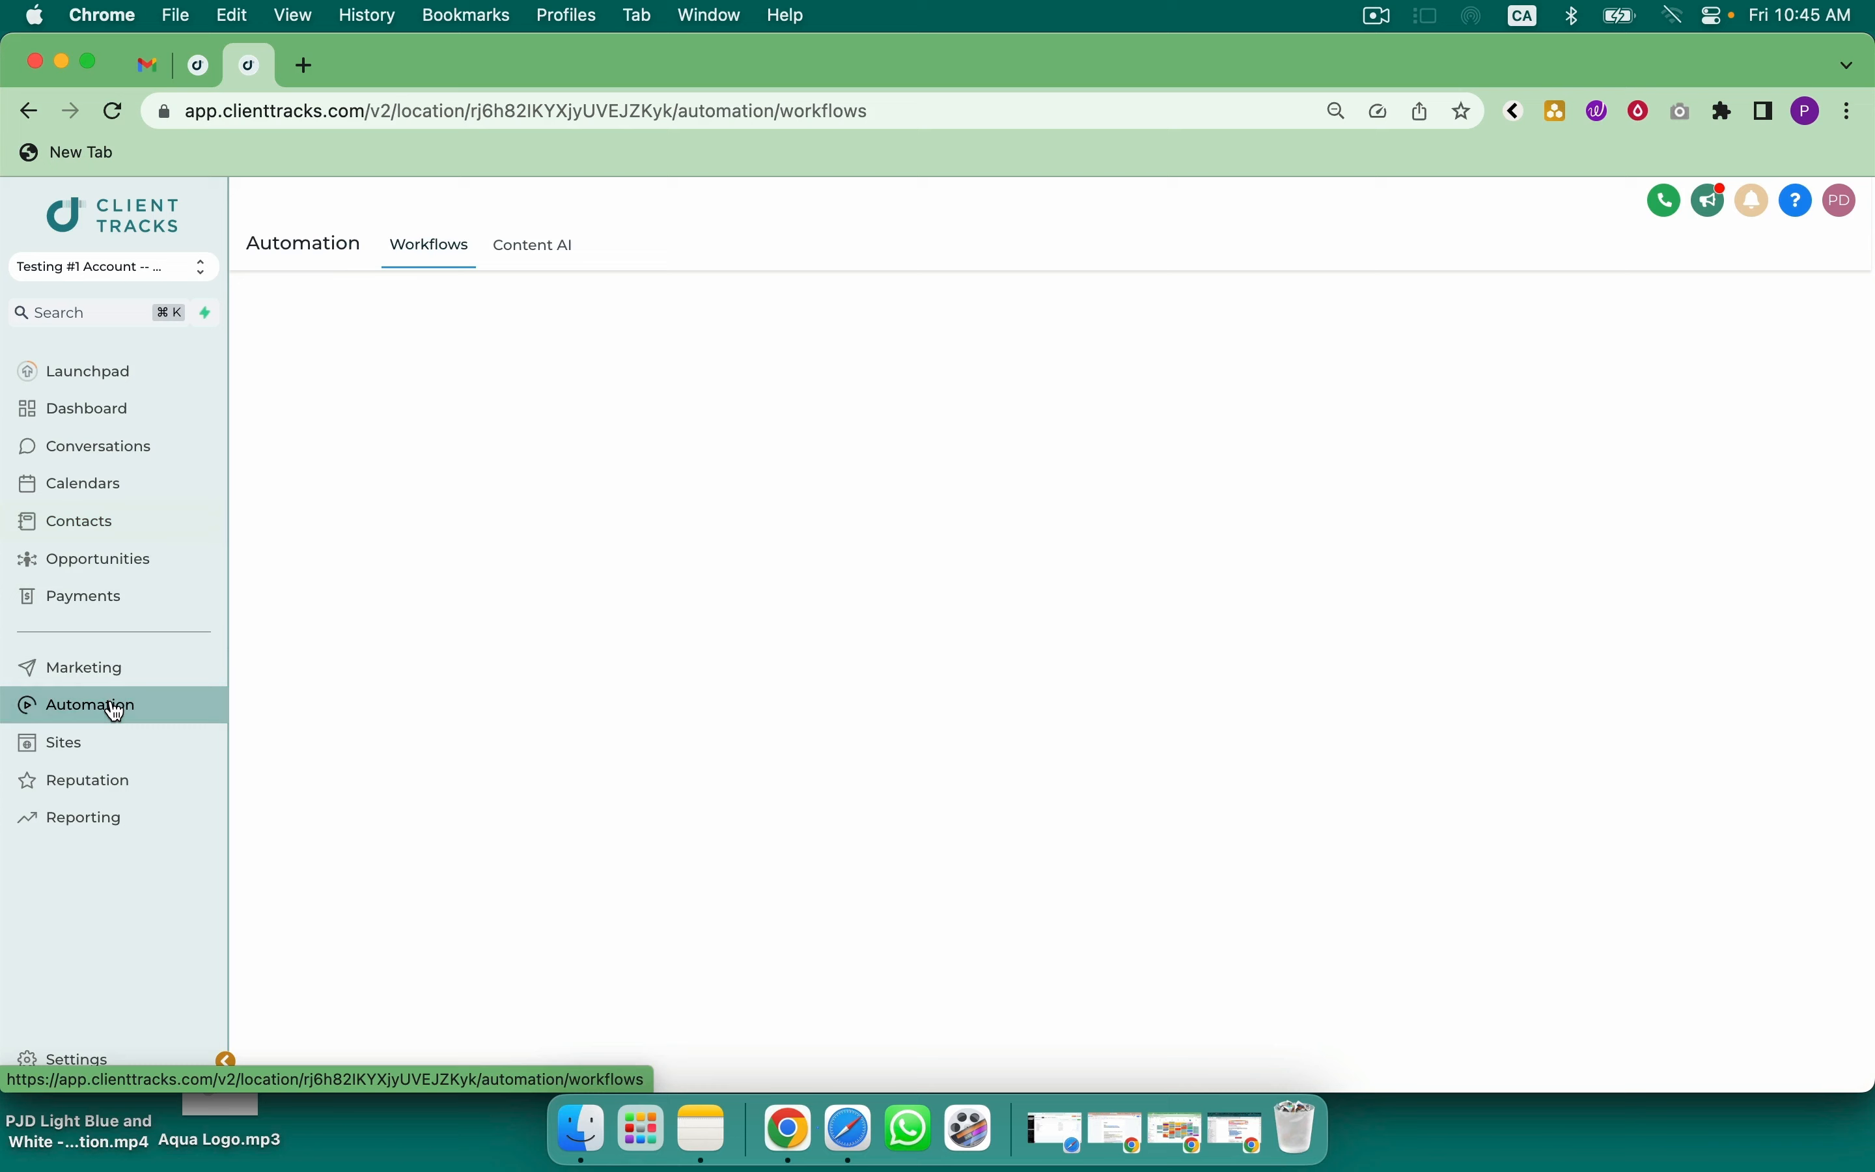
left_click(82, 667)
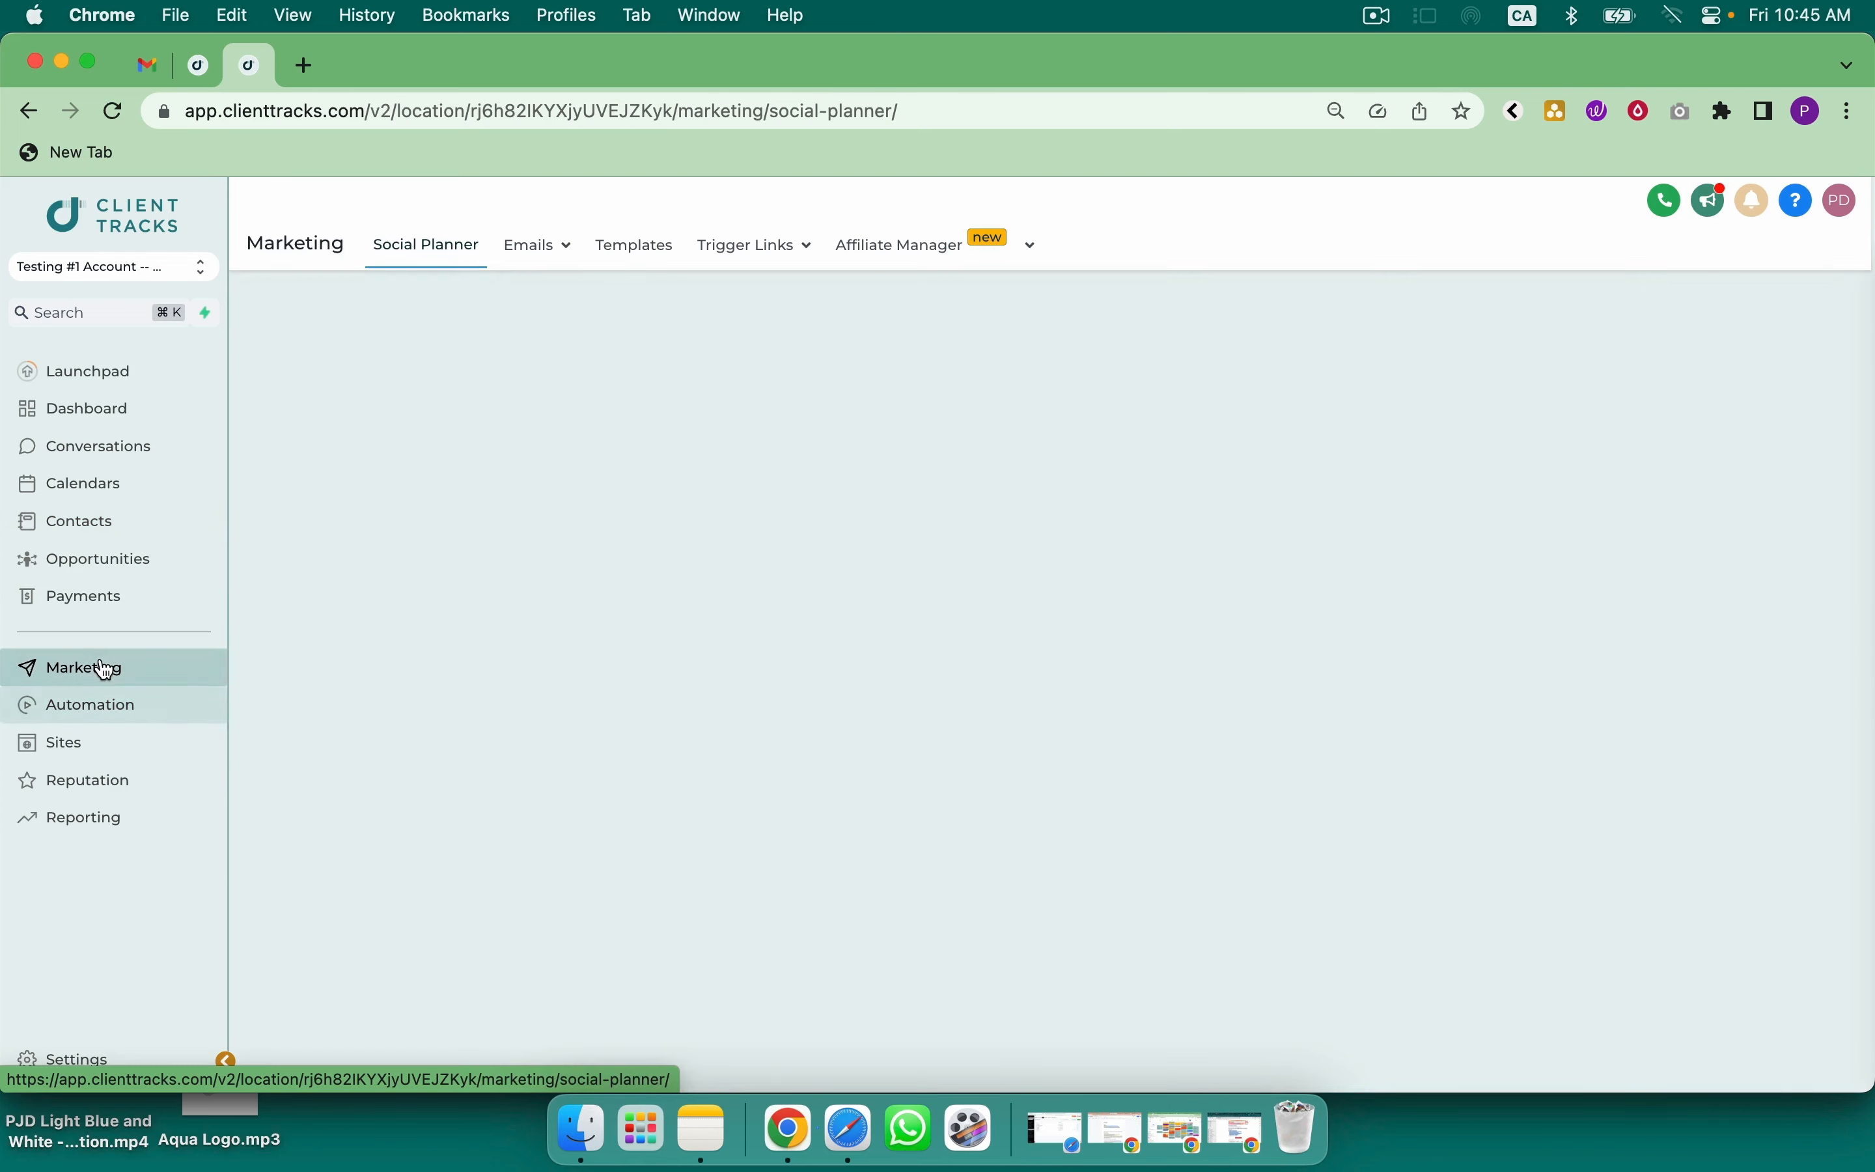
Choose Campaigns from the Emails menu to list the one sent untitled campaign
left_click(528, 243)
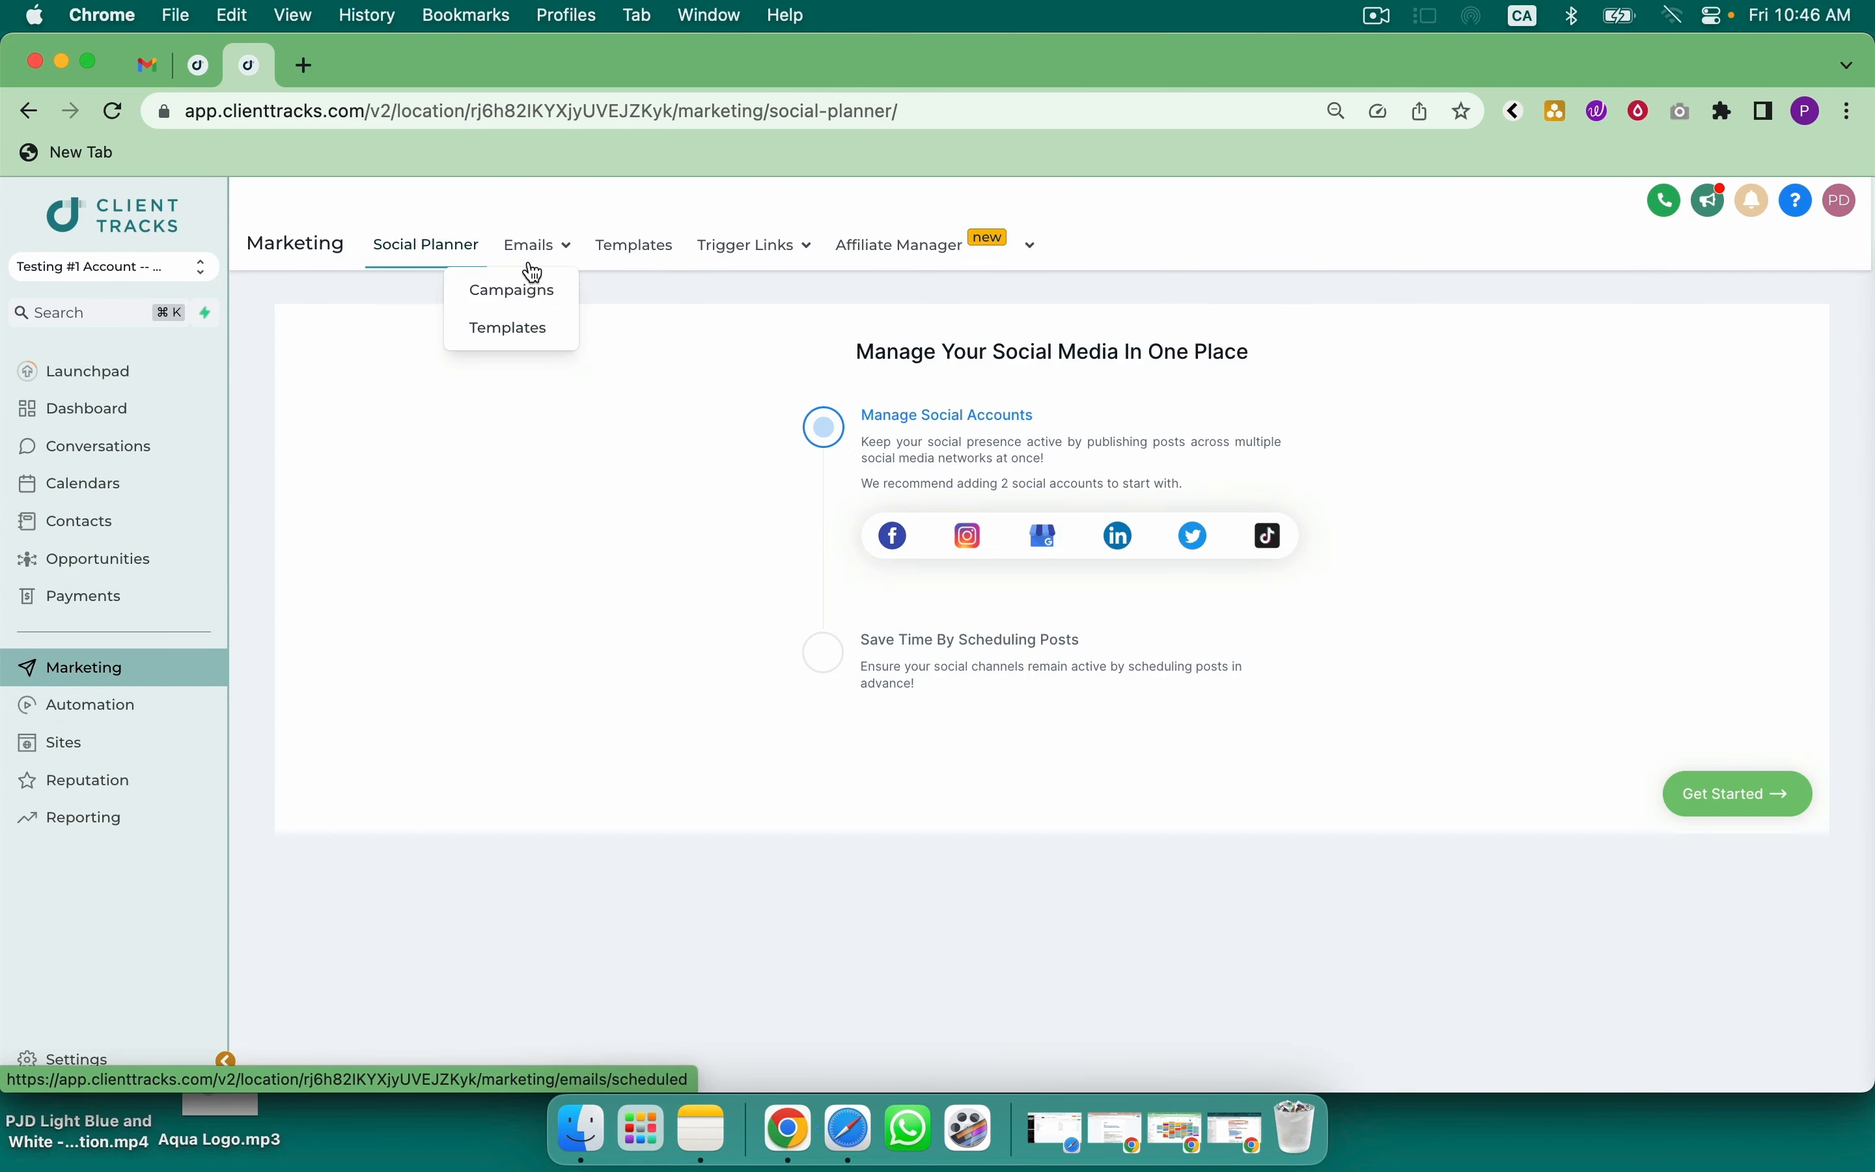
left_click(511, 289)
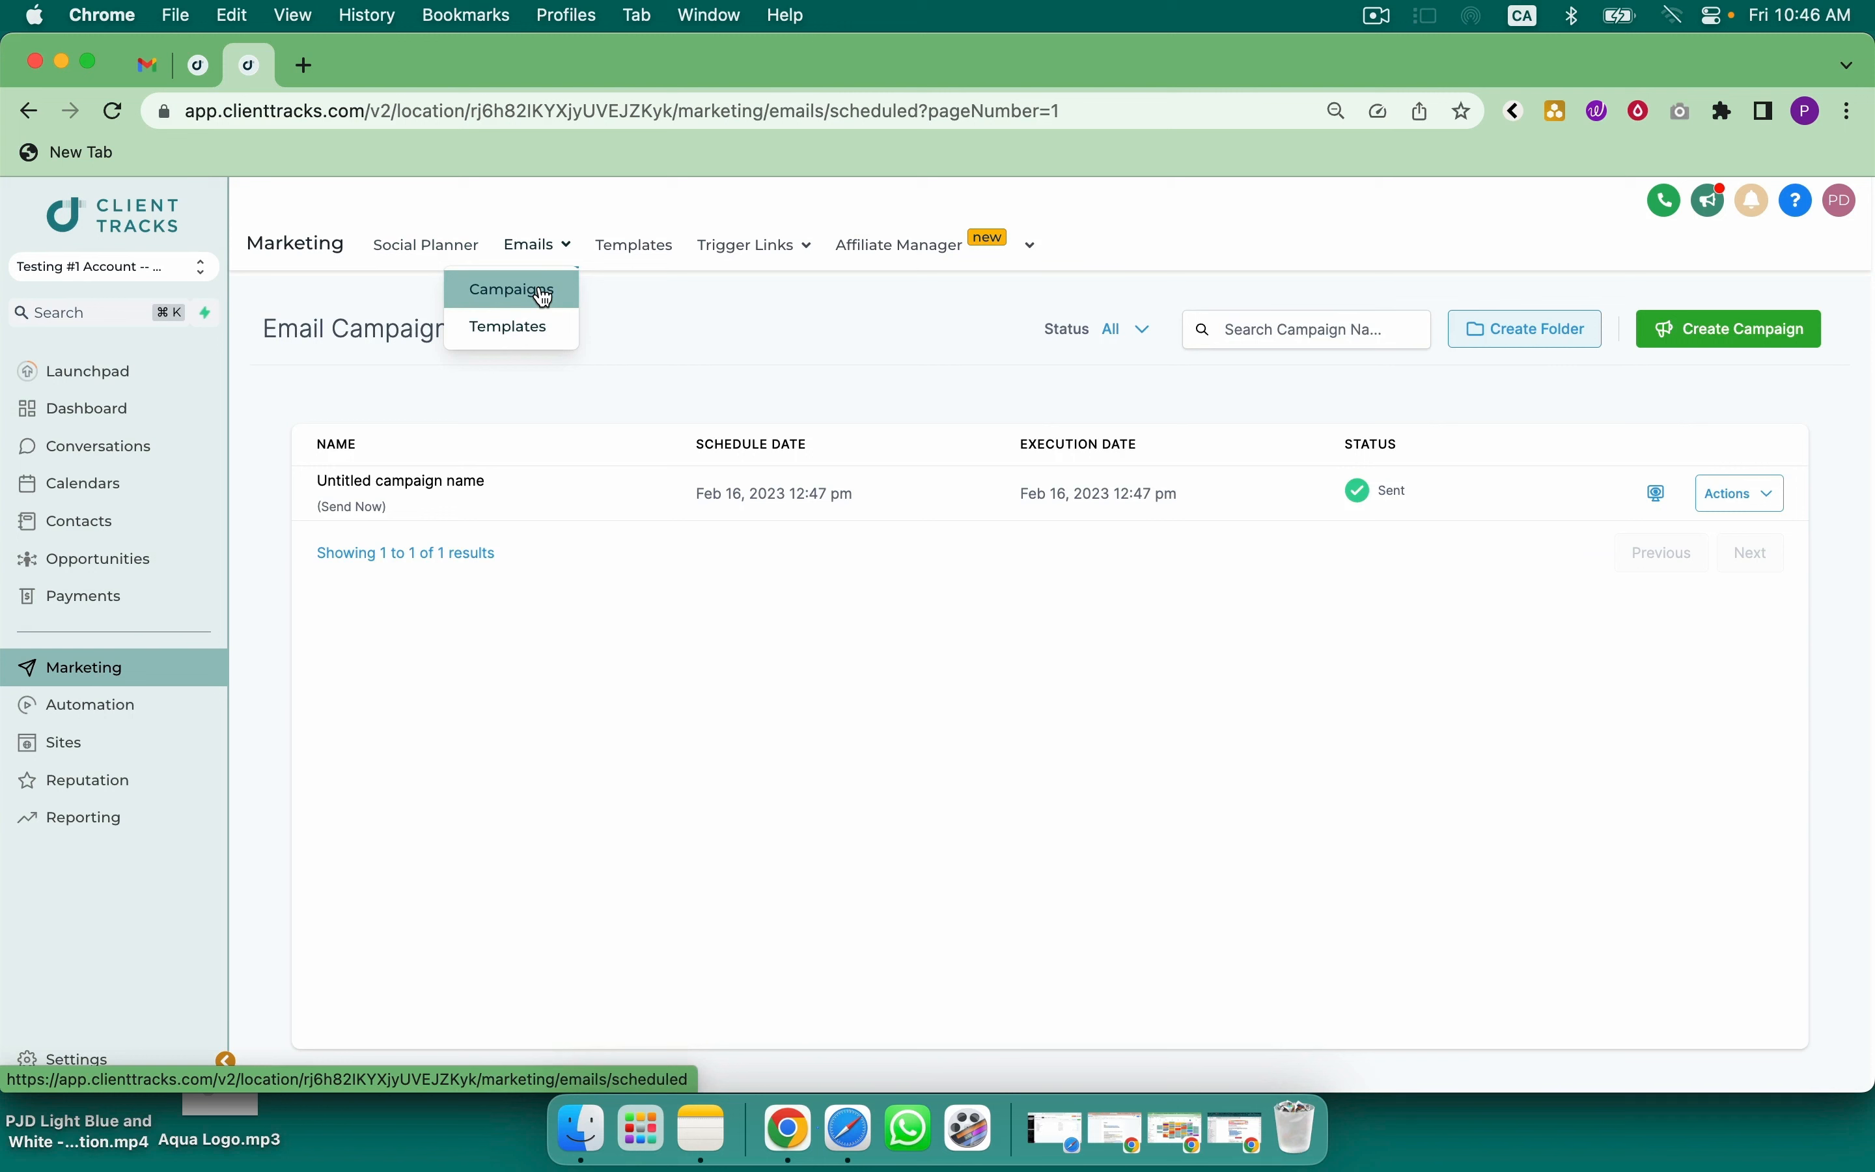
left_click(509, 289)
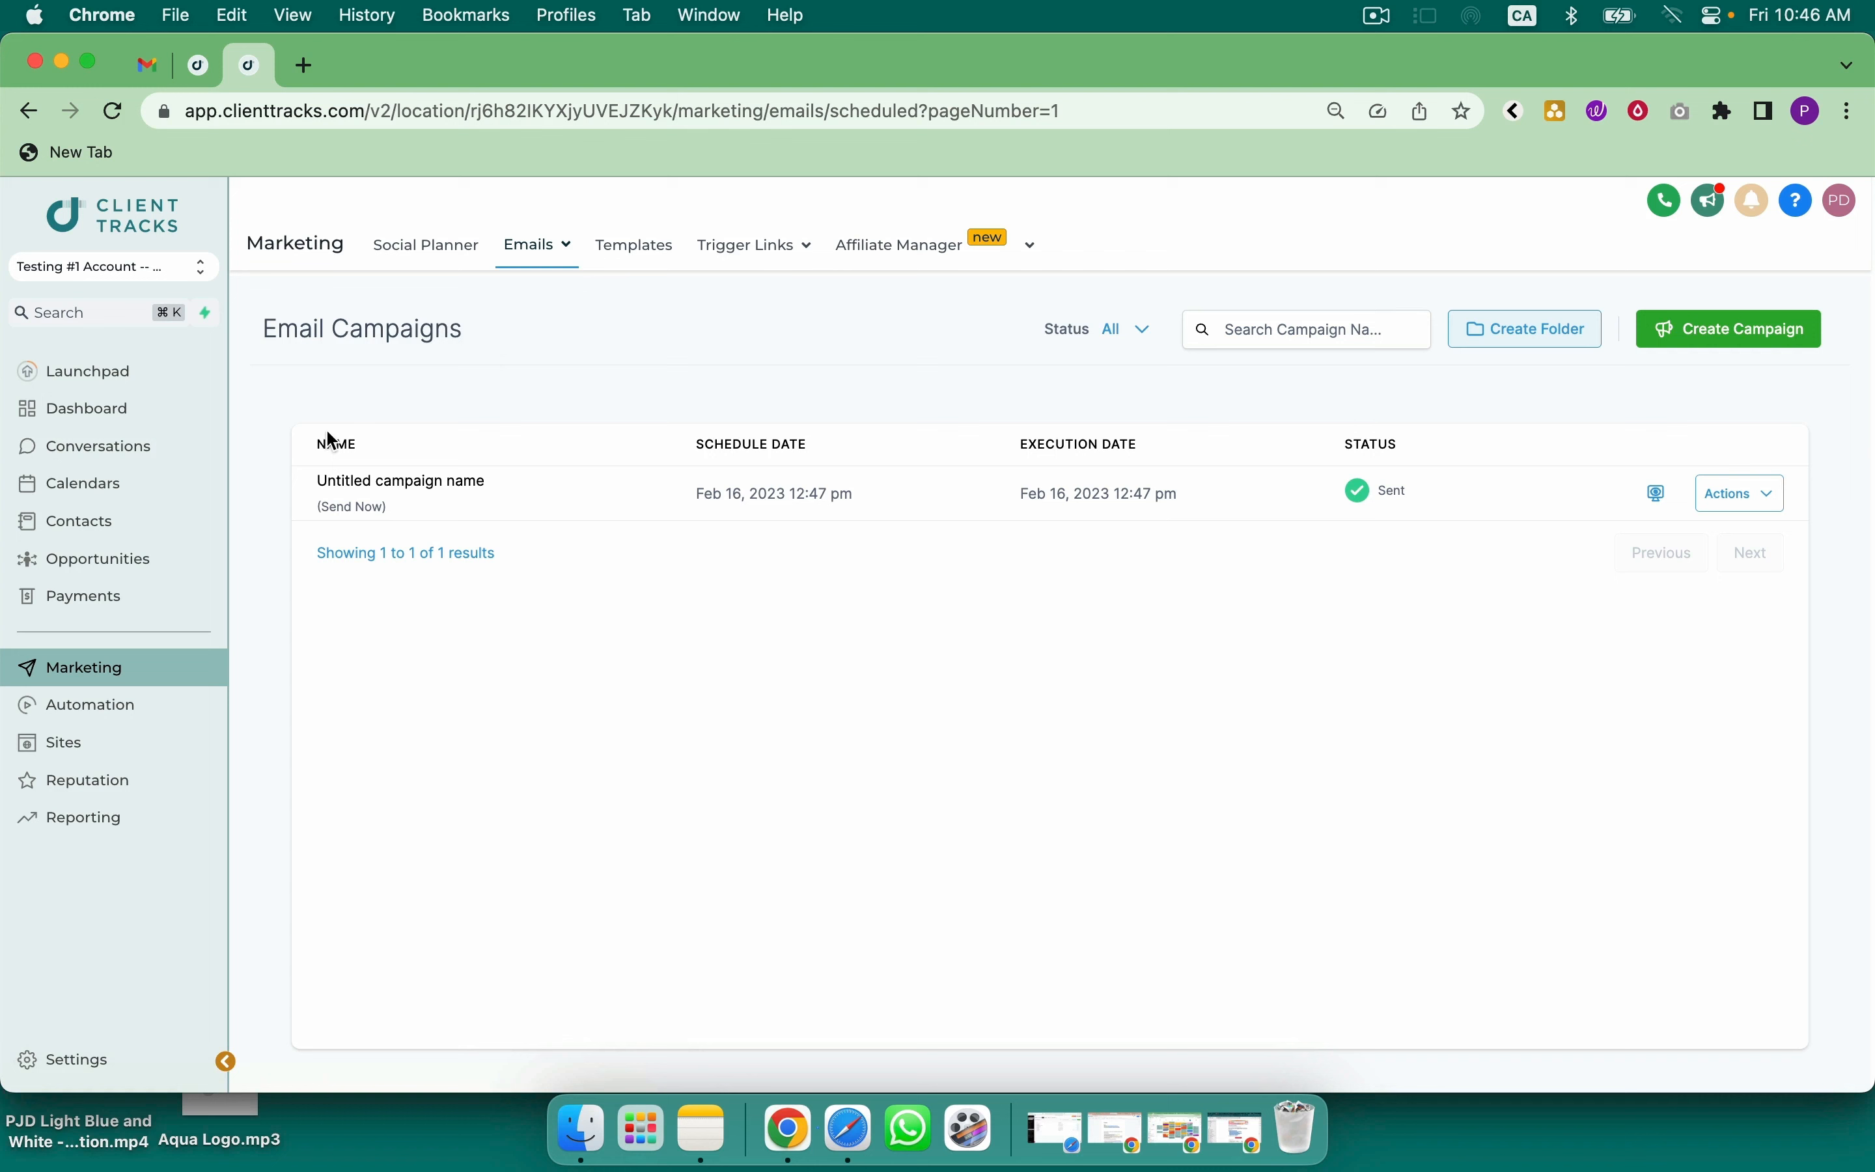
Visit Opportunities, glance at the Pipelines list and return to the board by stage
left_click(97, 559)
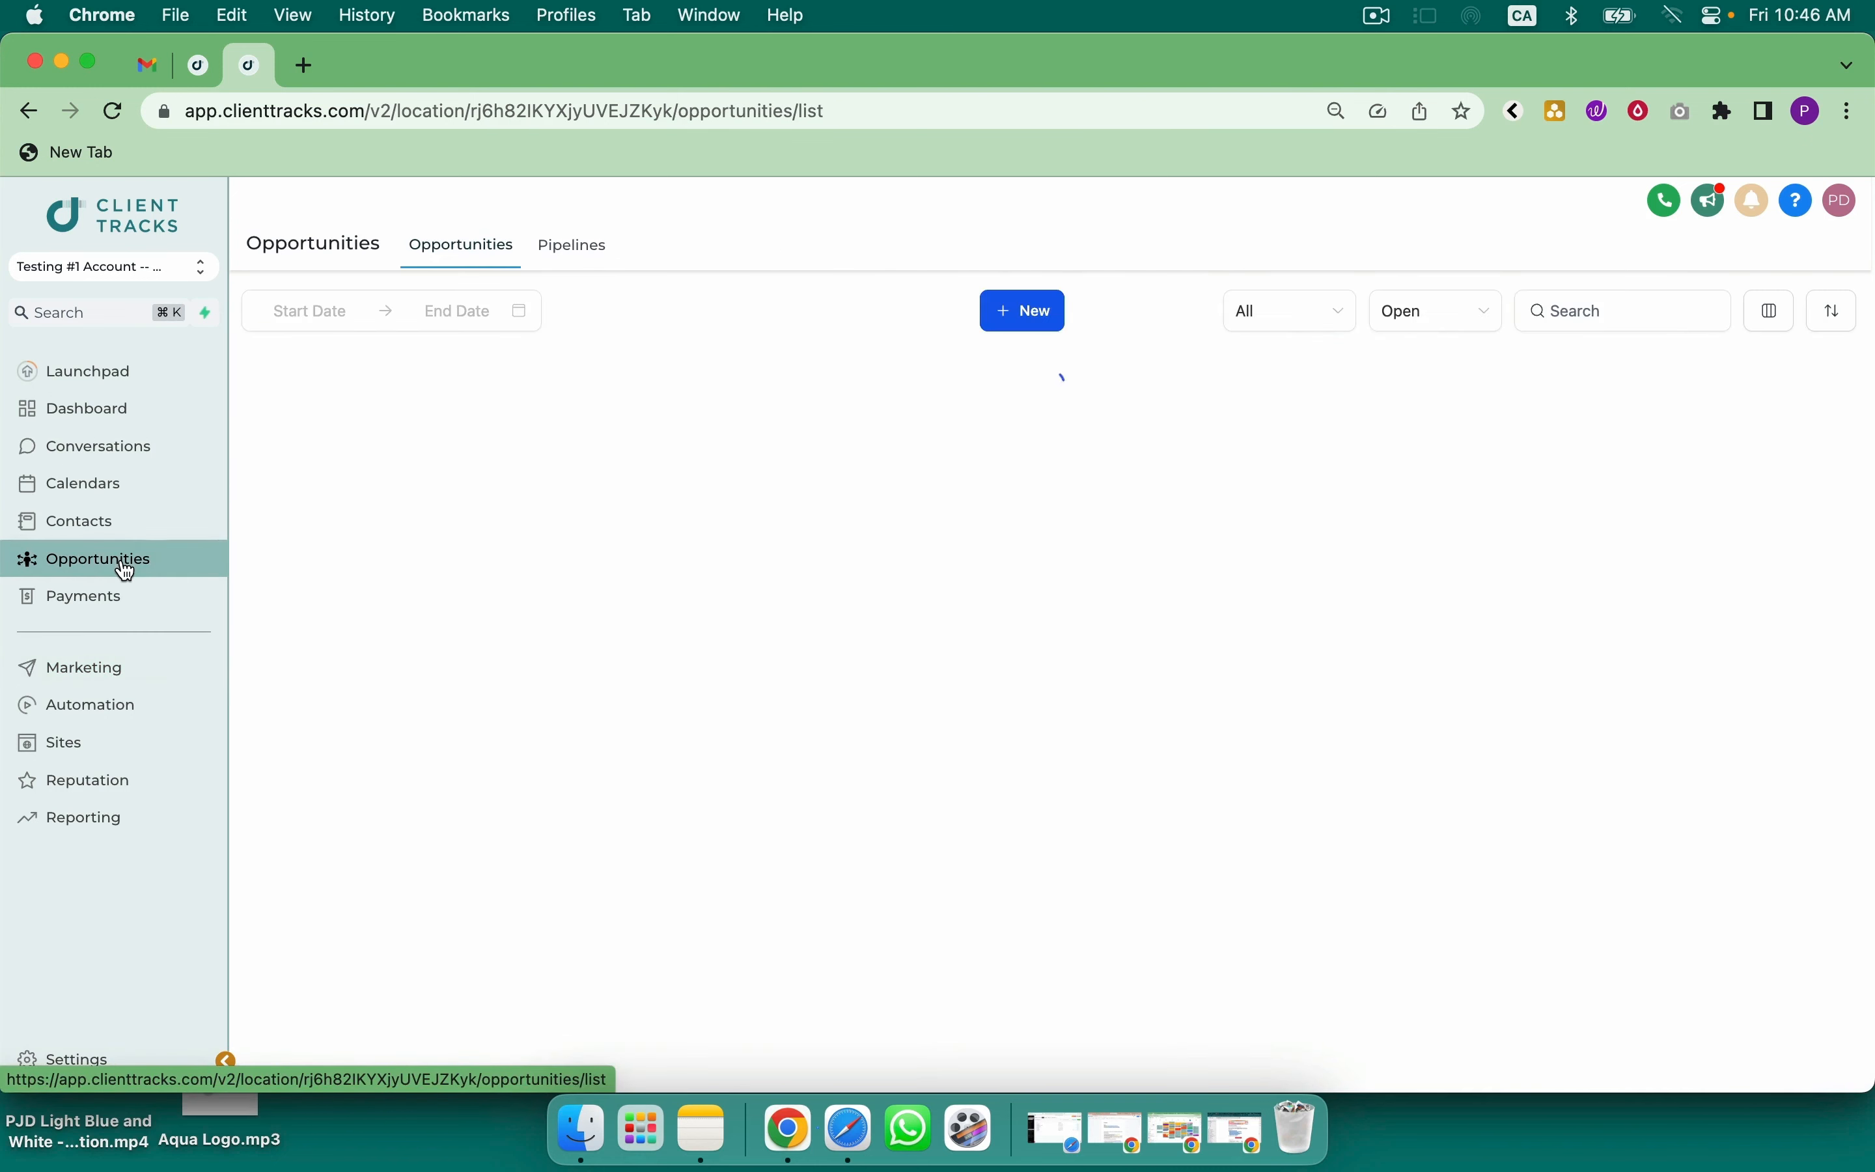
left_click(570, 245)
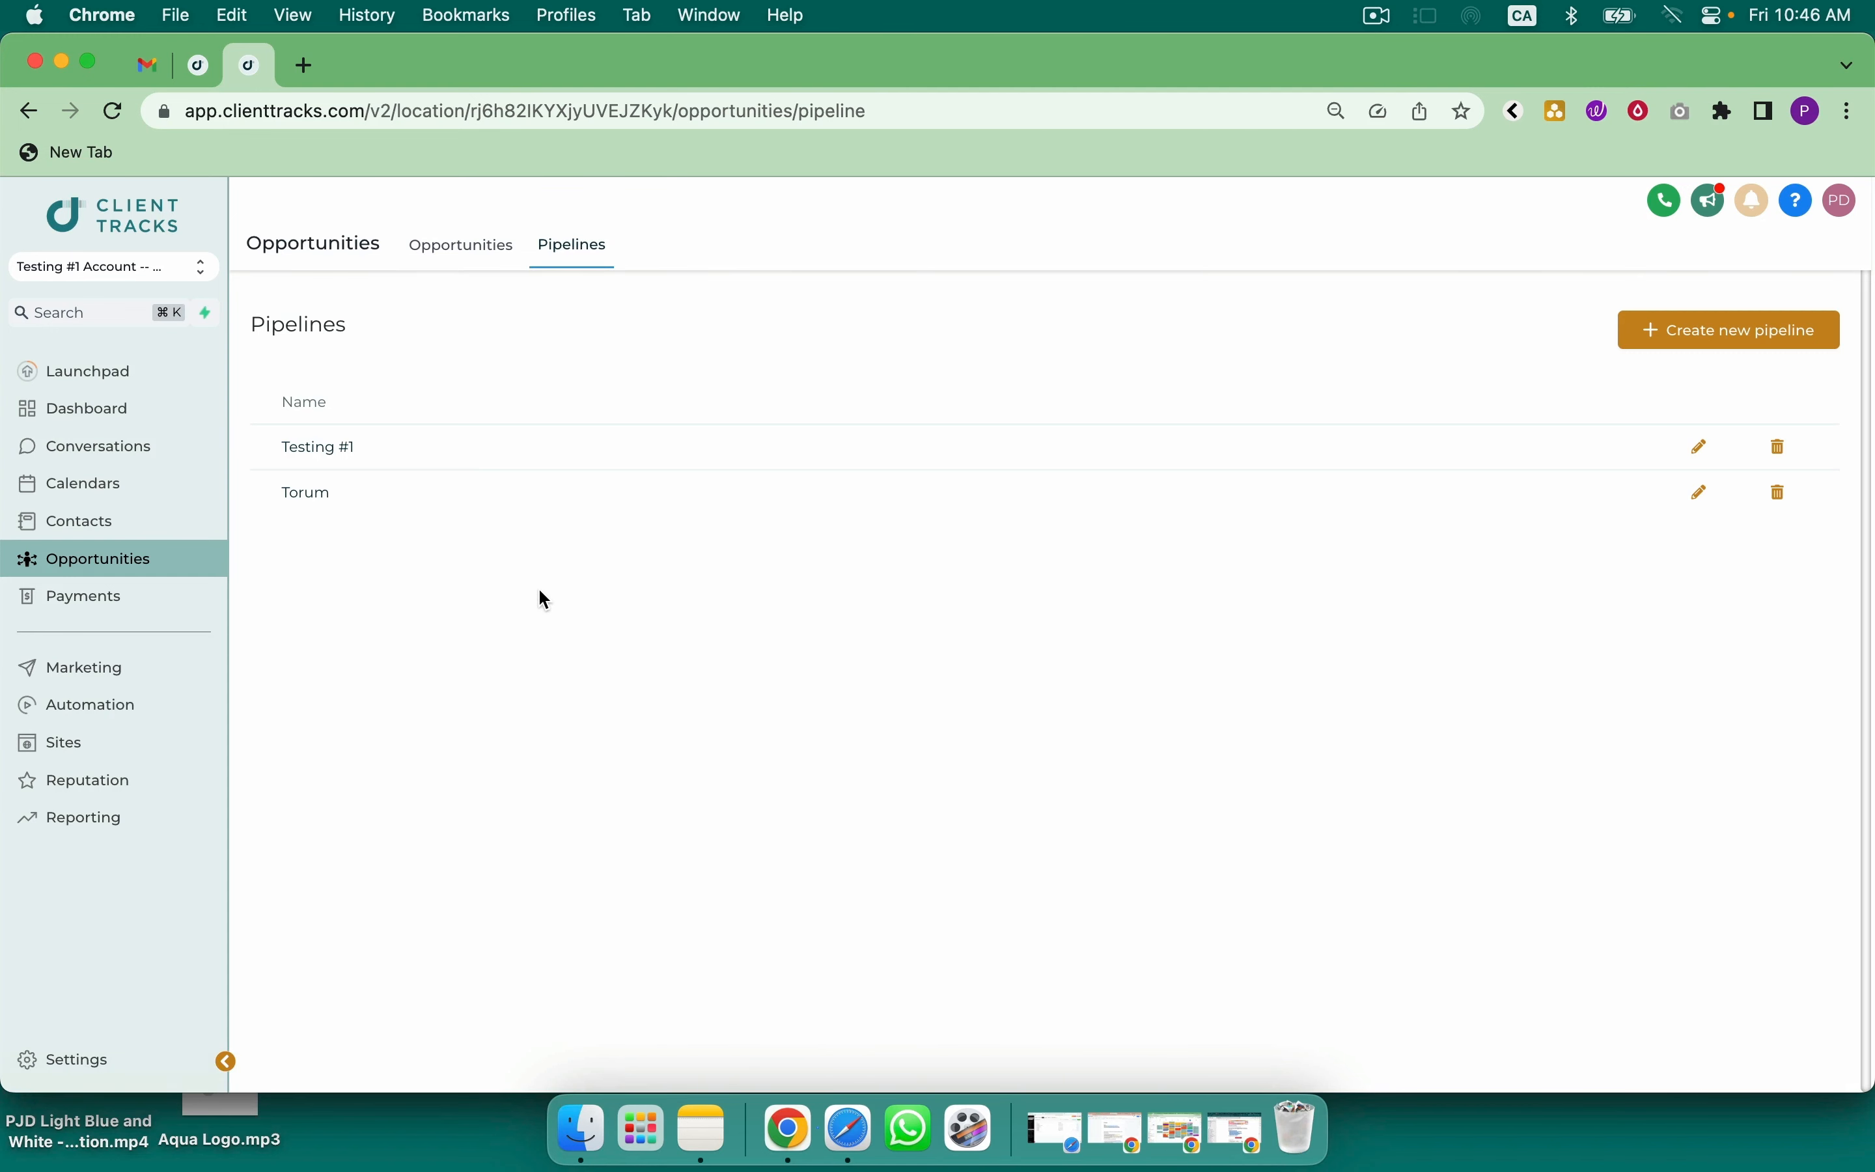
mouse_move(460, 253)
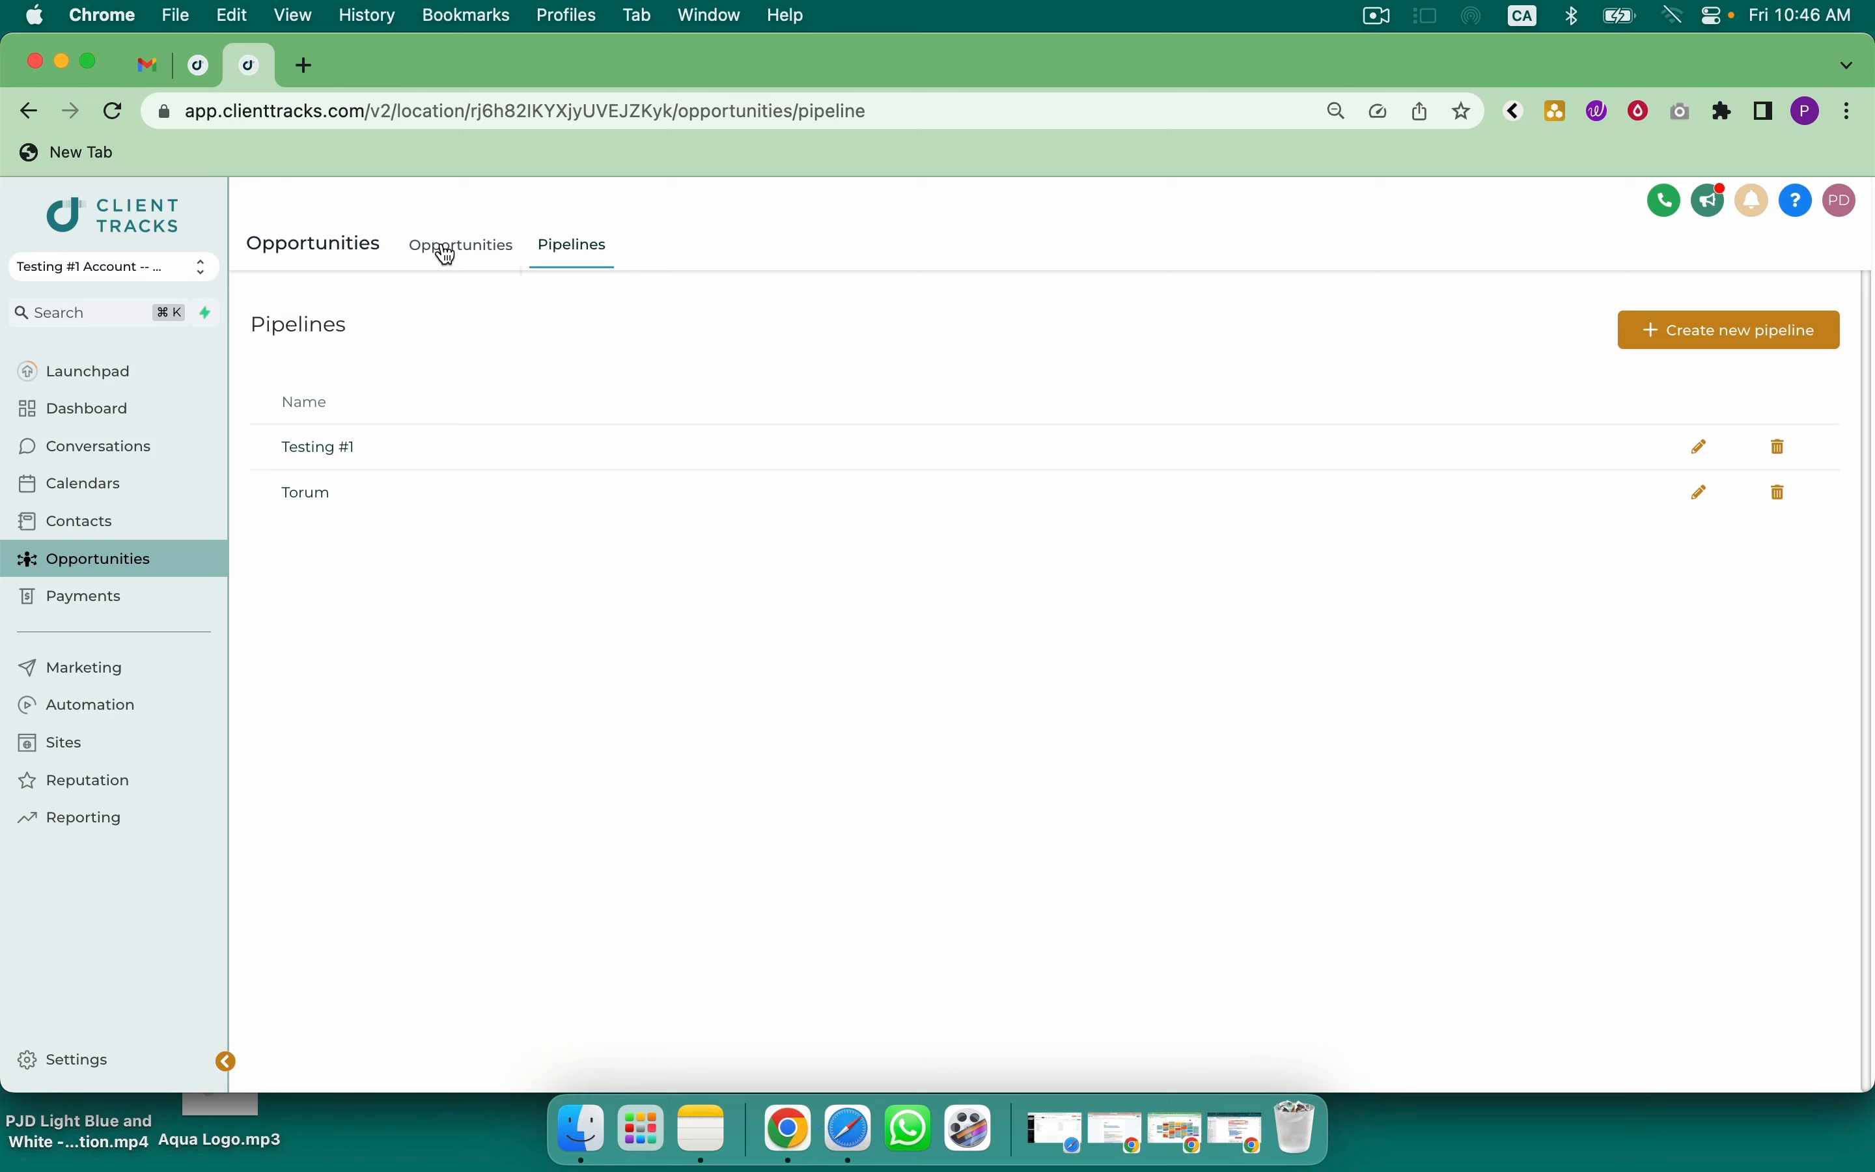
left_click(460, 244)
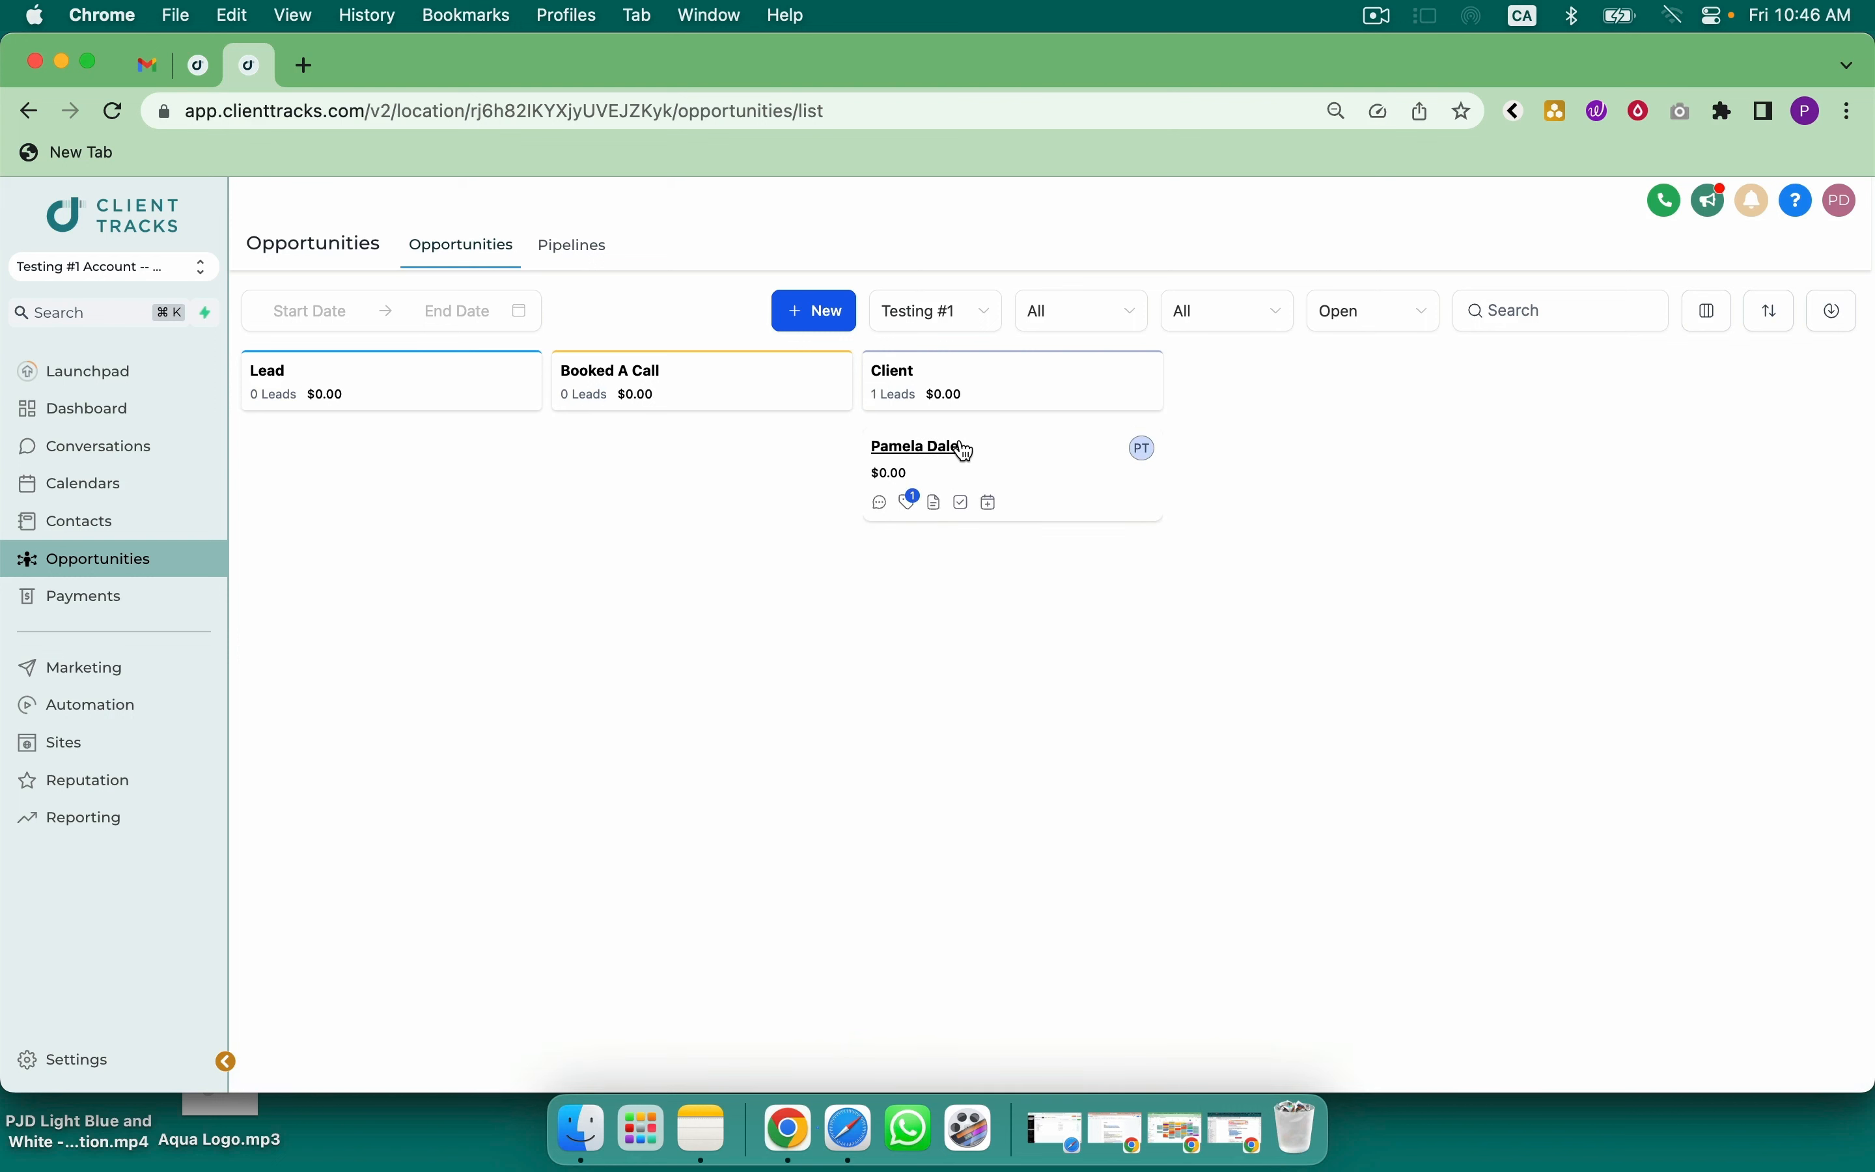
mouse_move(1049, 461)
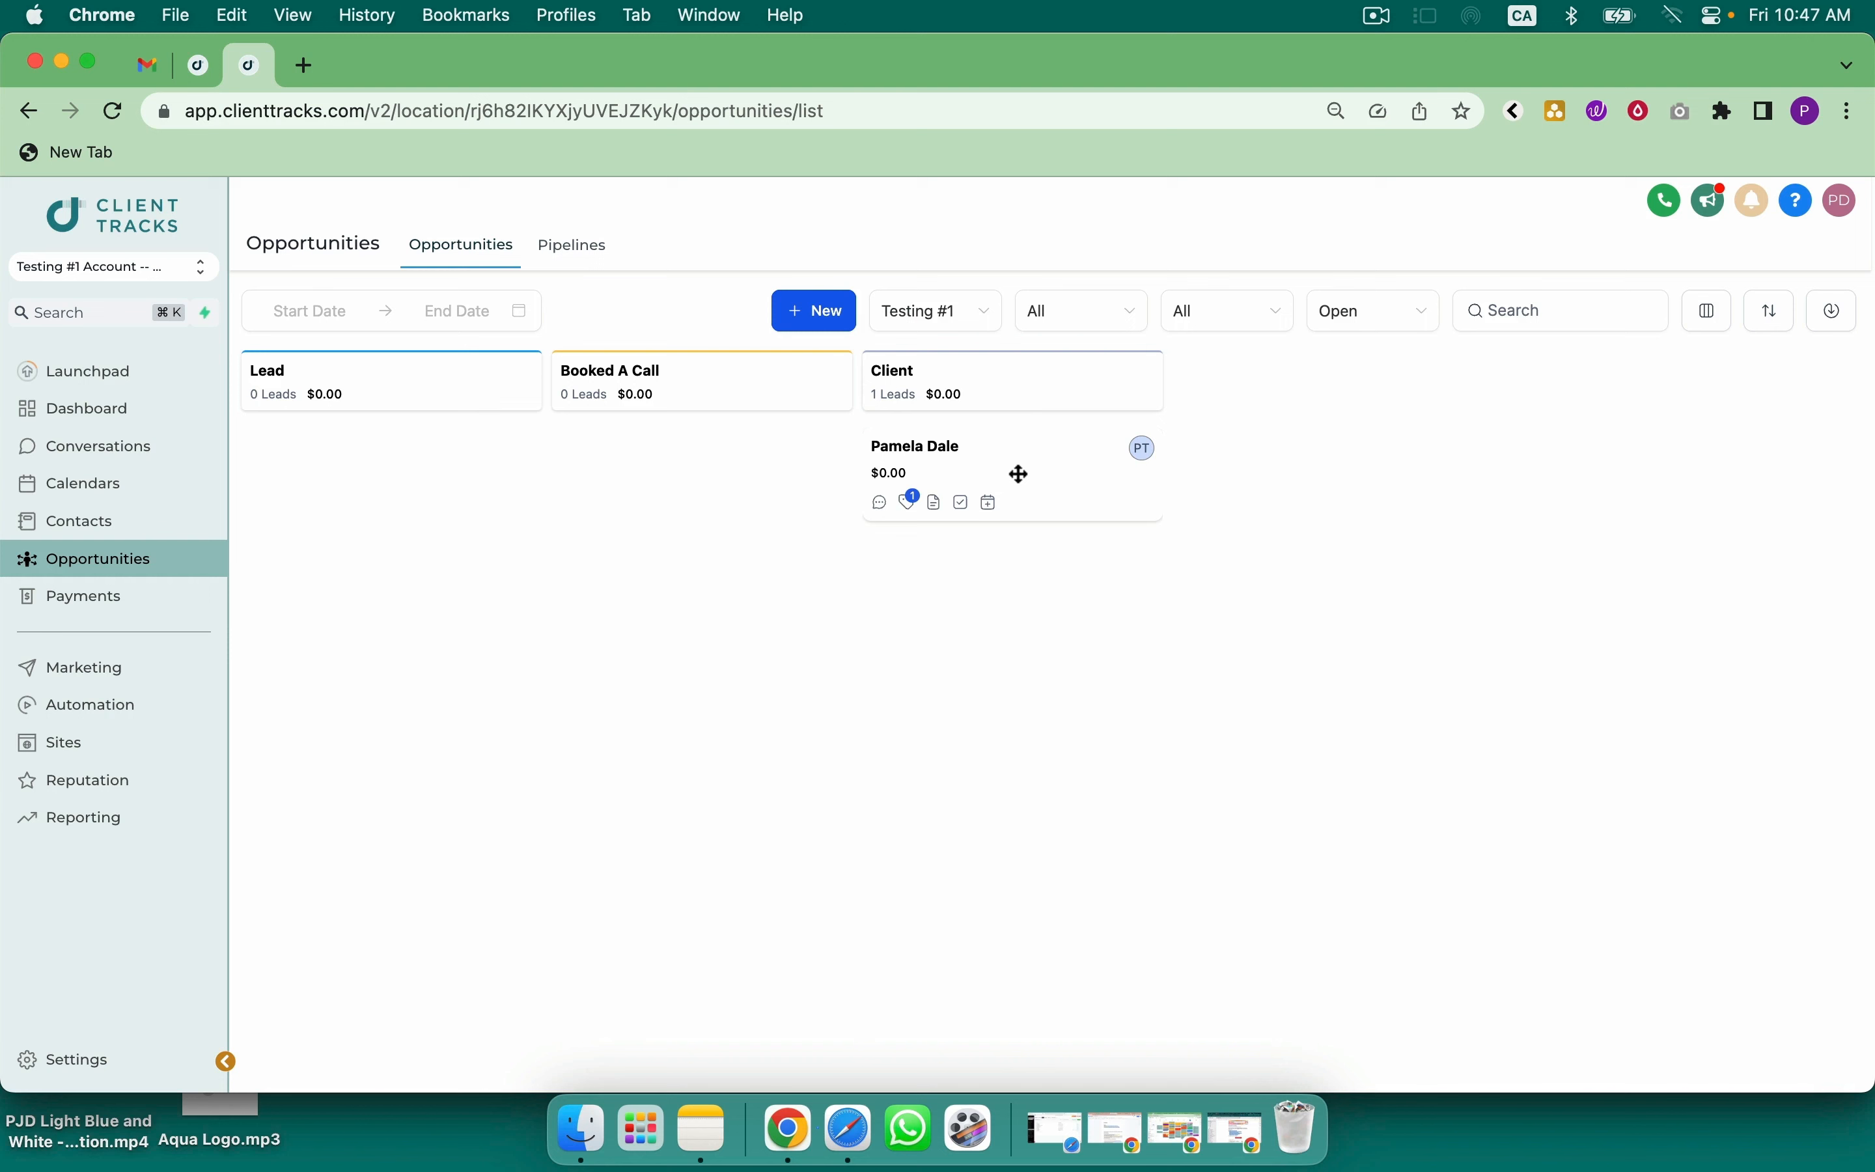
Move the lone opportunity from Client through Booked A Call to Lead, then show all contacts
left_click_drag(1010, 473, 702, 473)
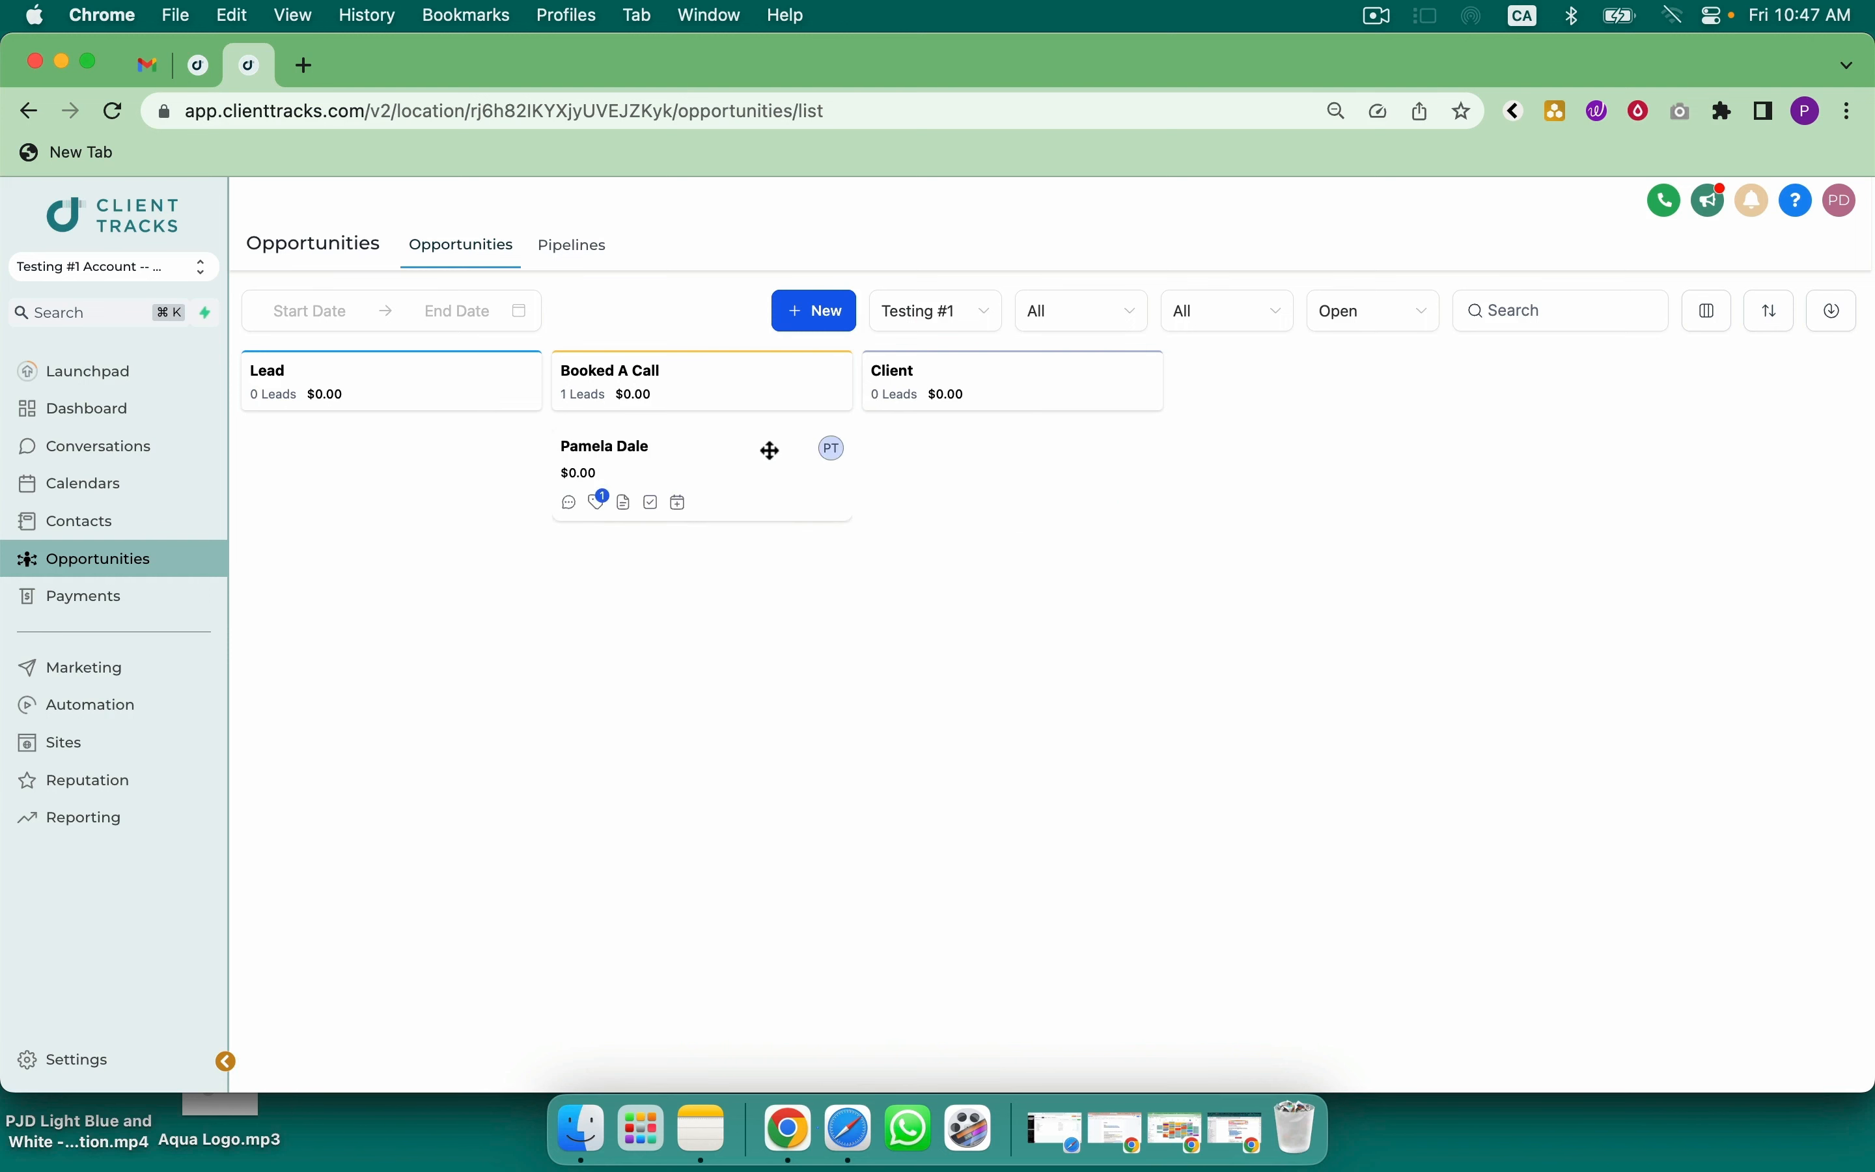
left_click_drag(701, 466, 389, 466)
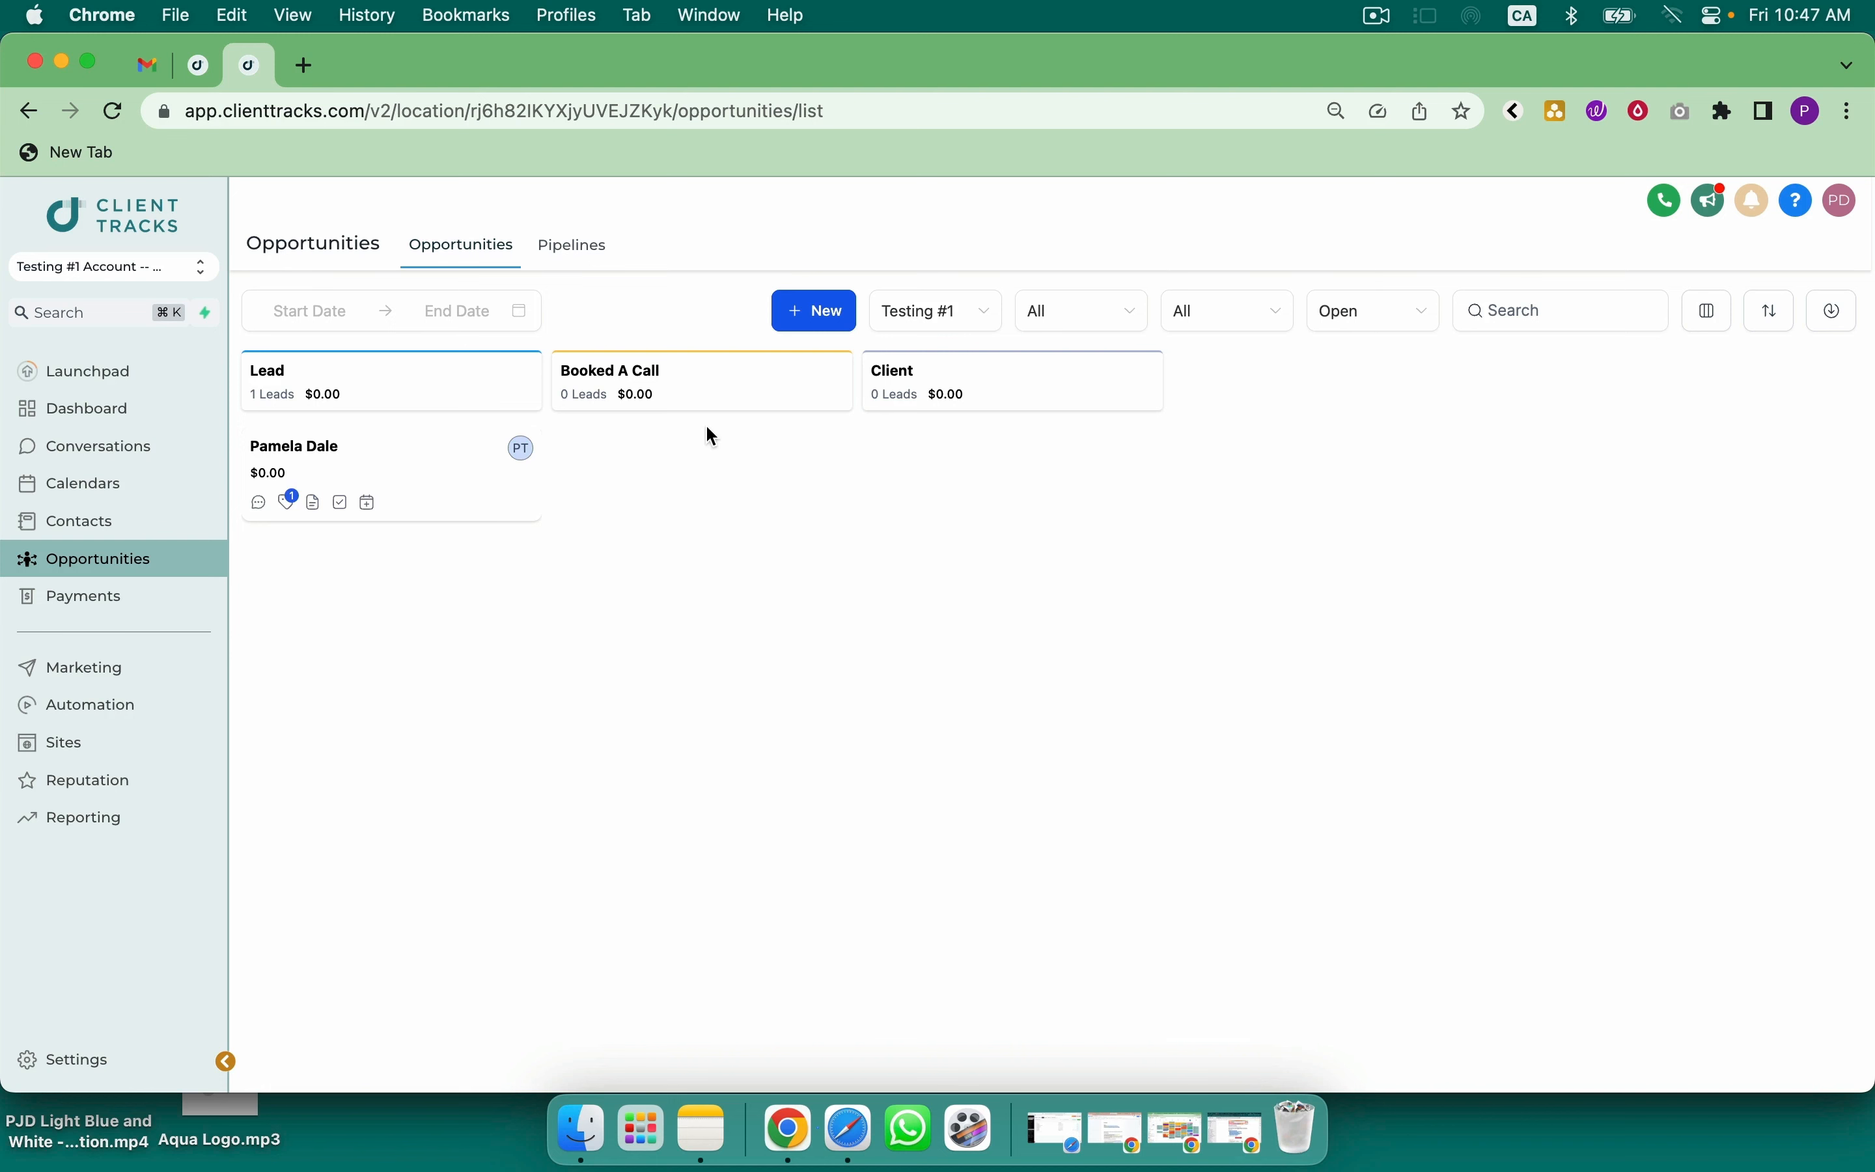
mouse_move(1025, 435)
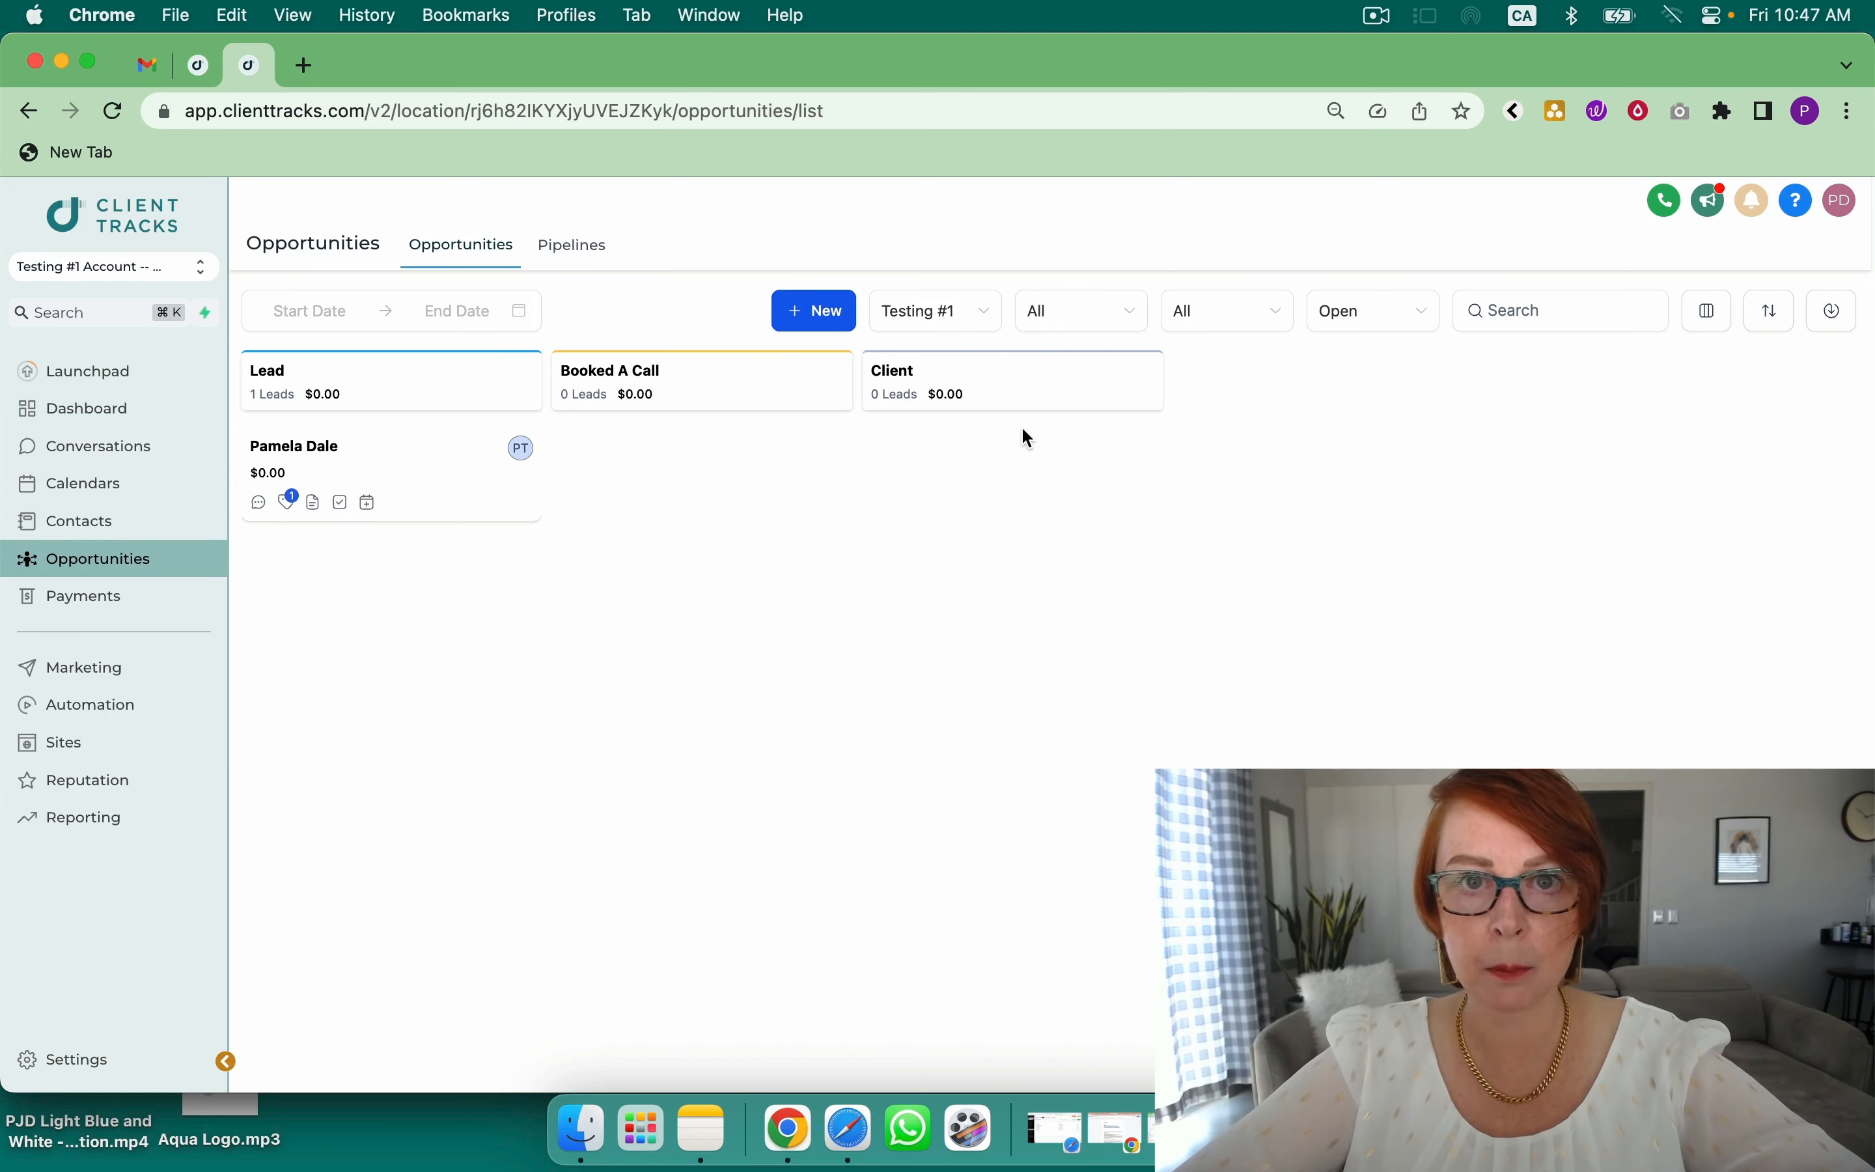
mouse_move(248, 624)
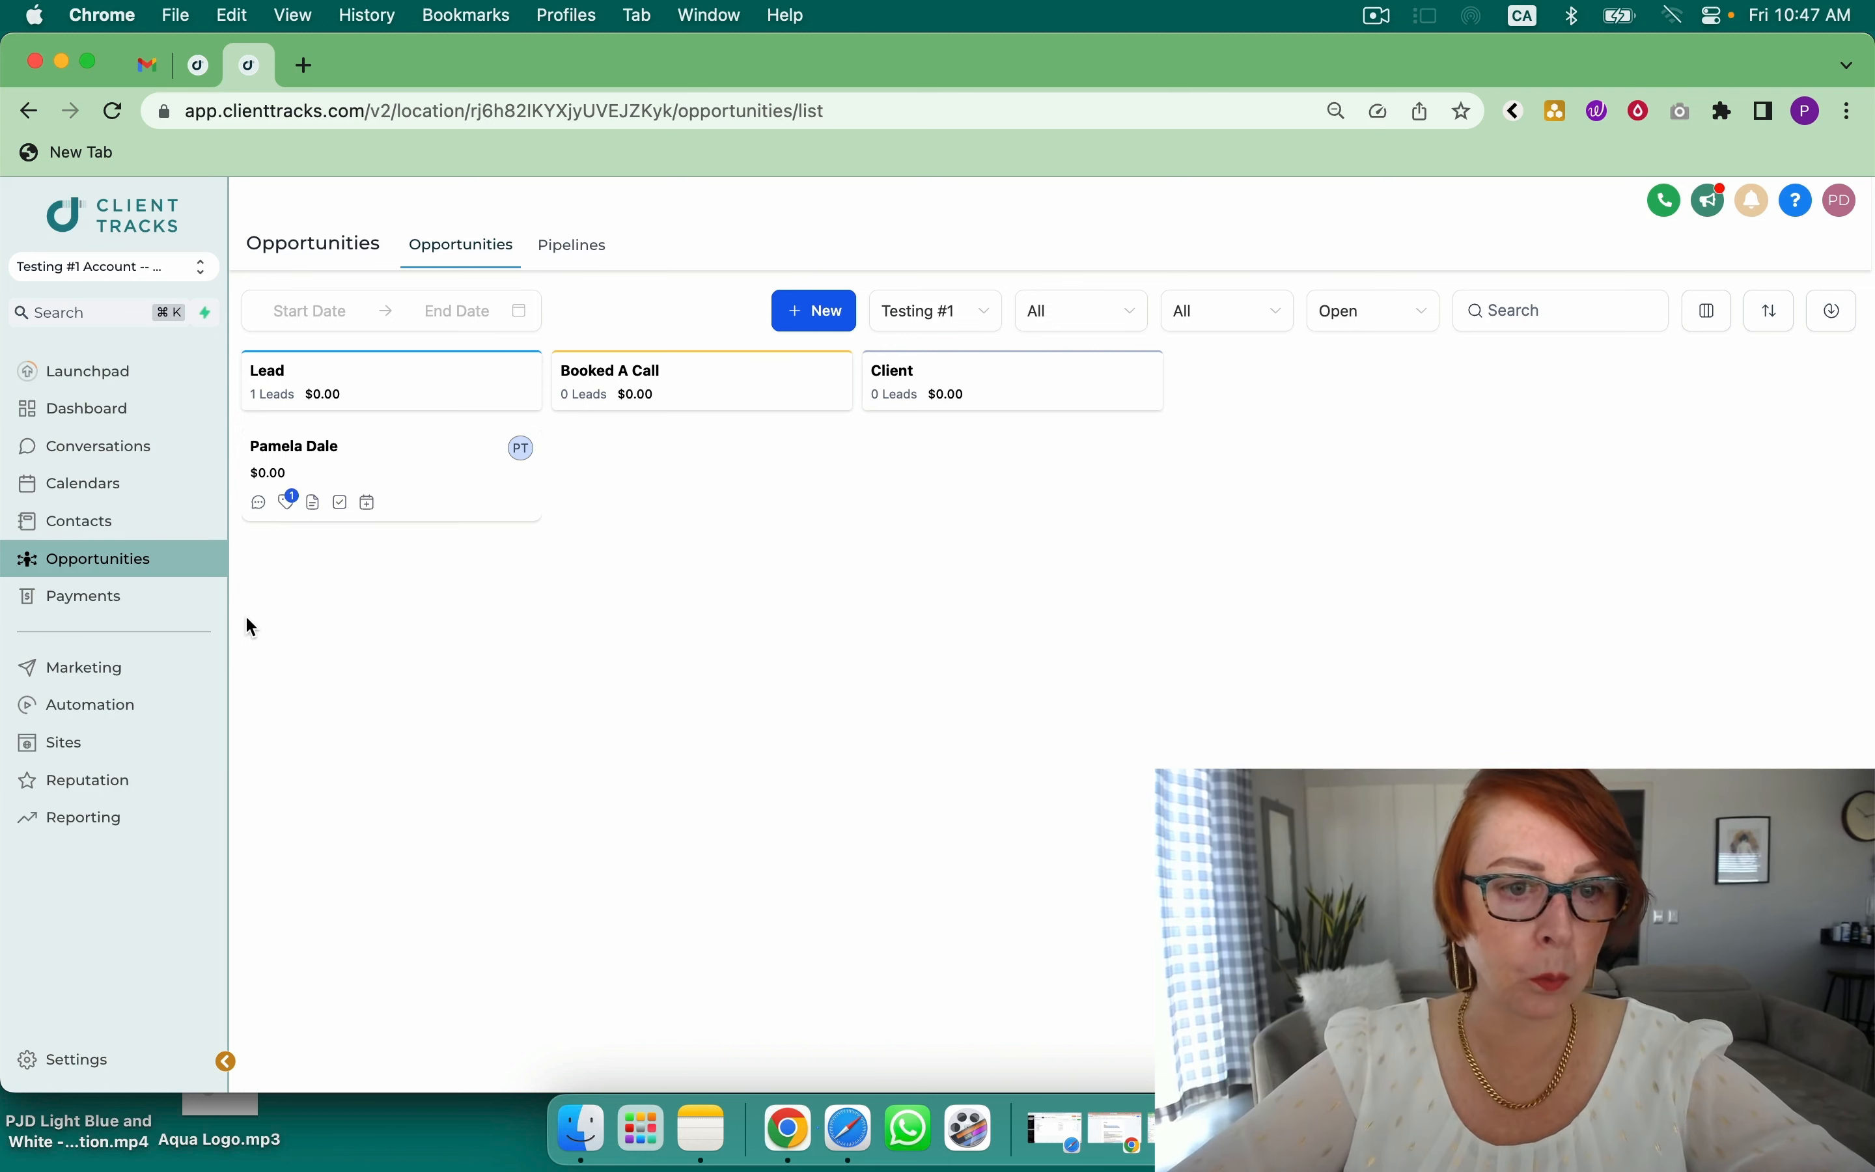
mouse_move(80, 483)
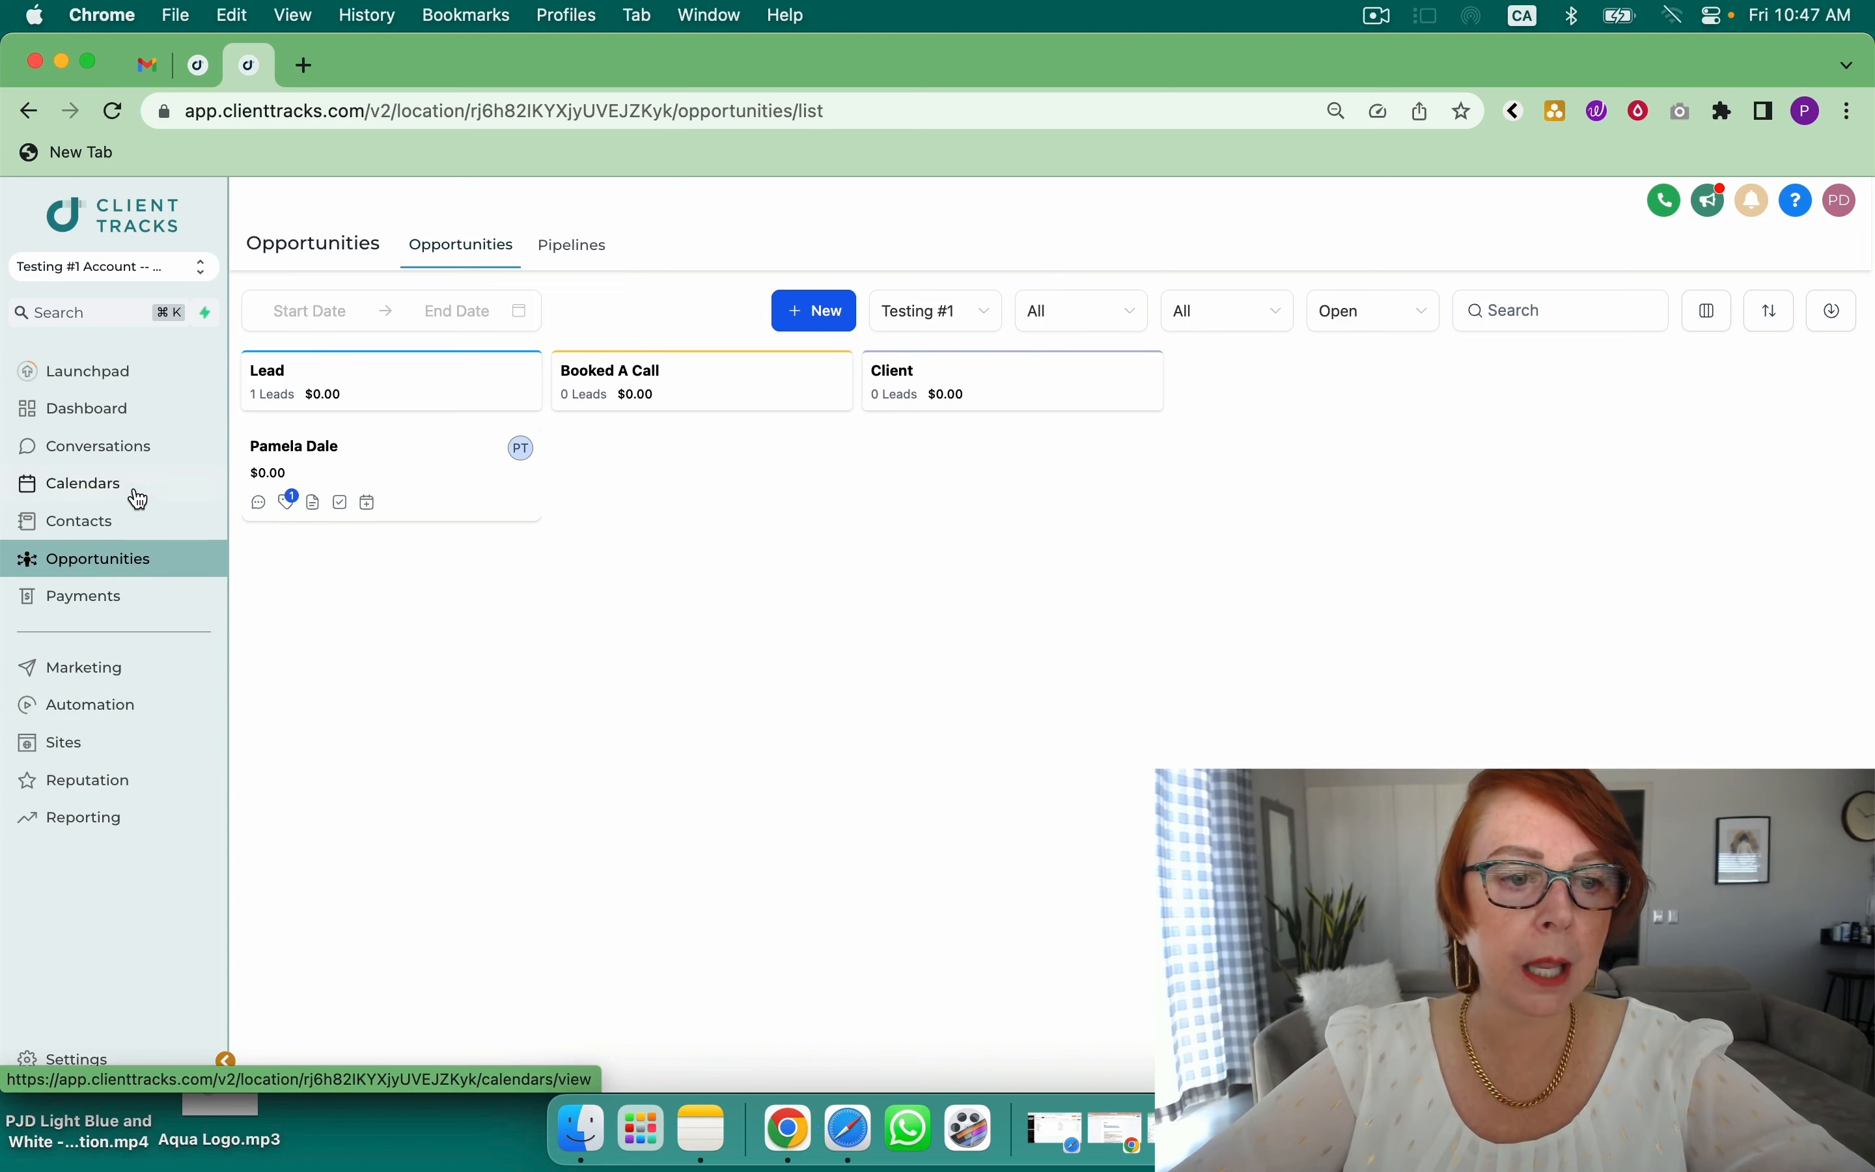
left_click(78, 520)
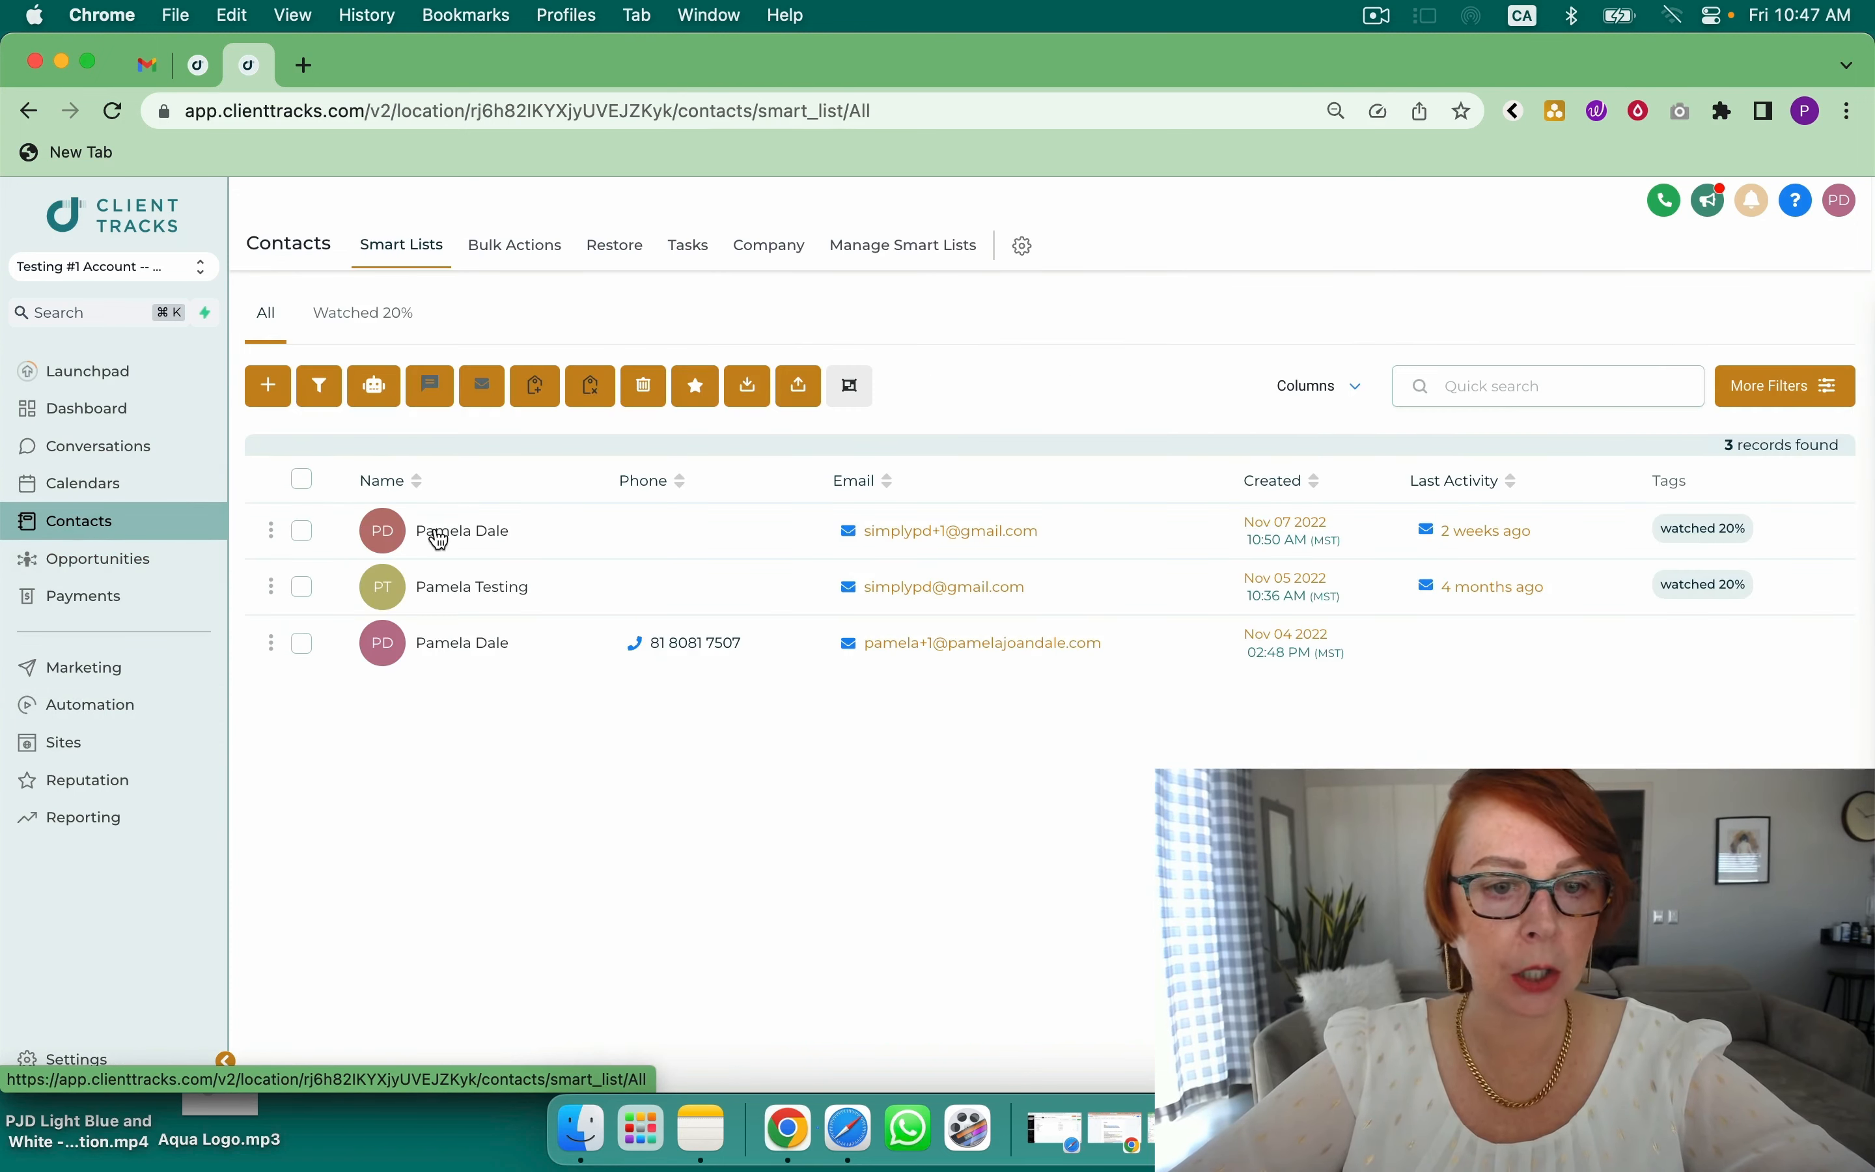
Open the first contact, start an email to them, then view the Payments invoices overview
left_click(461, 530)
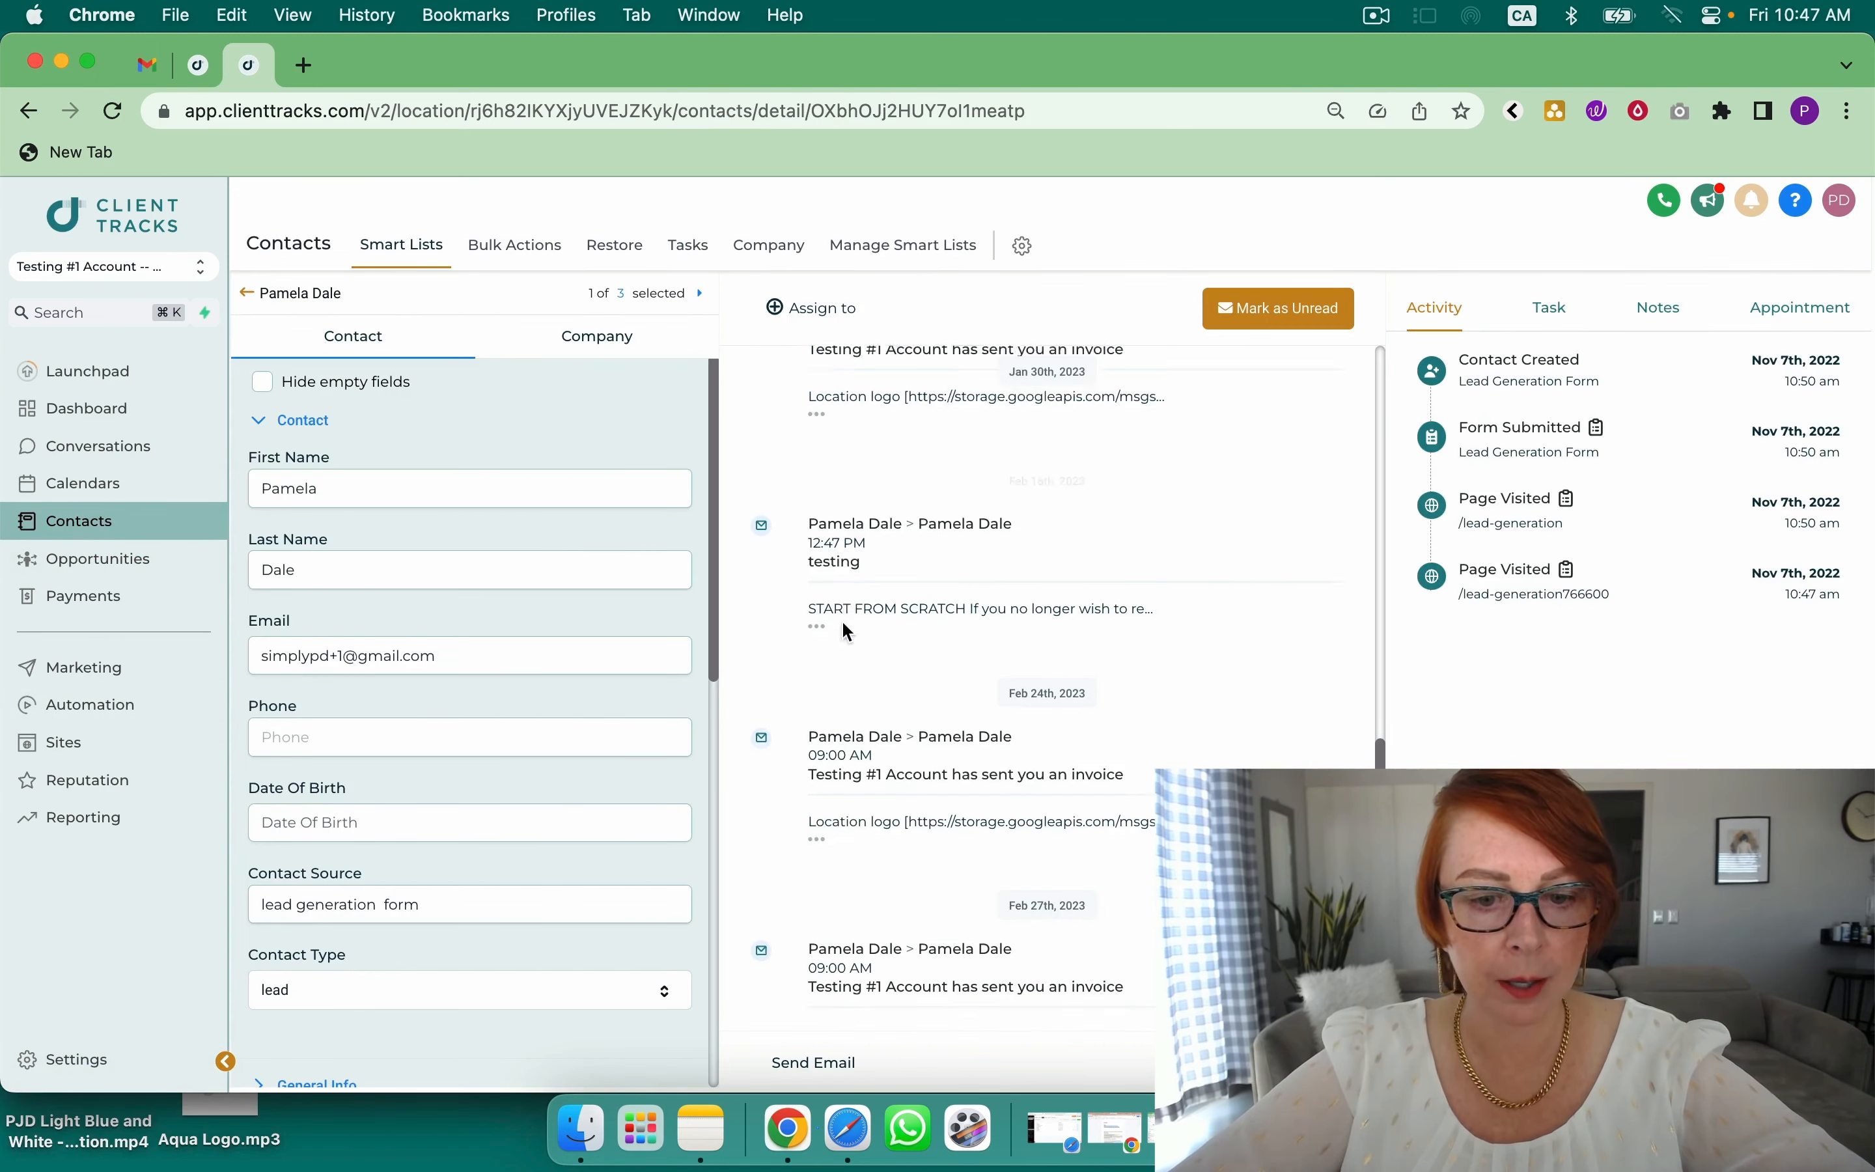
left_click(812, 1063)
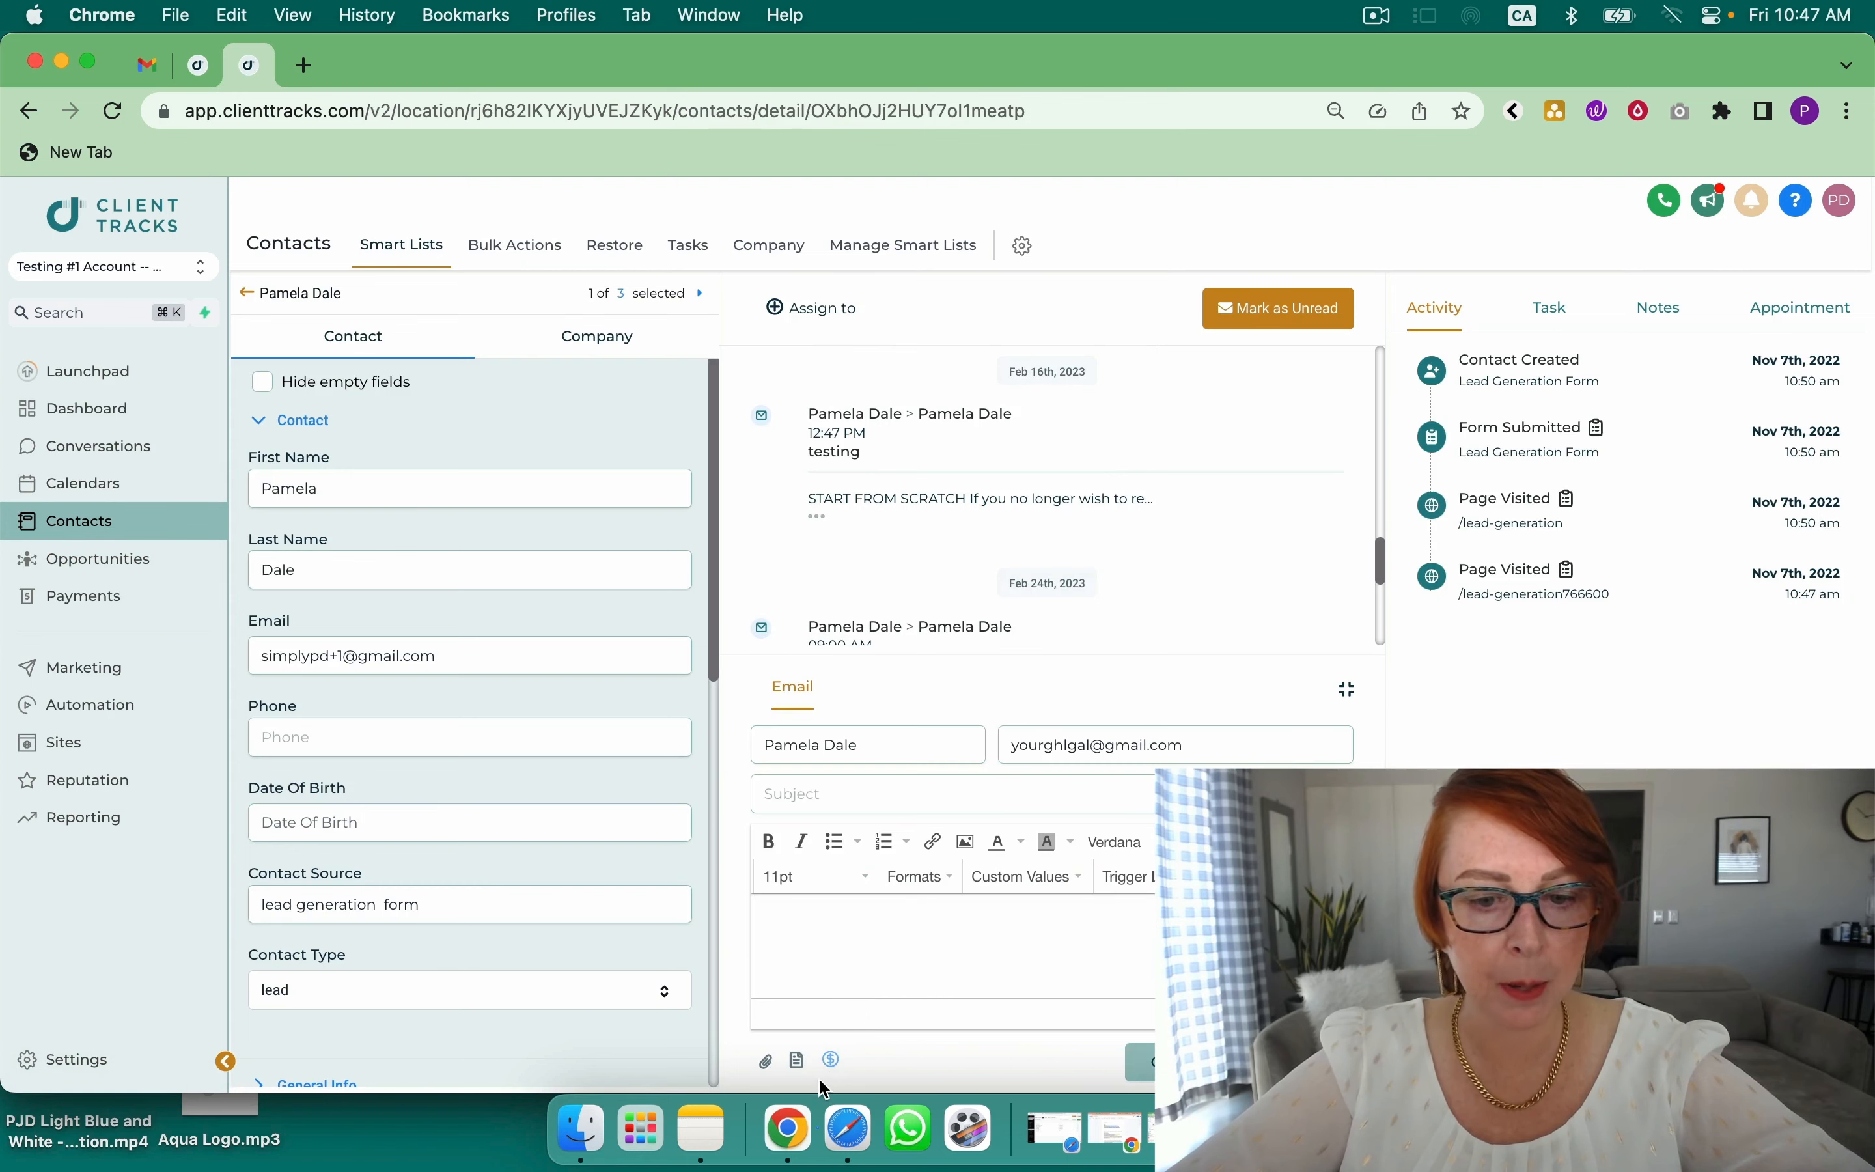
mouse_move(91, 705)
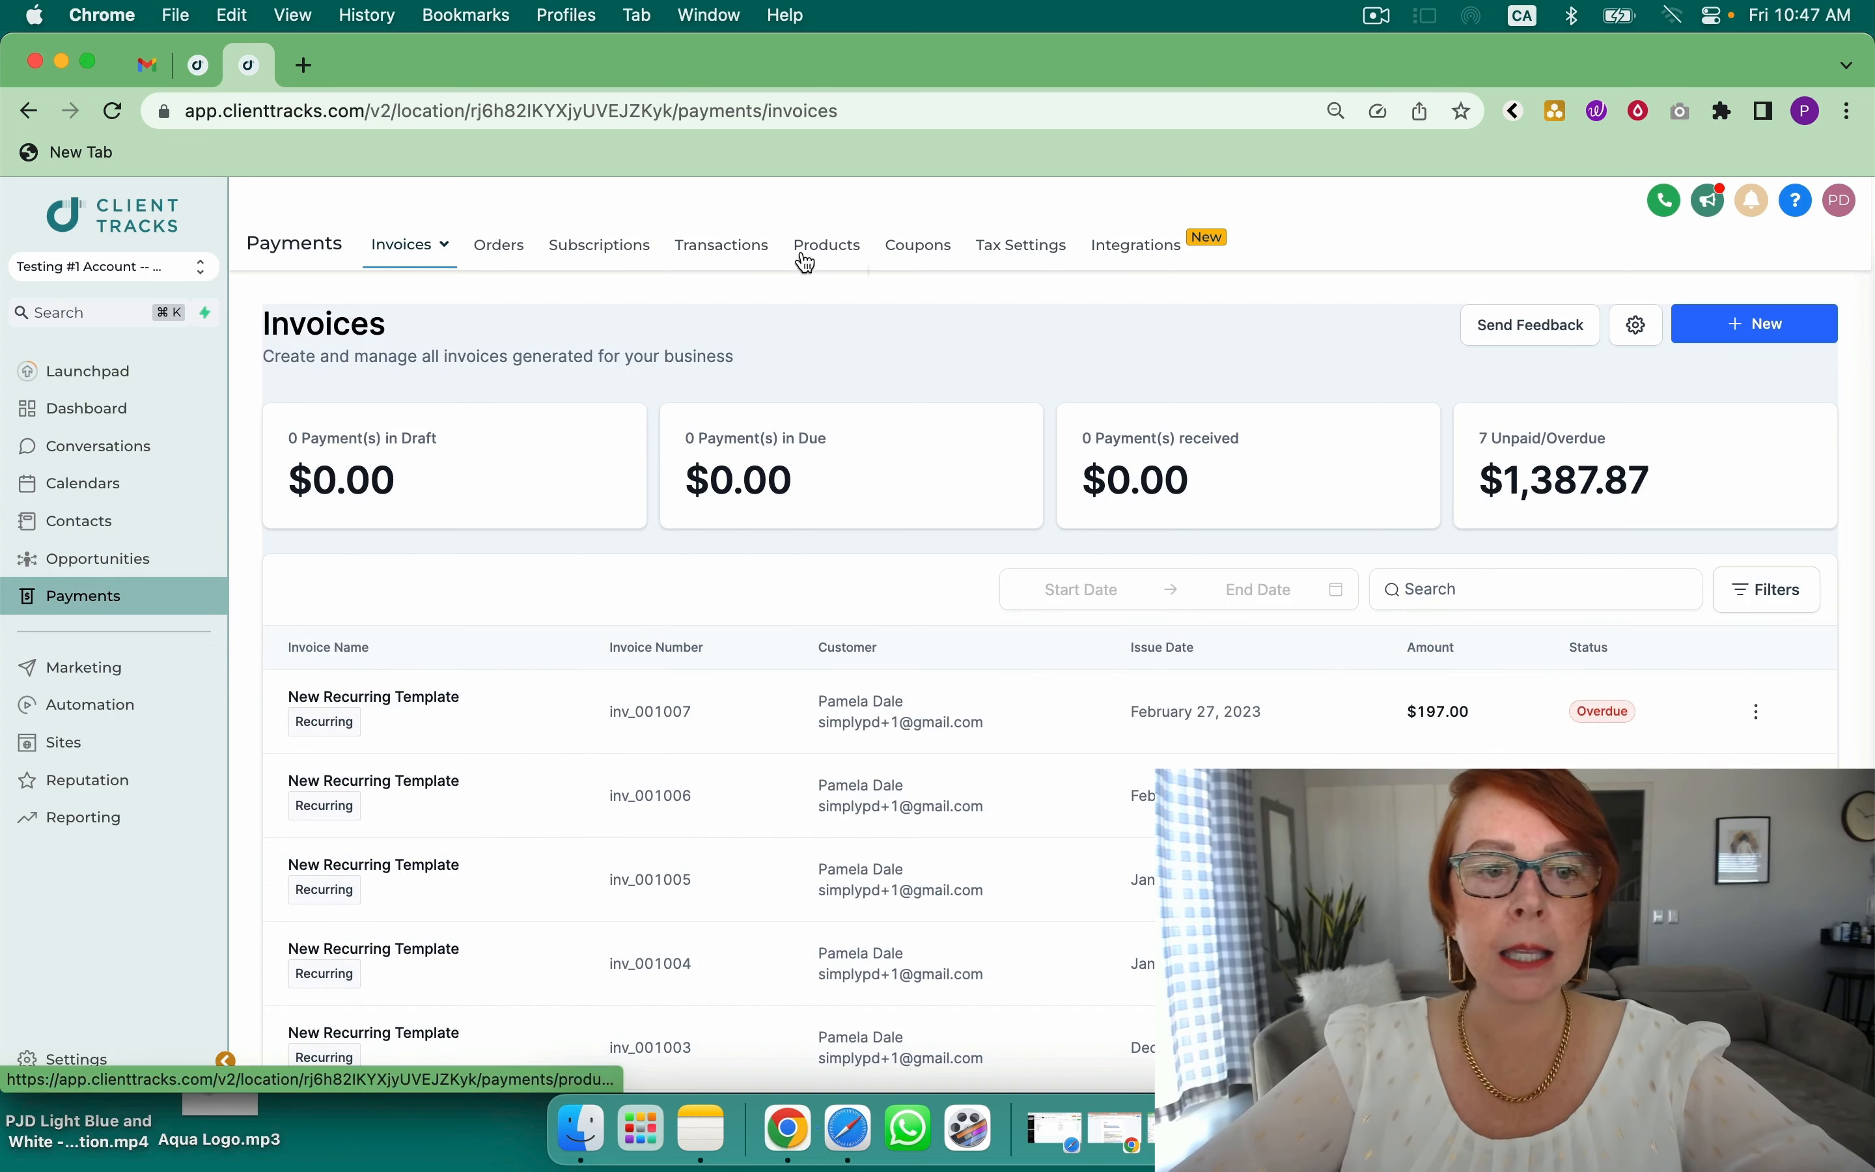
left_click(401, 244)
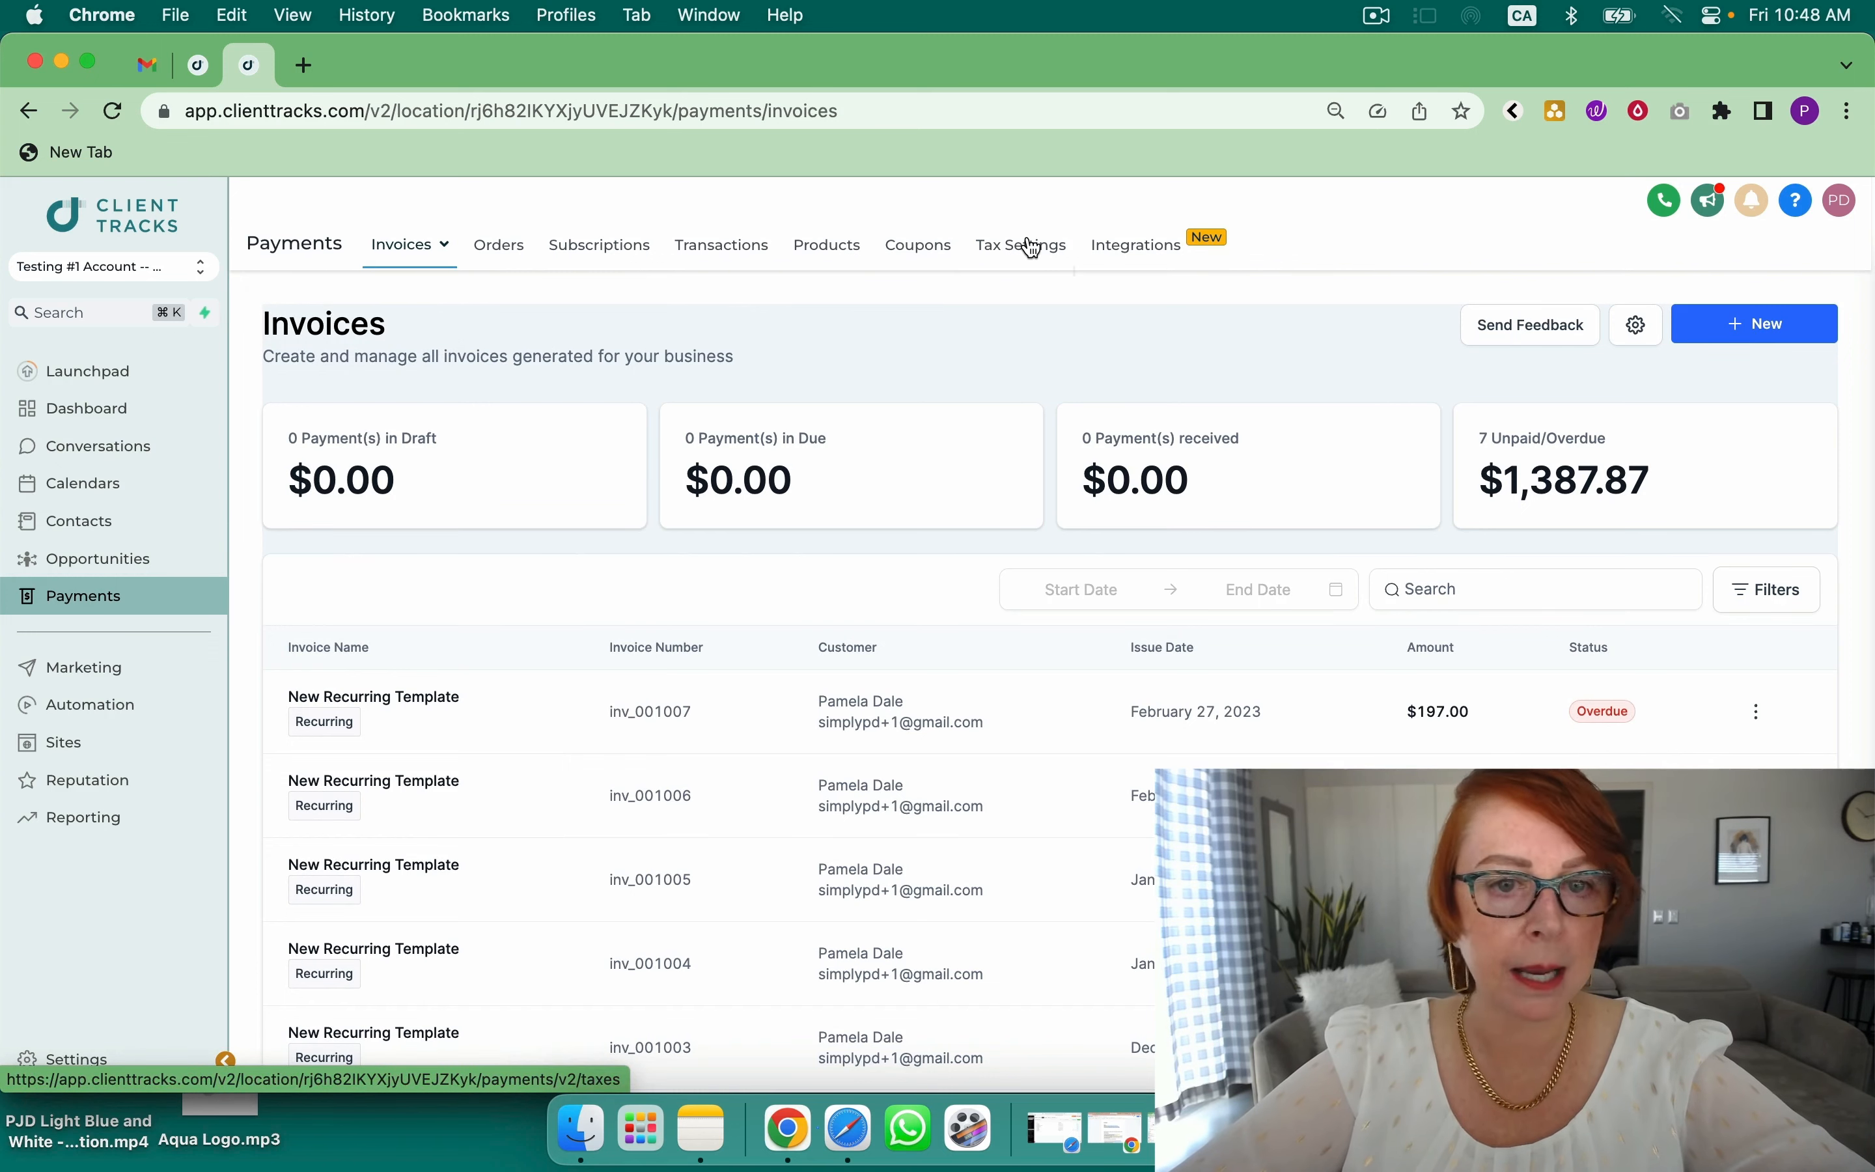
mouse_move(879, 374)
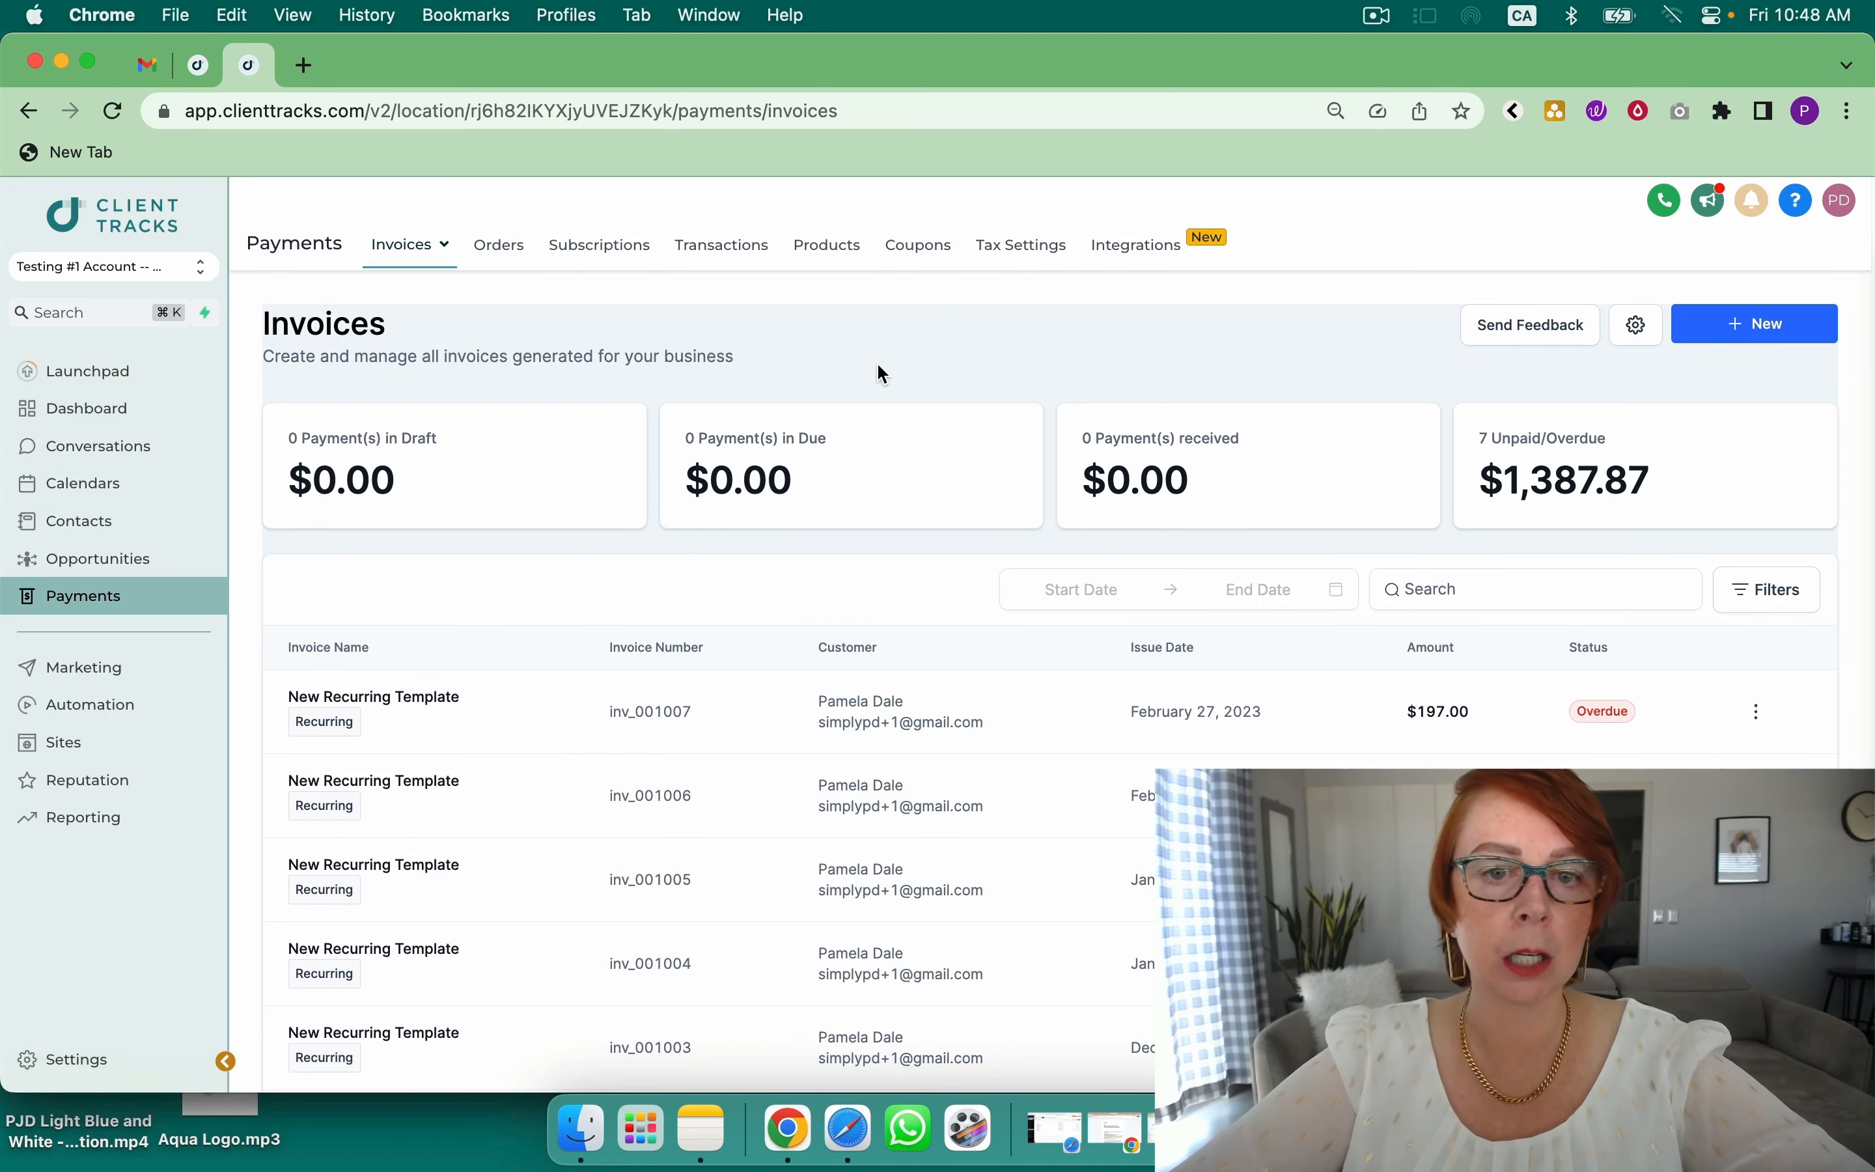
Show the Calendars weekly view for March 12–18
left_click(81, 483)
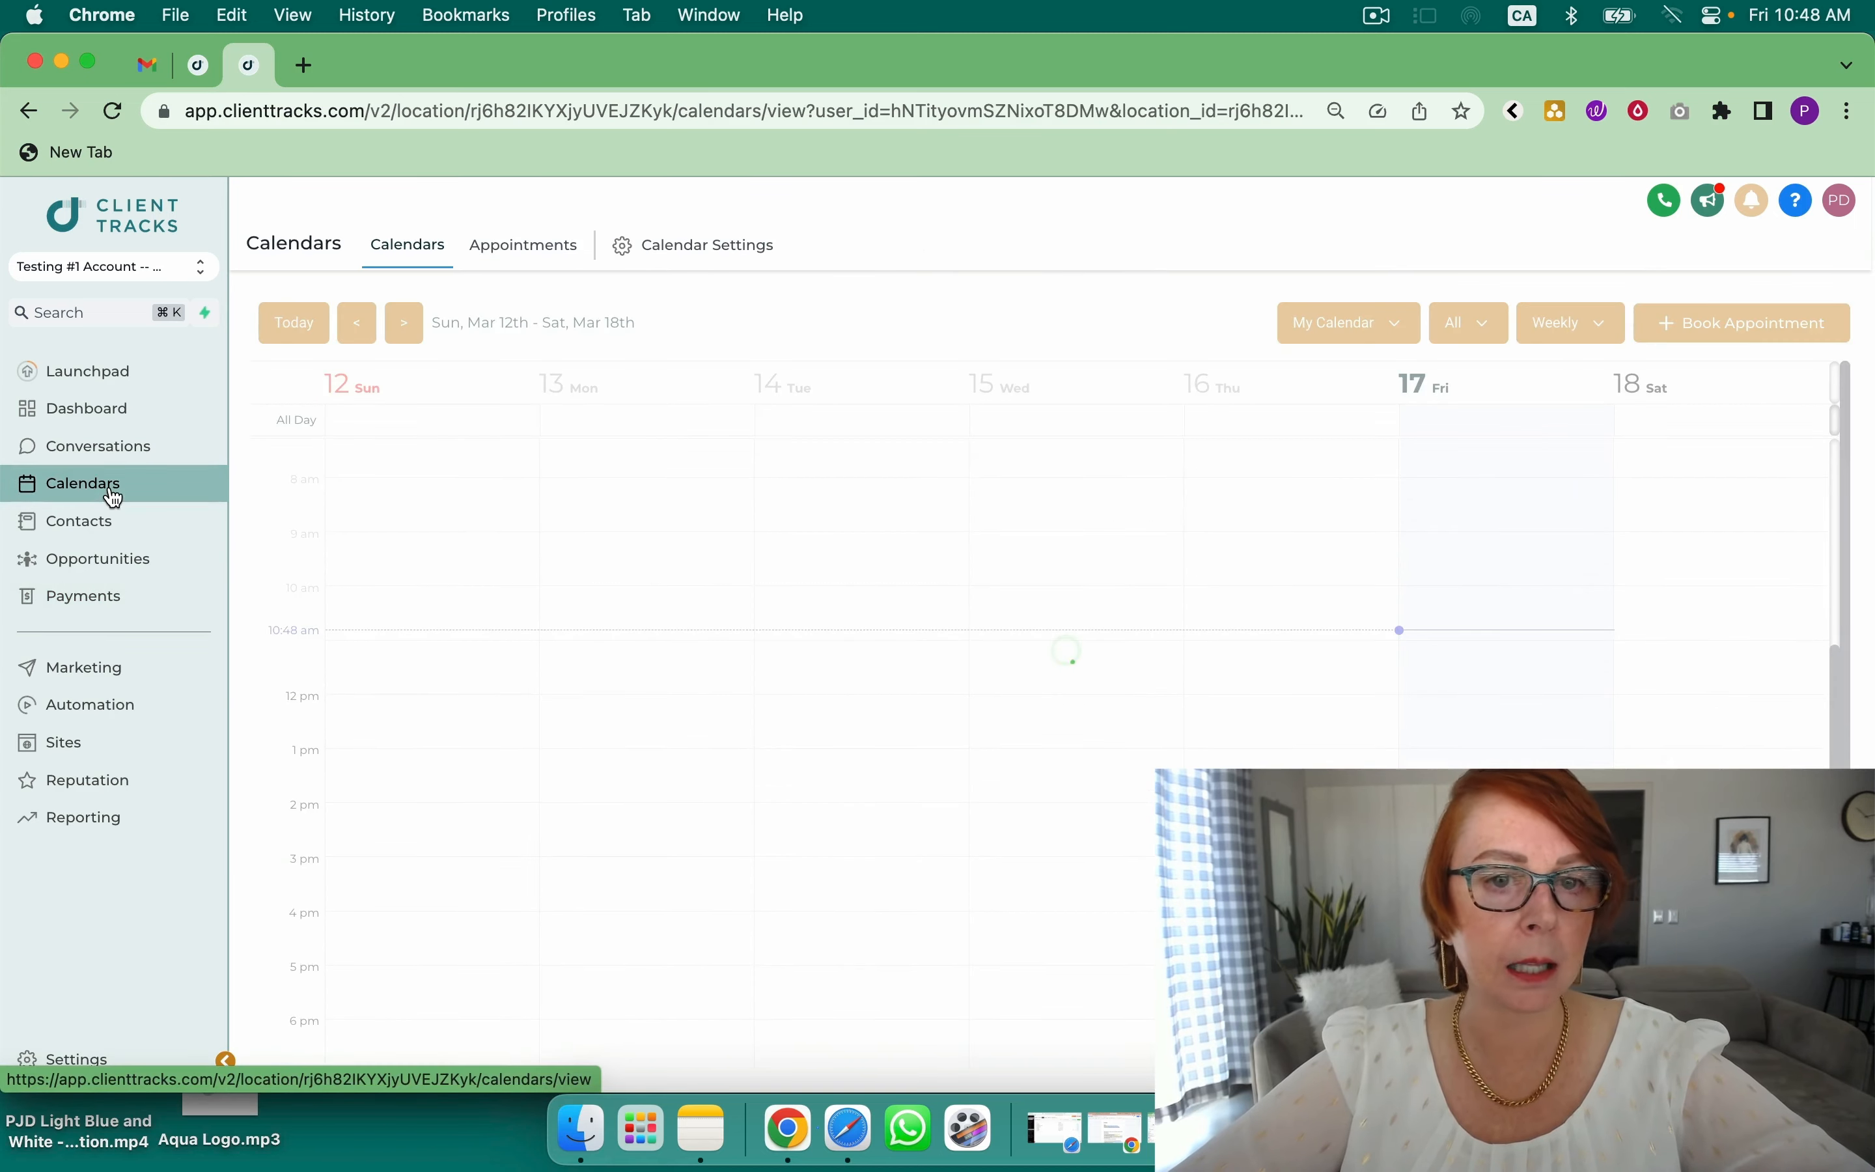
left_click(706, 243)
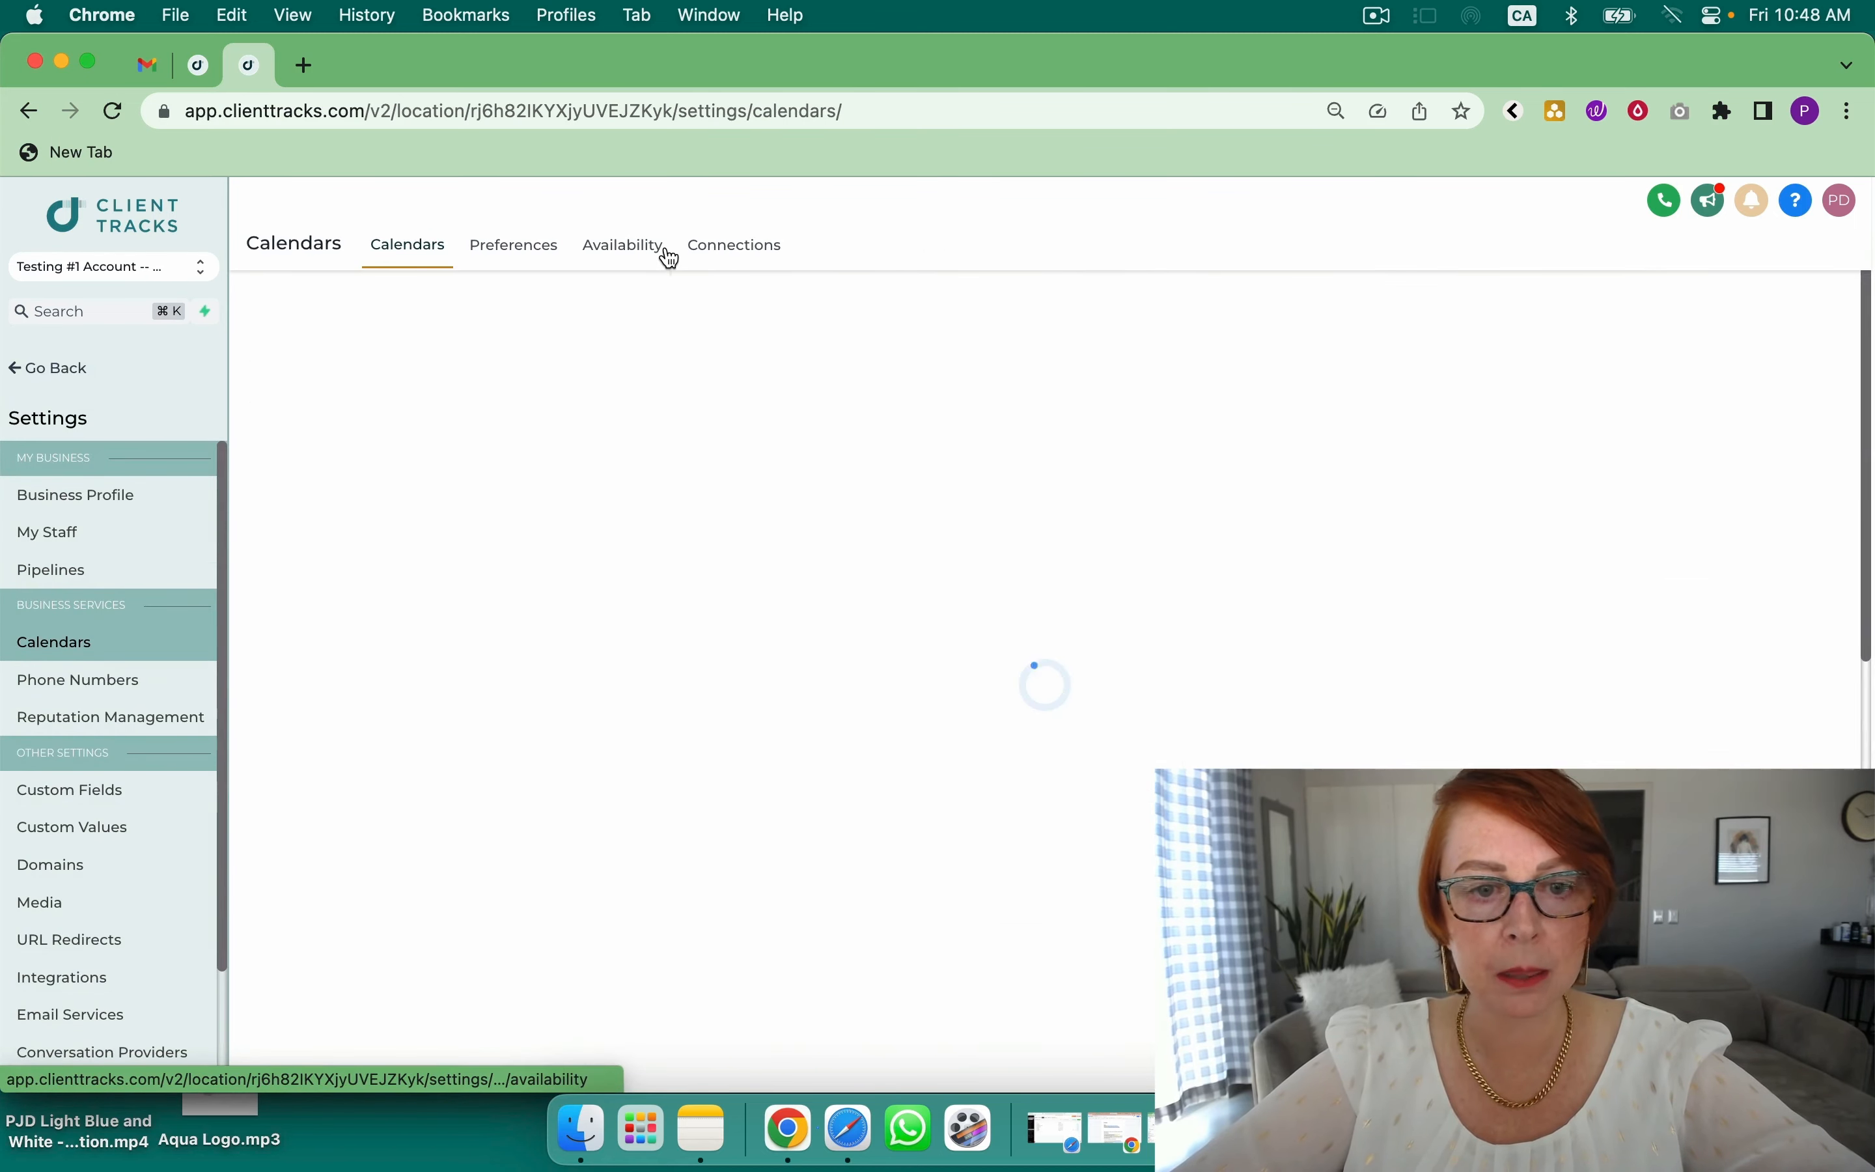
left_click(1636, 642)
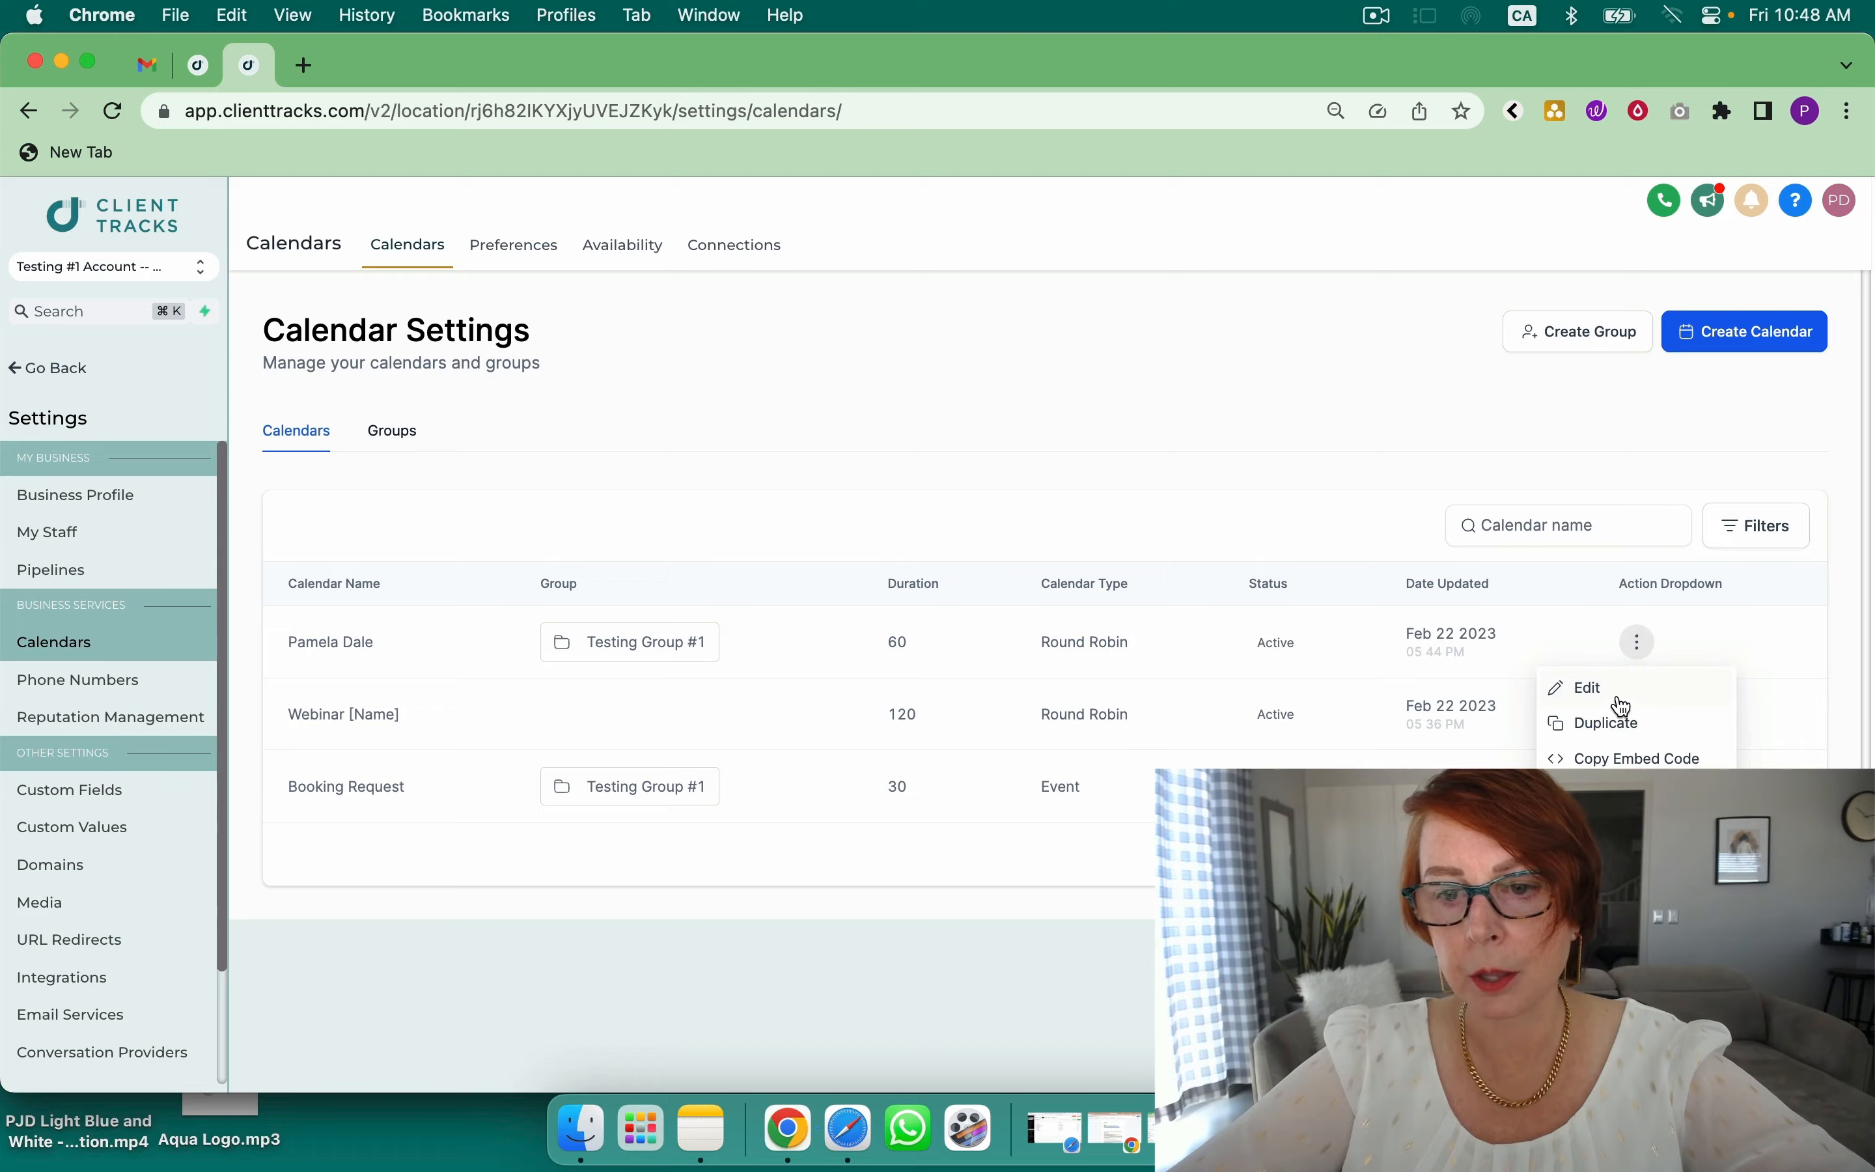
left_click(1586, 688)
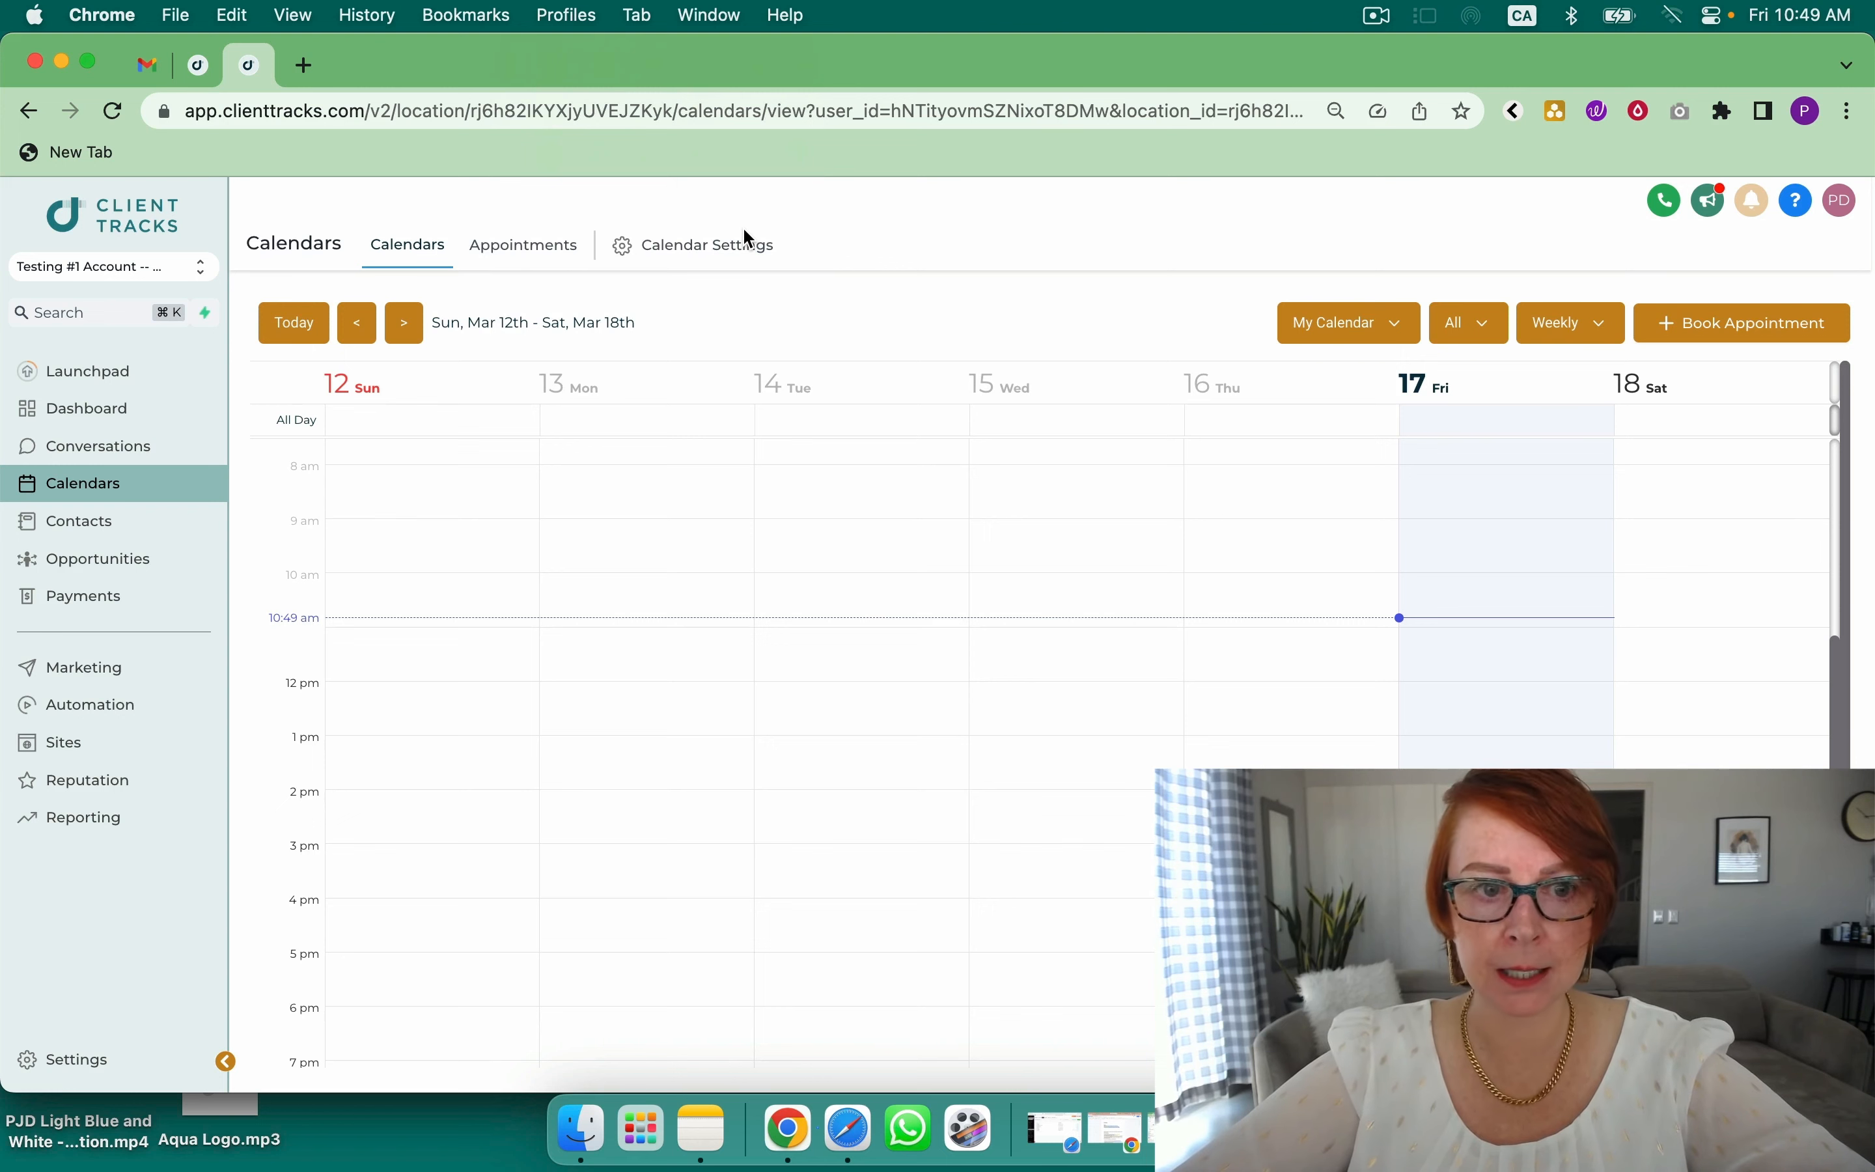
mouse_move(90, 705)
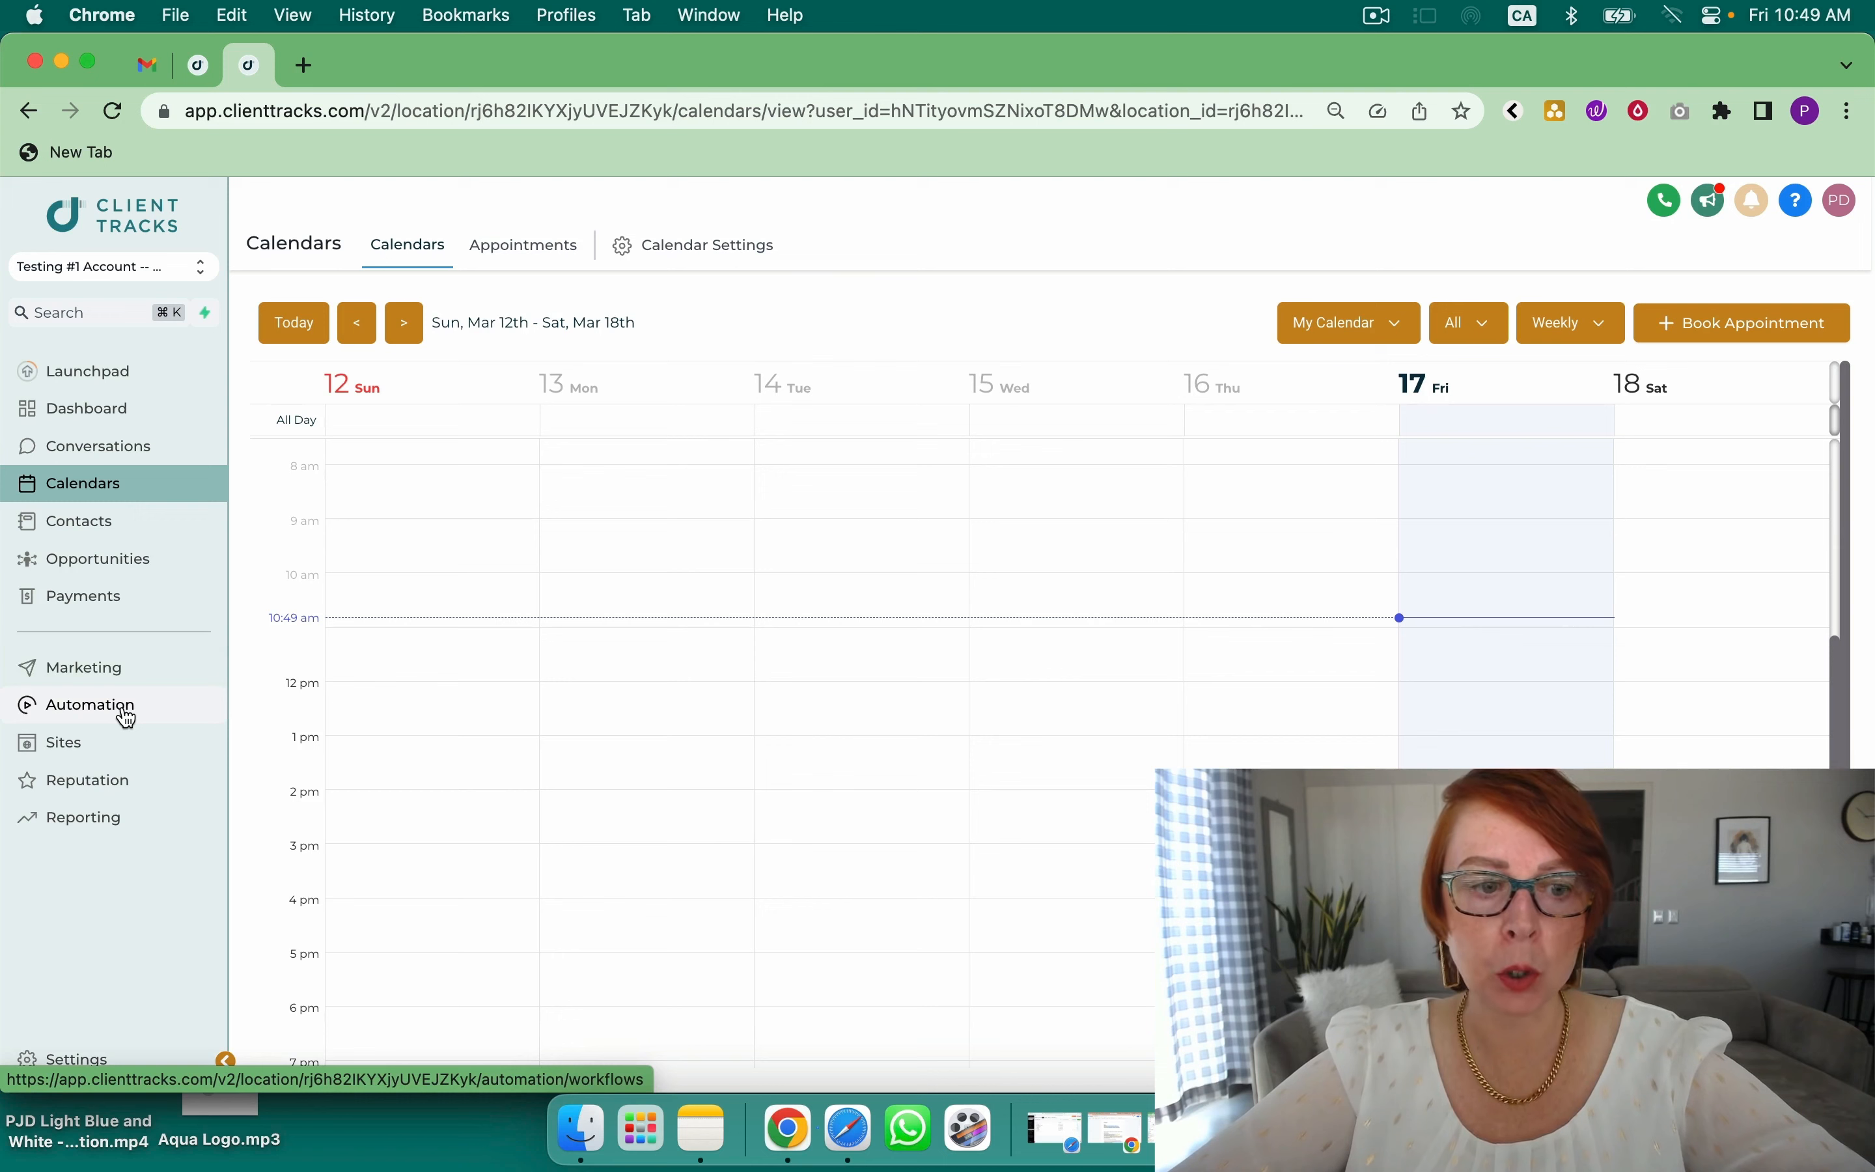
Show the Marketing Social Planner prompting to connect social accounts
left_click(83, 667)
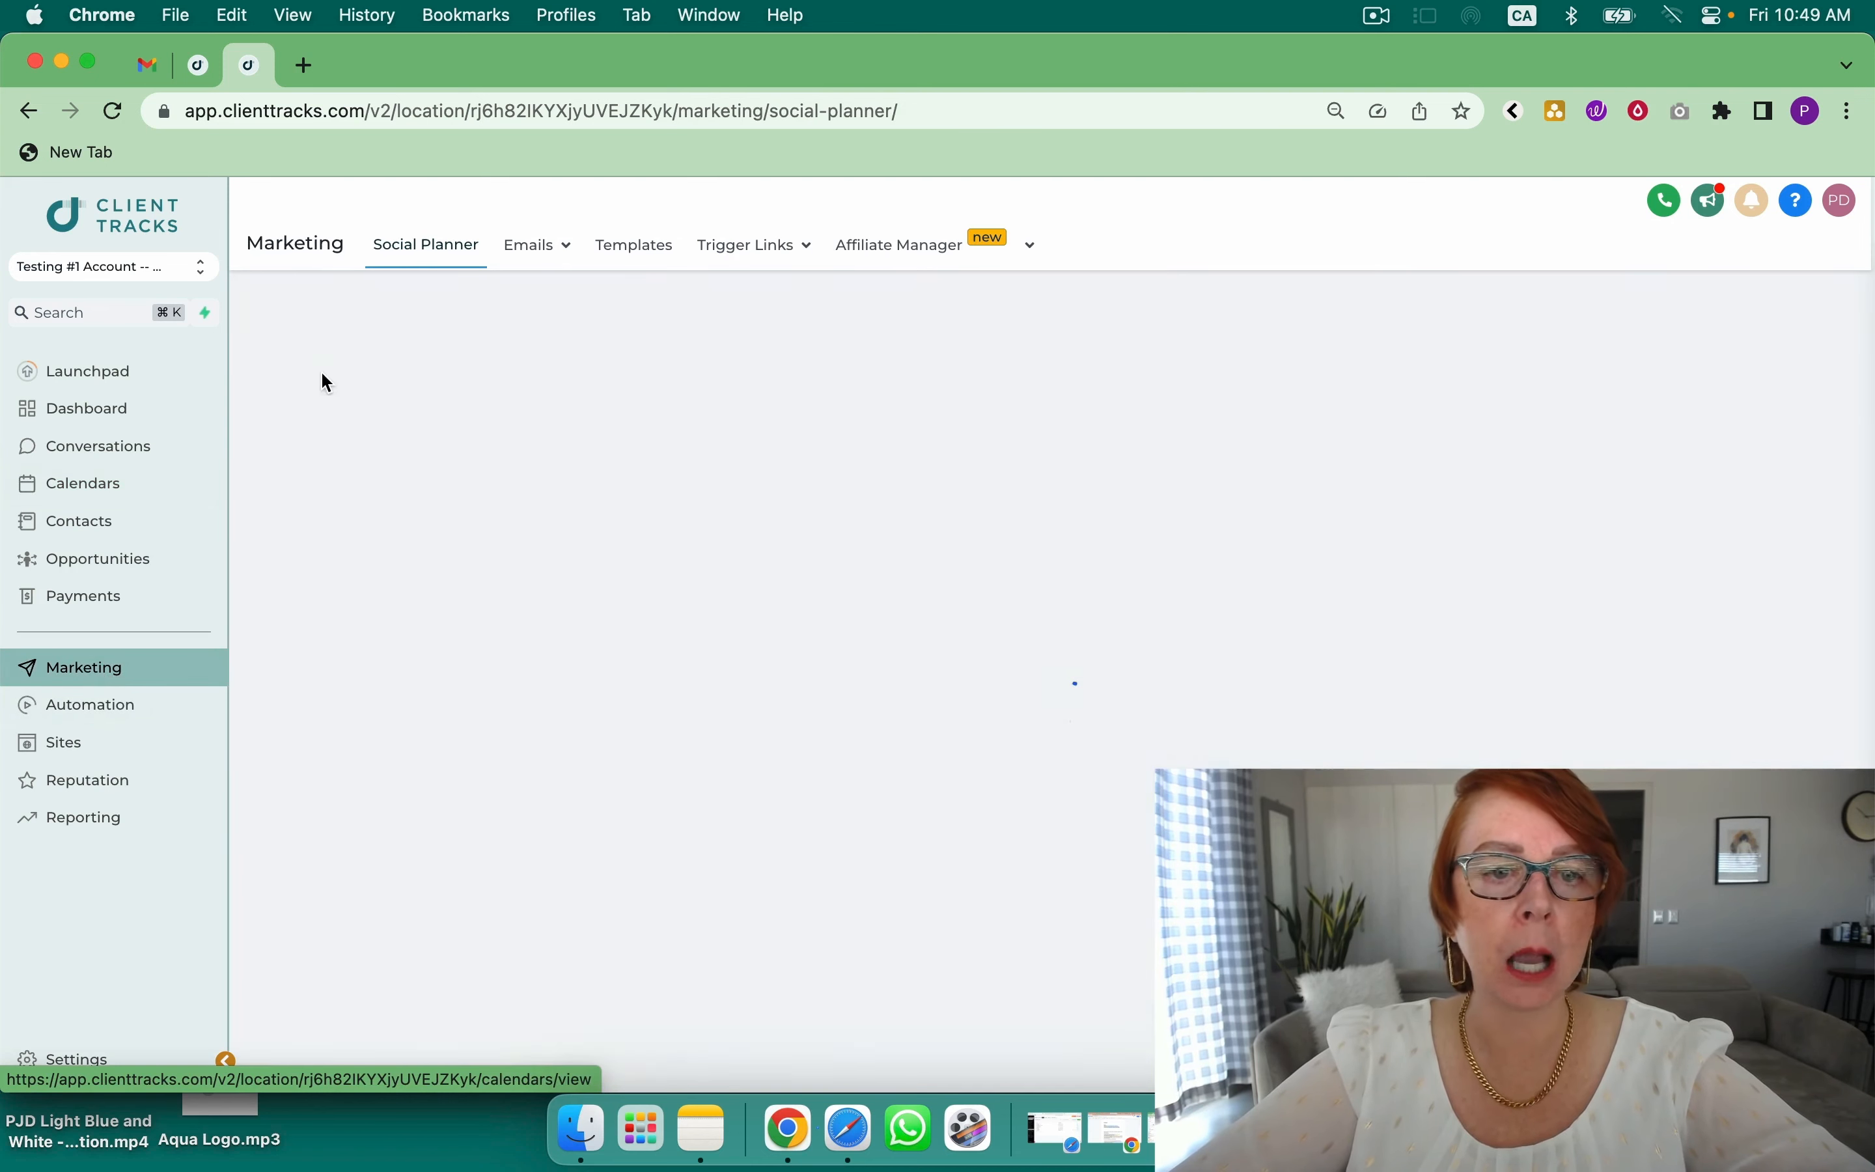
left_click(424, 244)
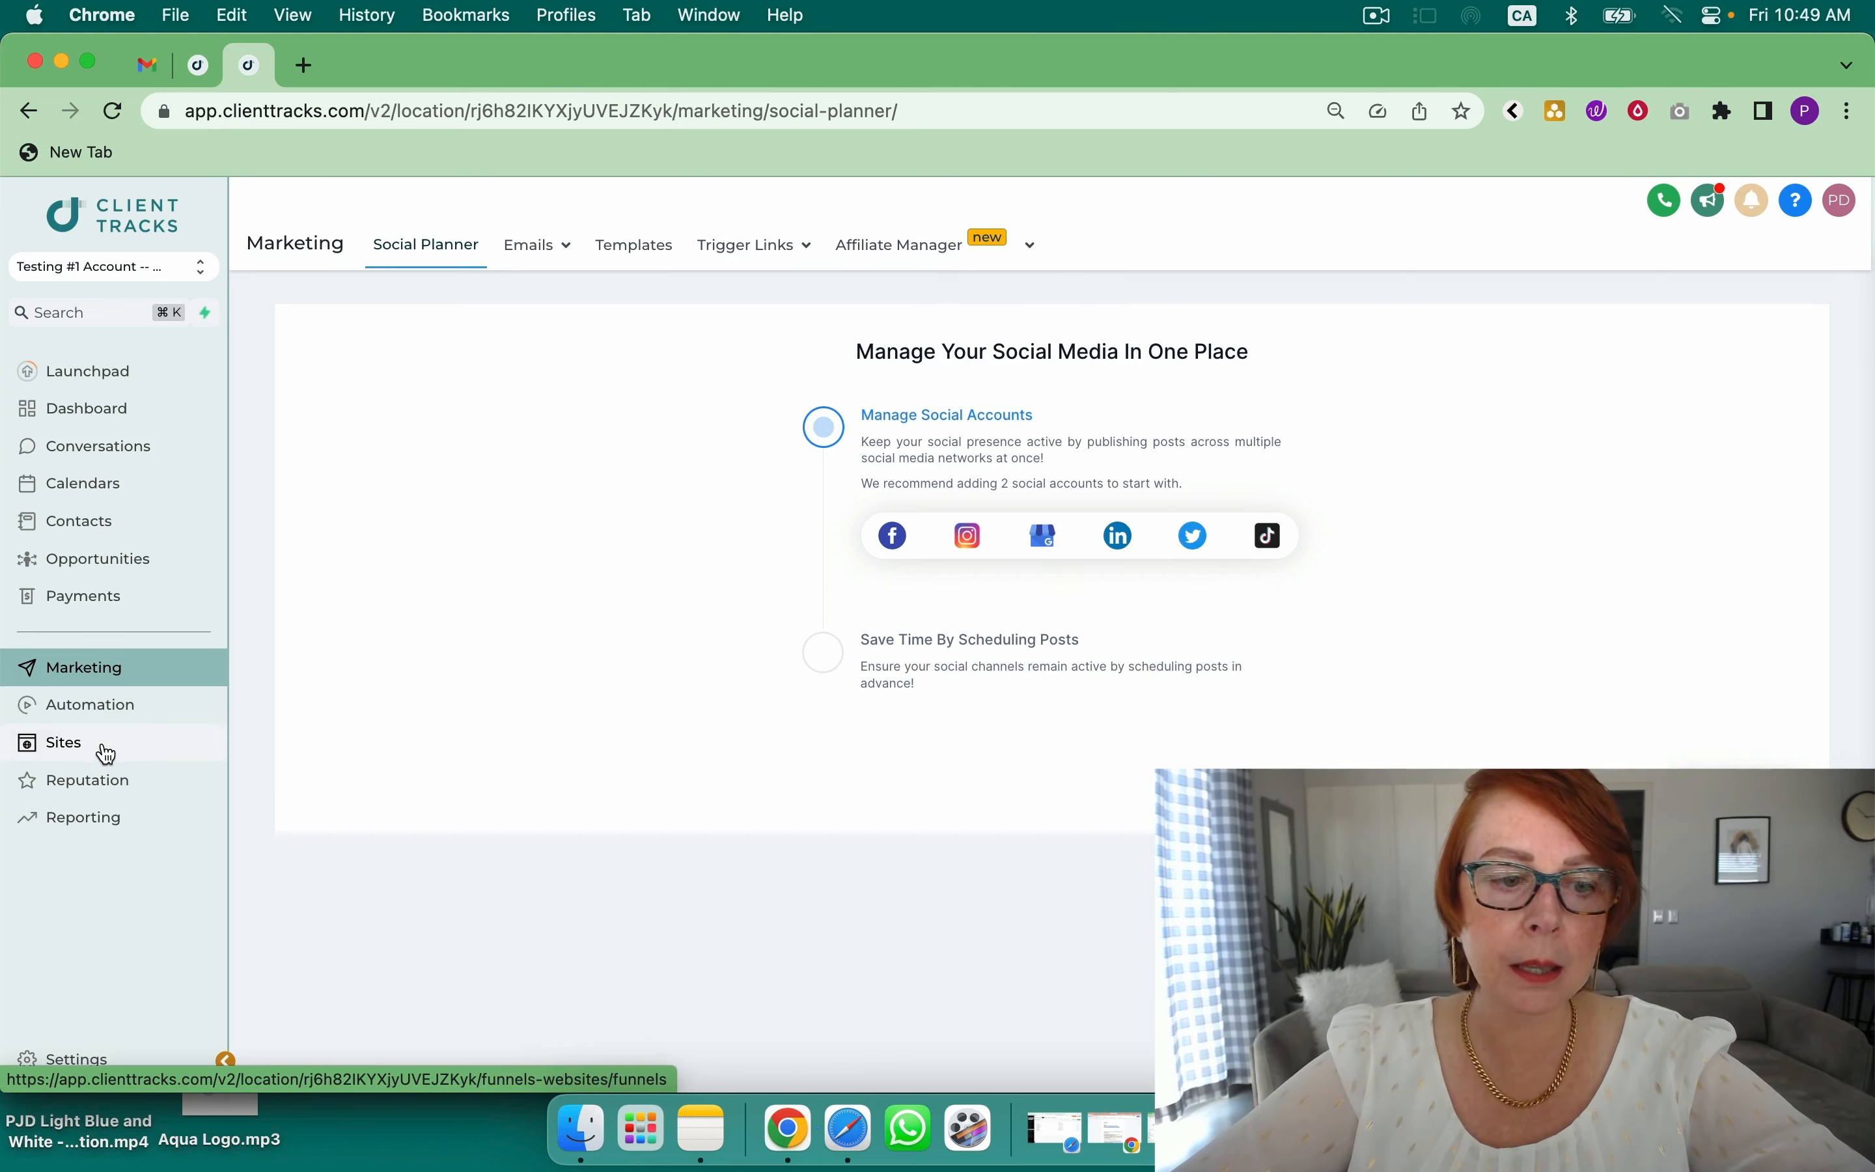
From Sites > Memberships > Products, customize GHL Training Code to see Classic, New York and Neue themes
left_click(63, 741)
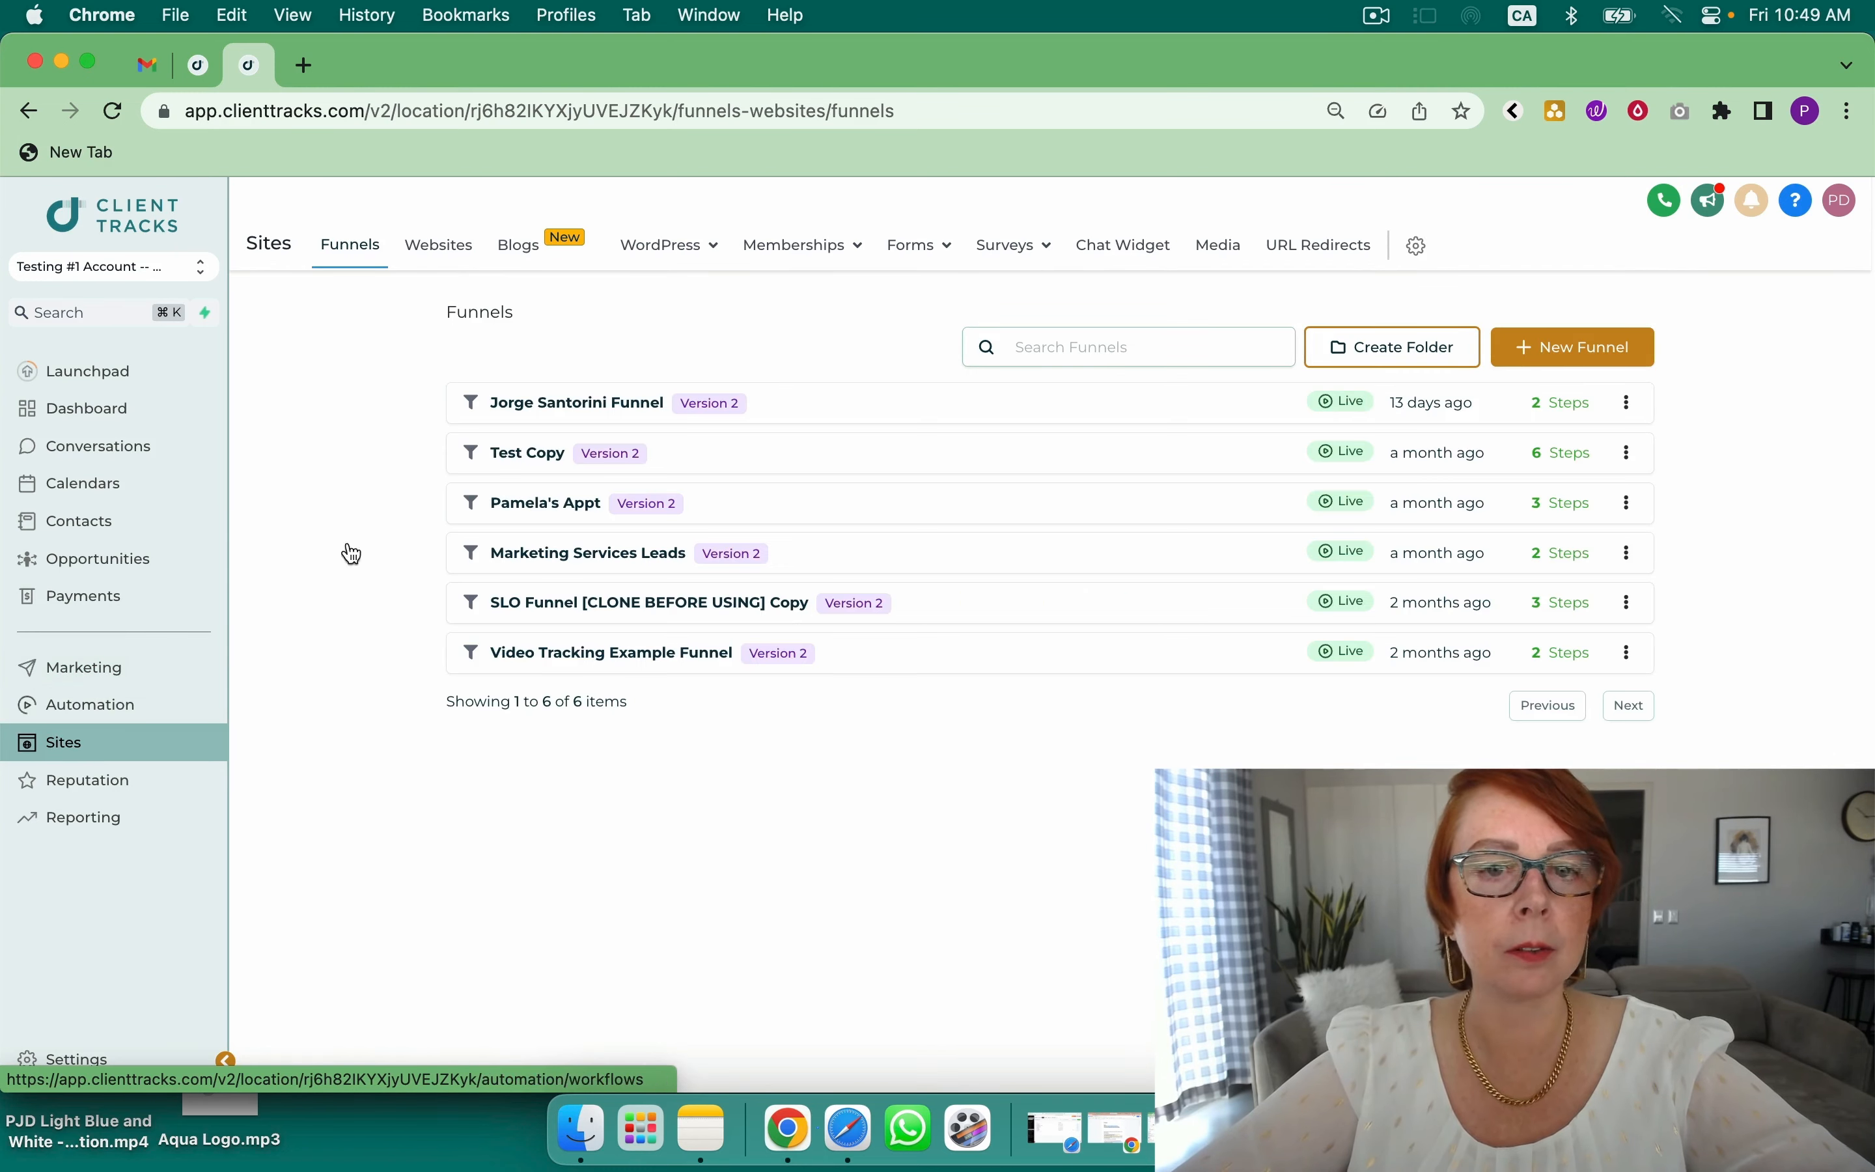
left_click(793, 244)
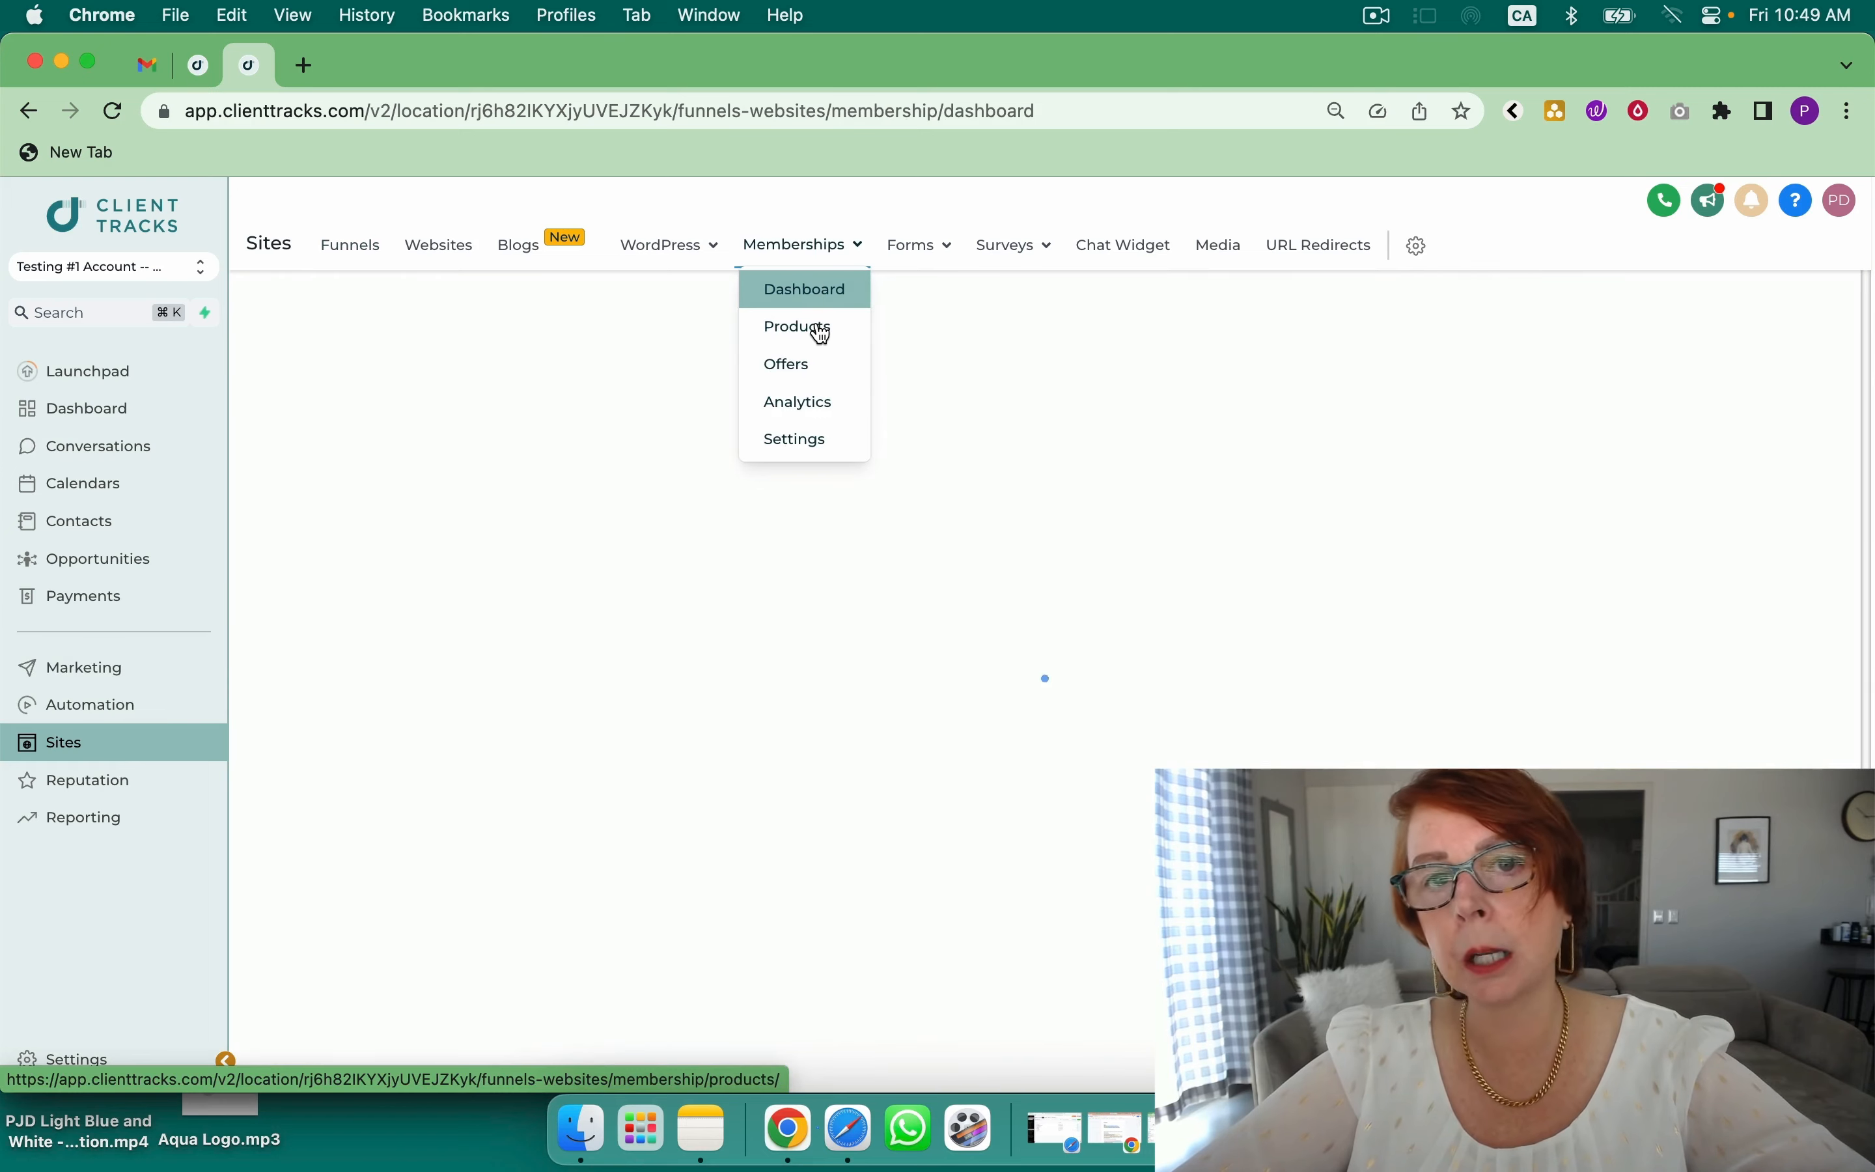
left_click(795, 327)
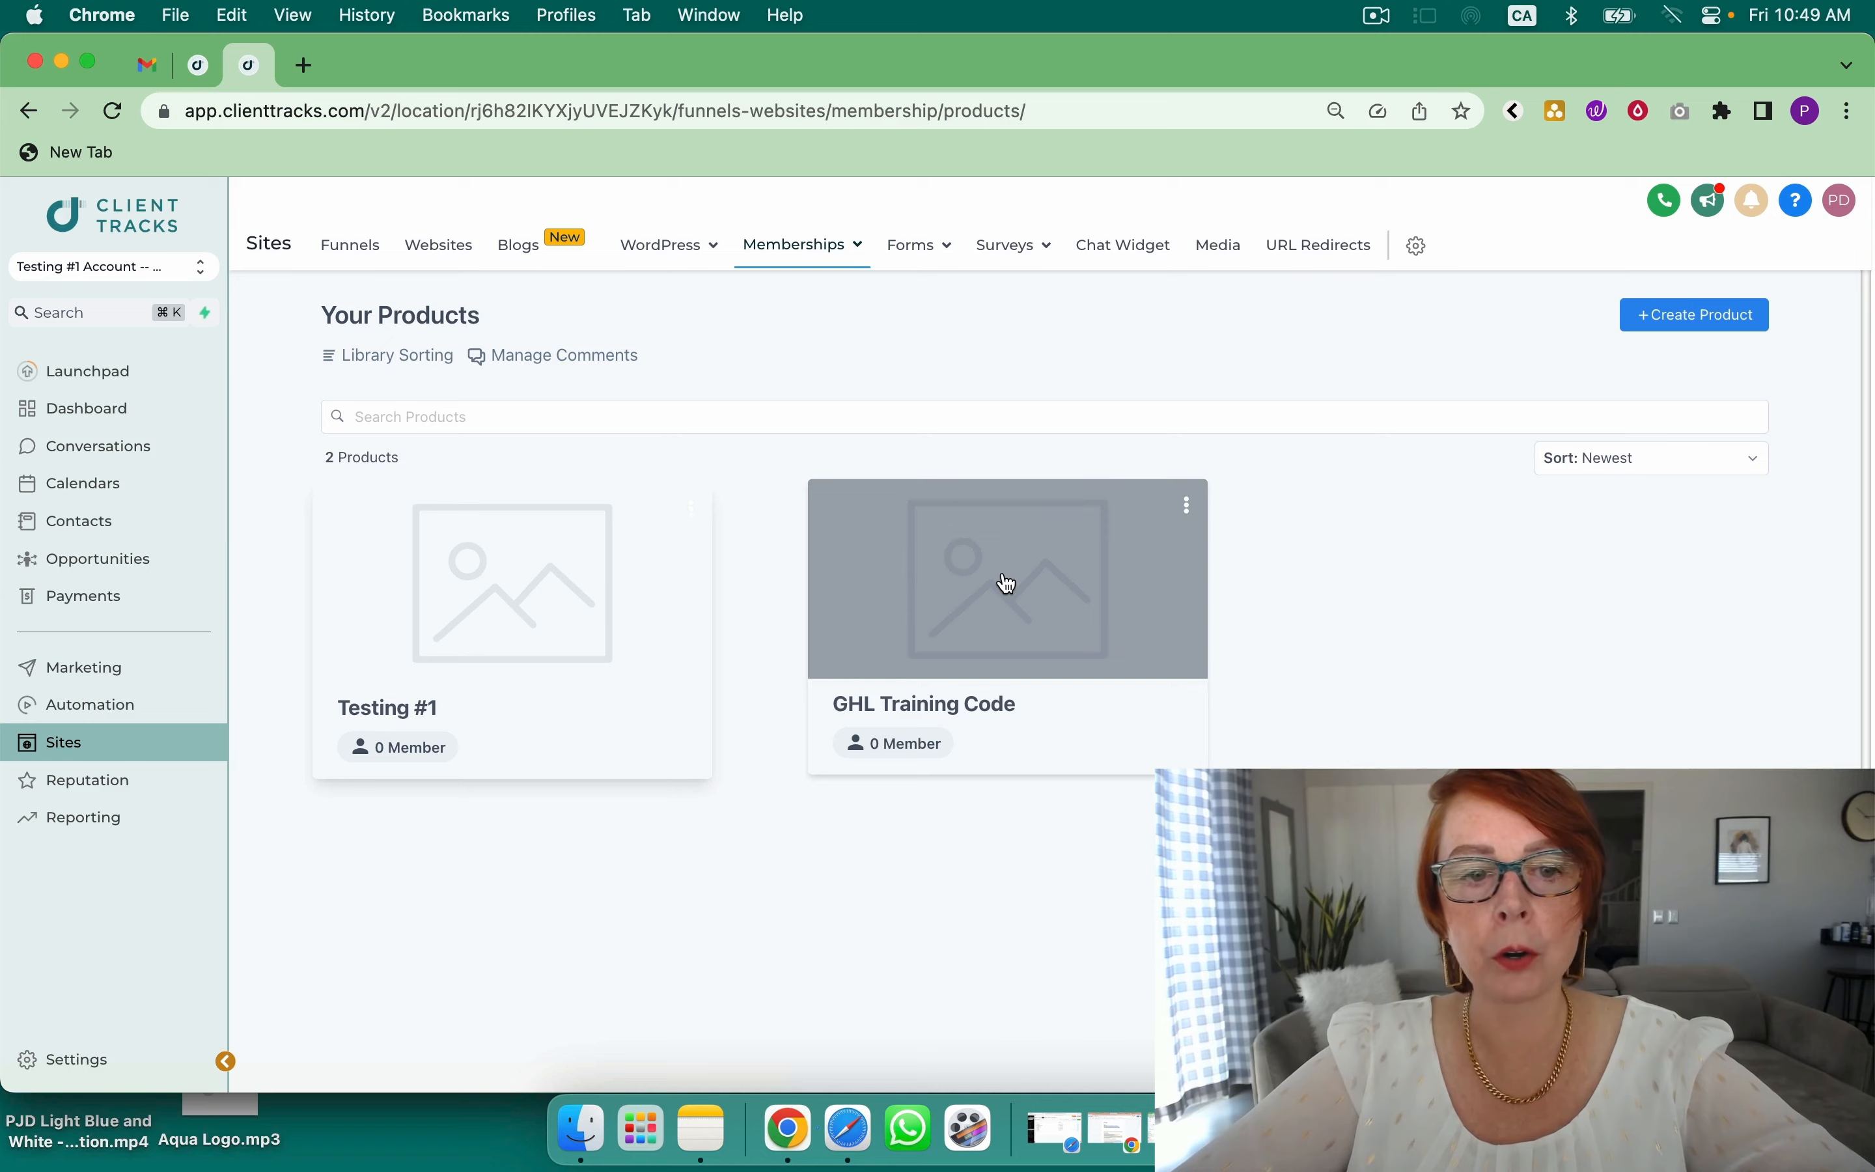
left_click(1007, 578)
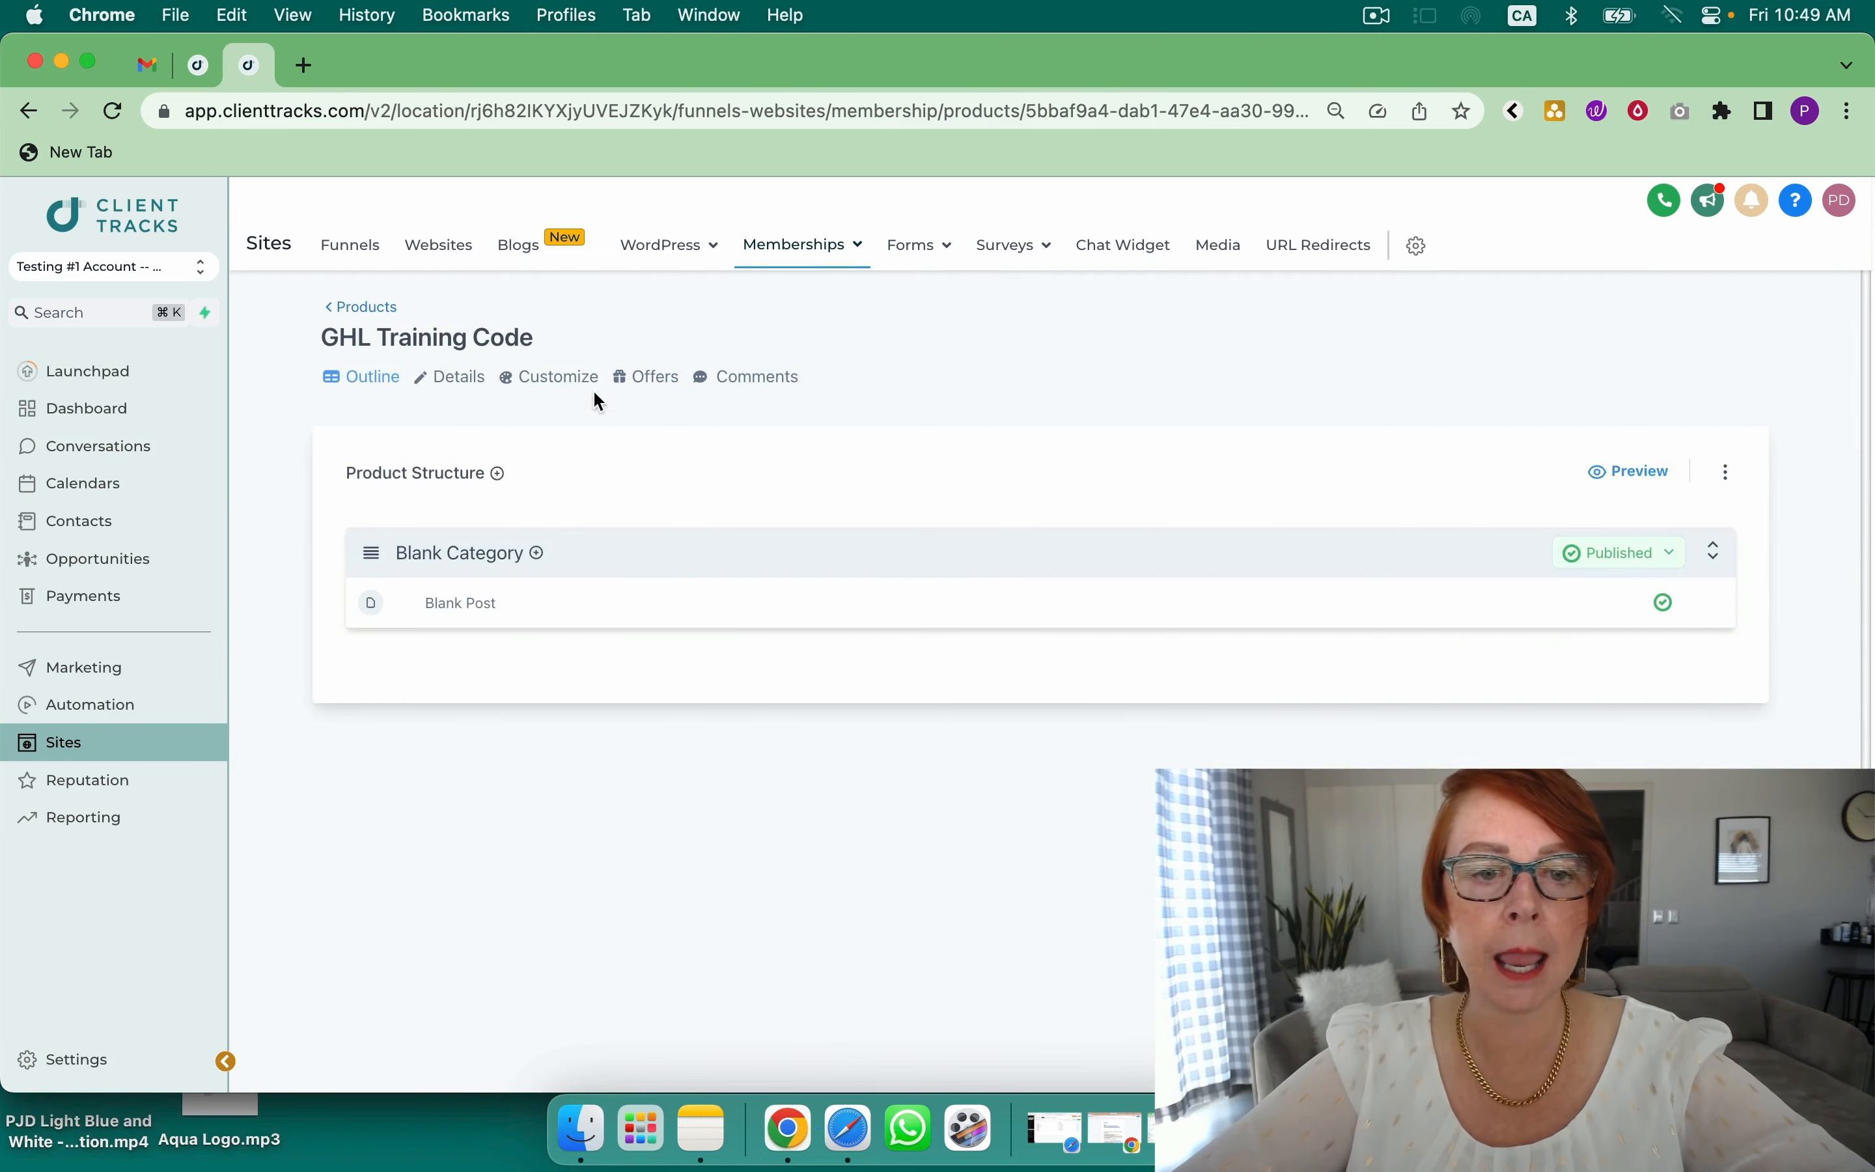
left_click(557, 376)
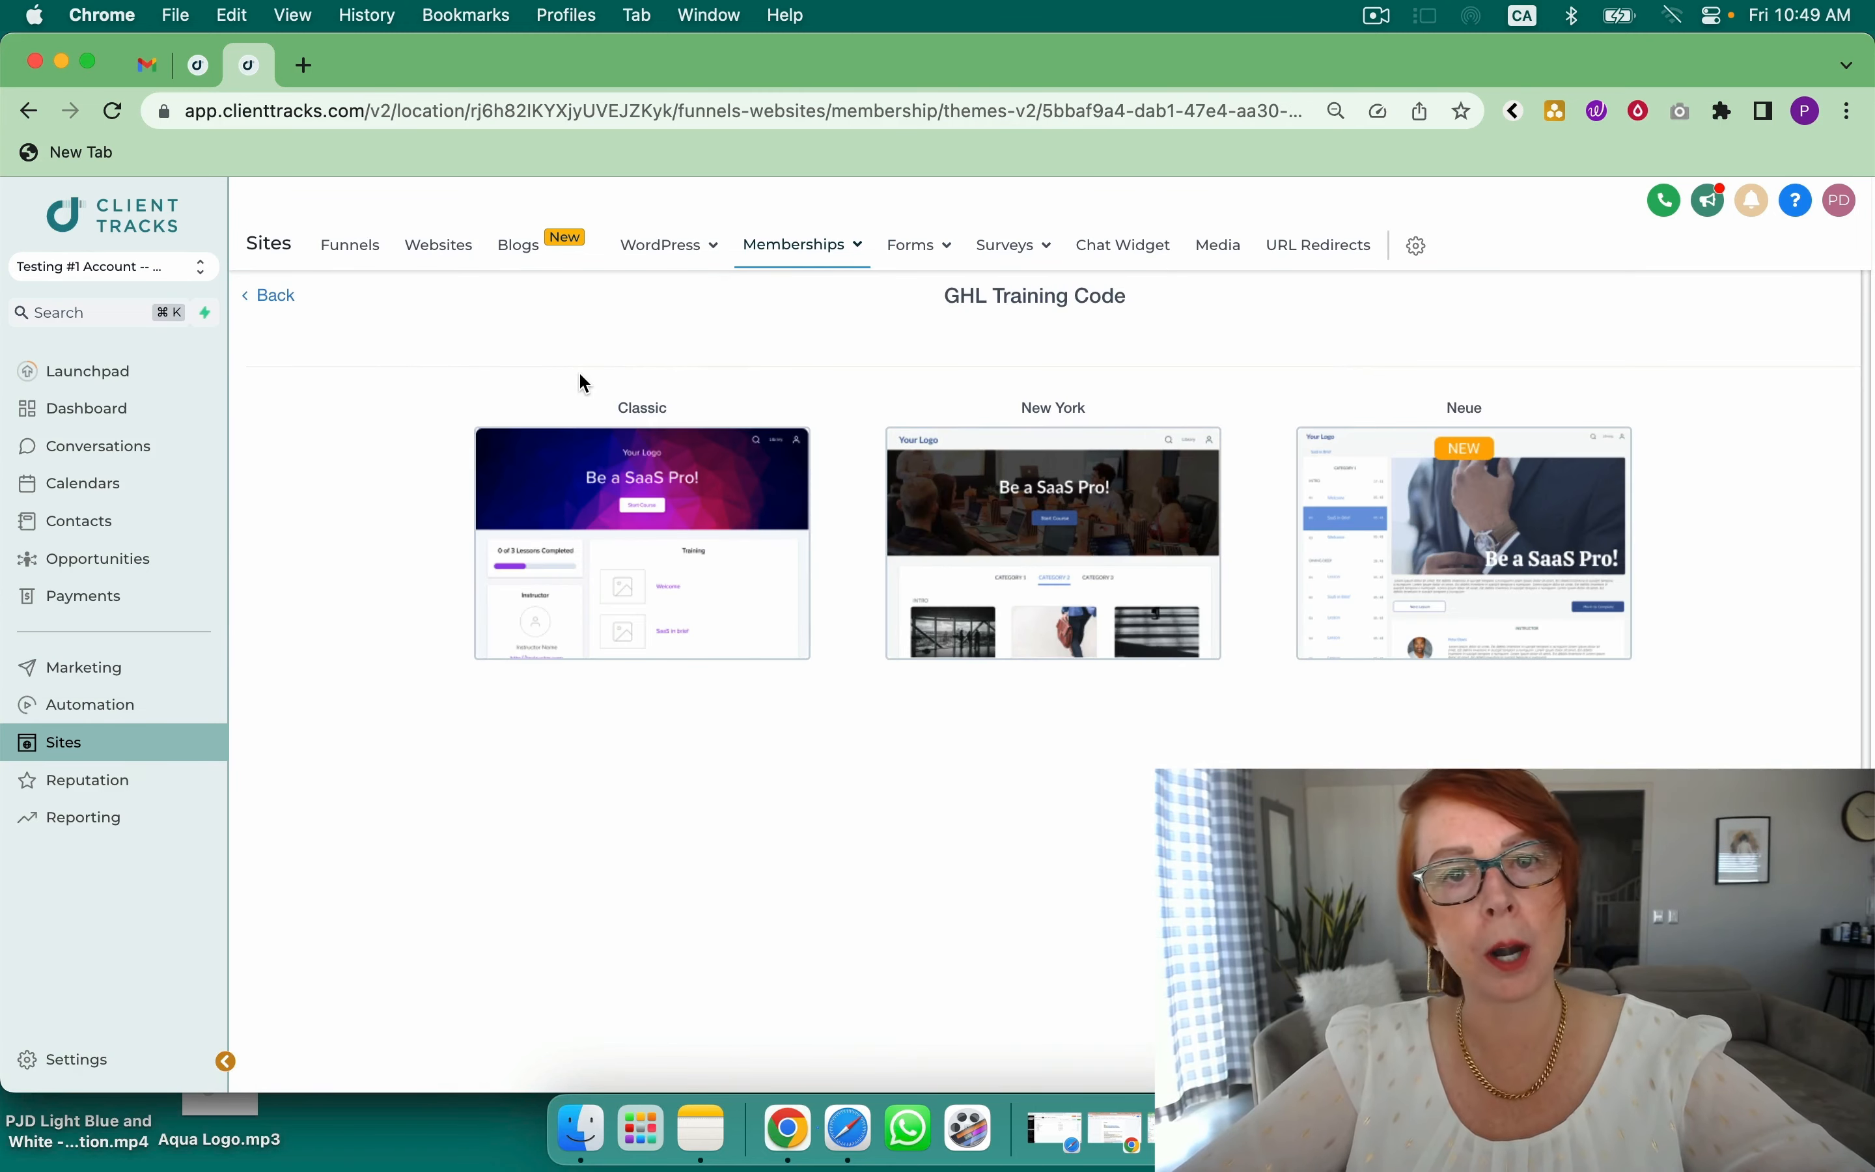
mouse_move(270, 677)
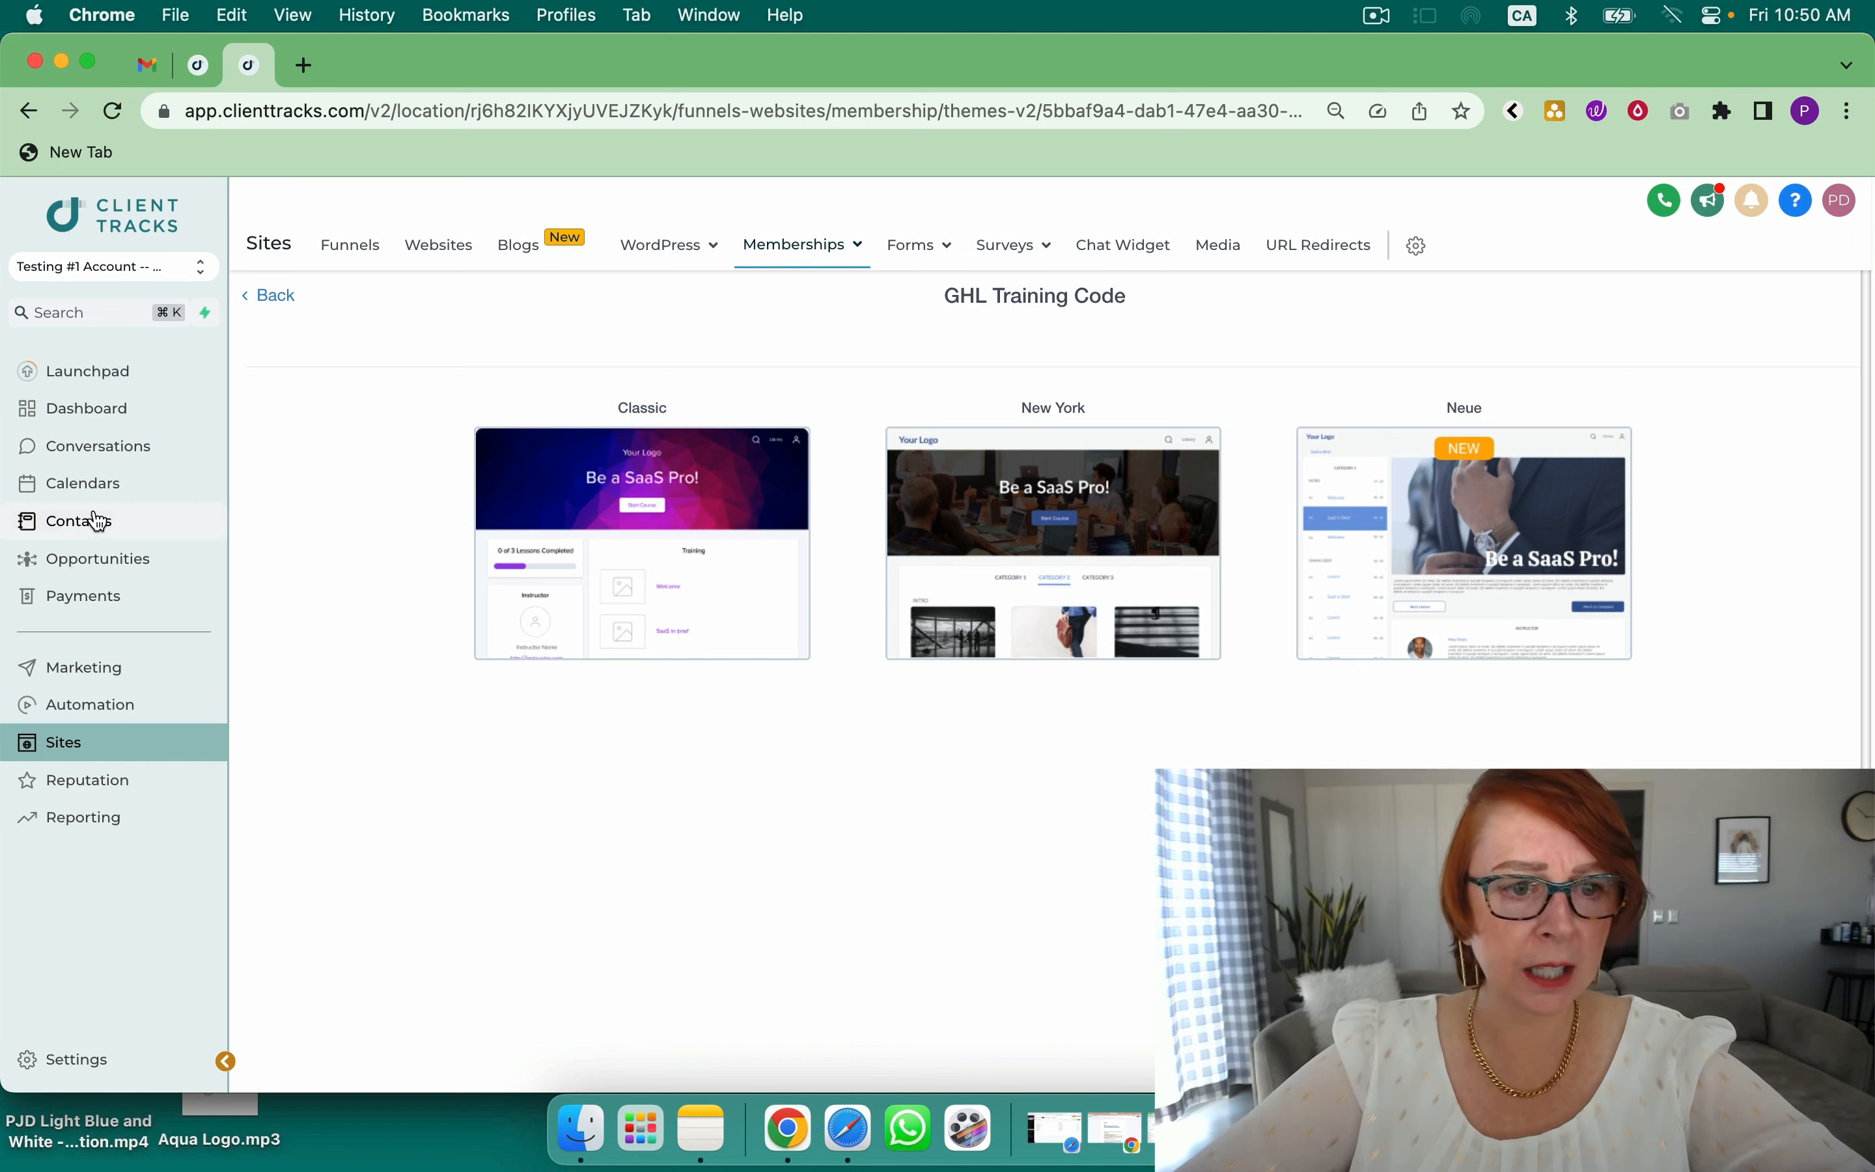
Visit Contacts and Reputation, then land on the Google Ads reporting dashboard with sample data
left_click(83, 520)
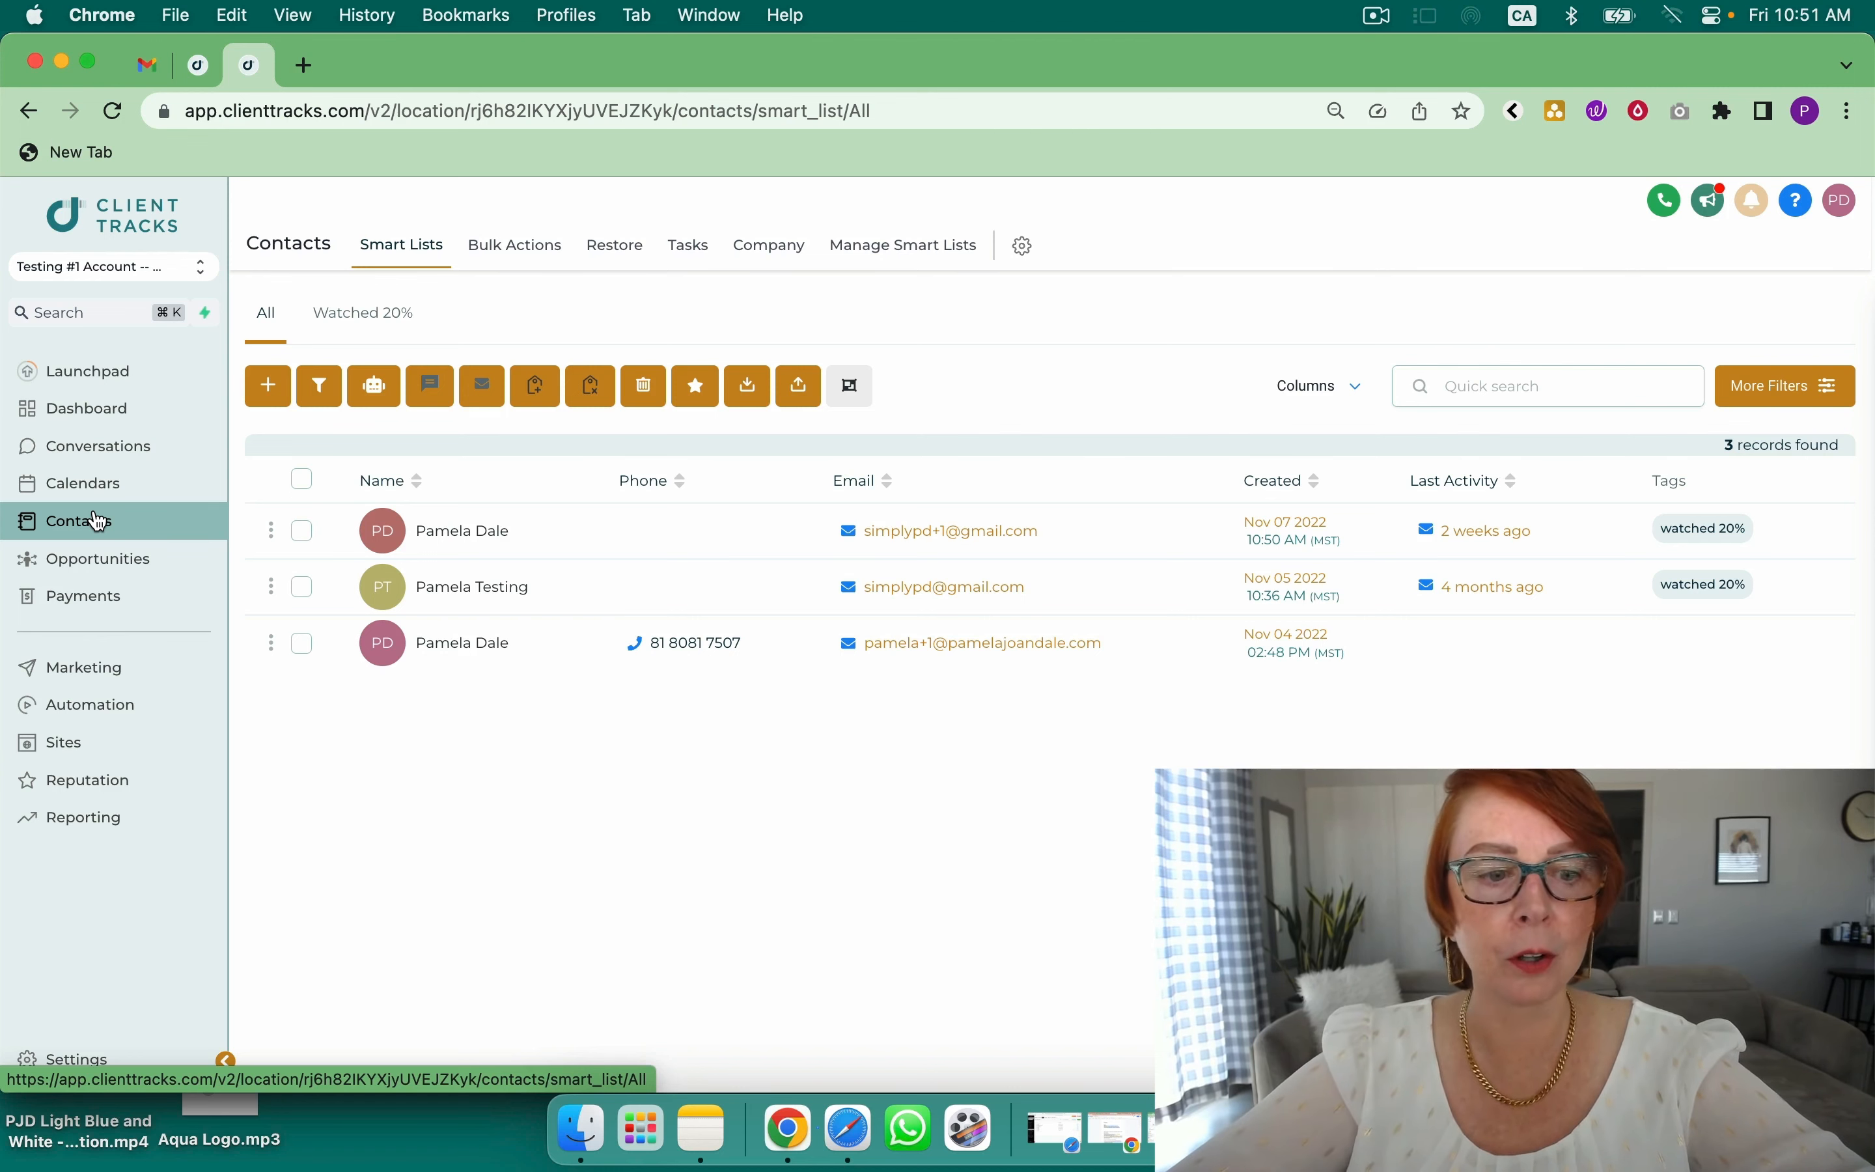
left_click(87, 781)
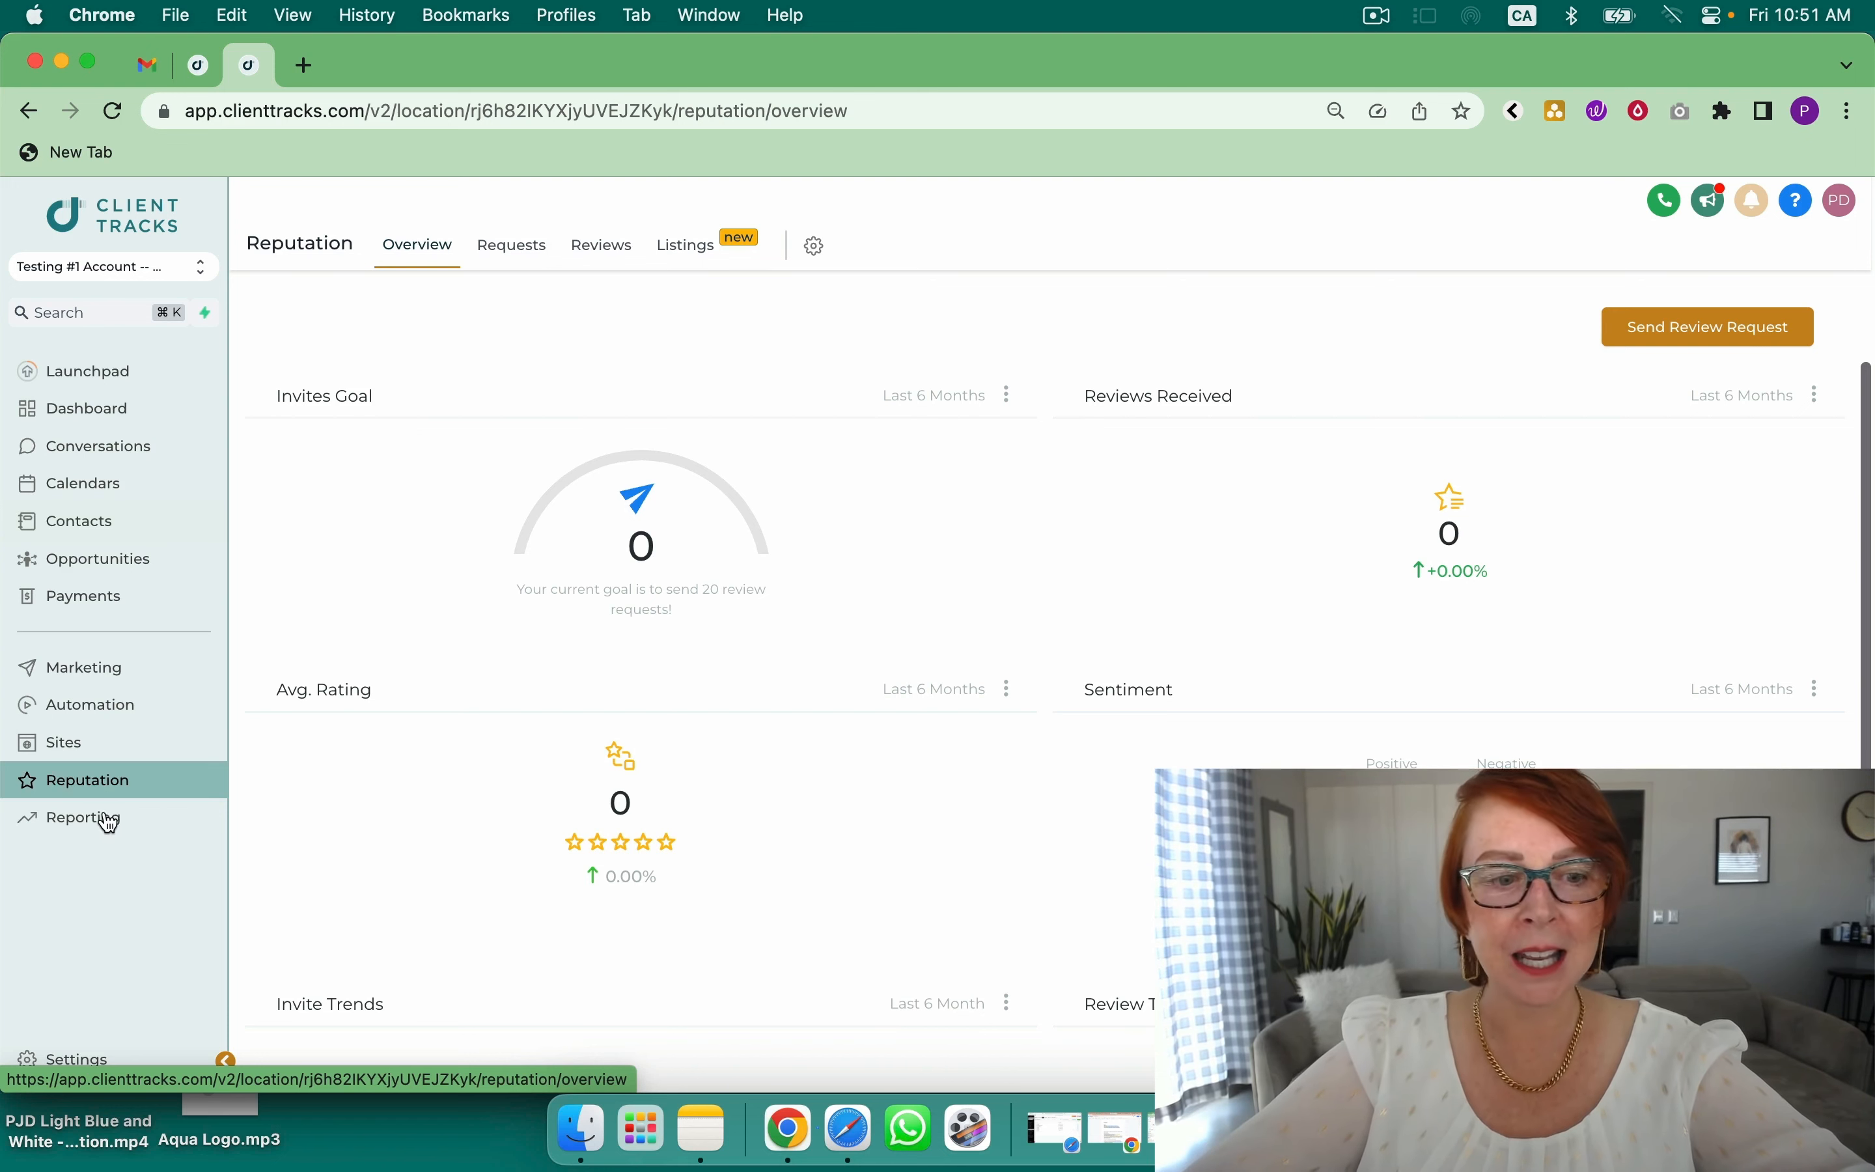
left_click(84, 817)
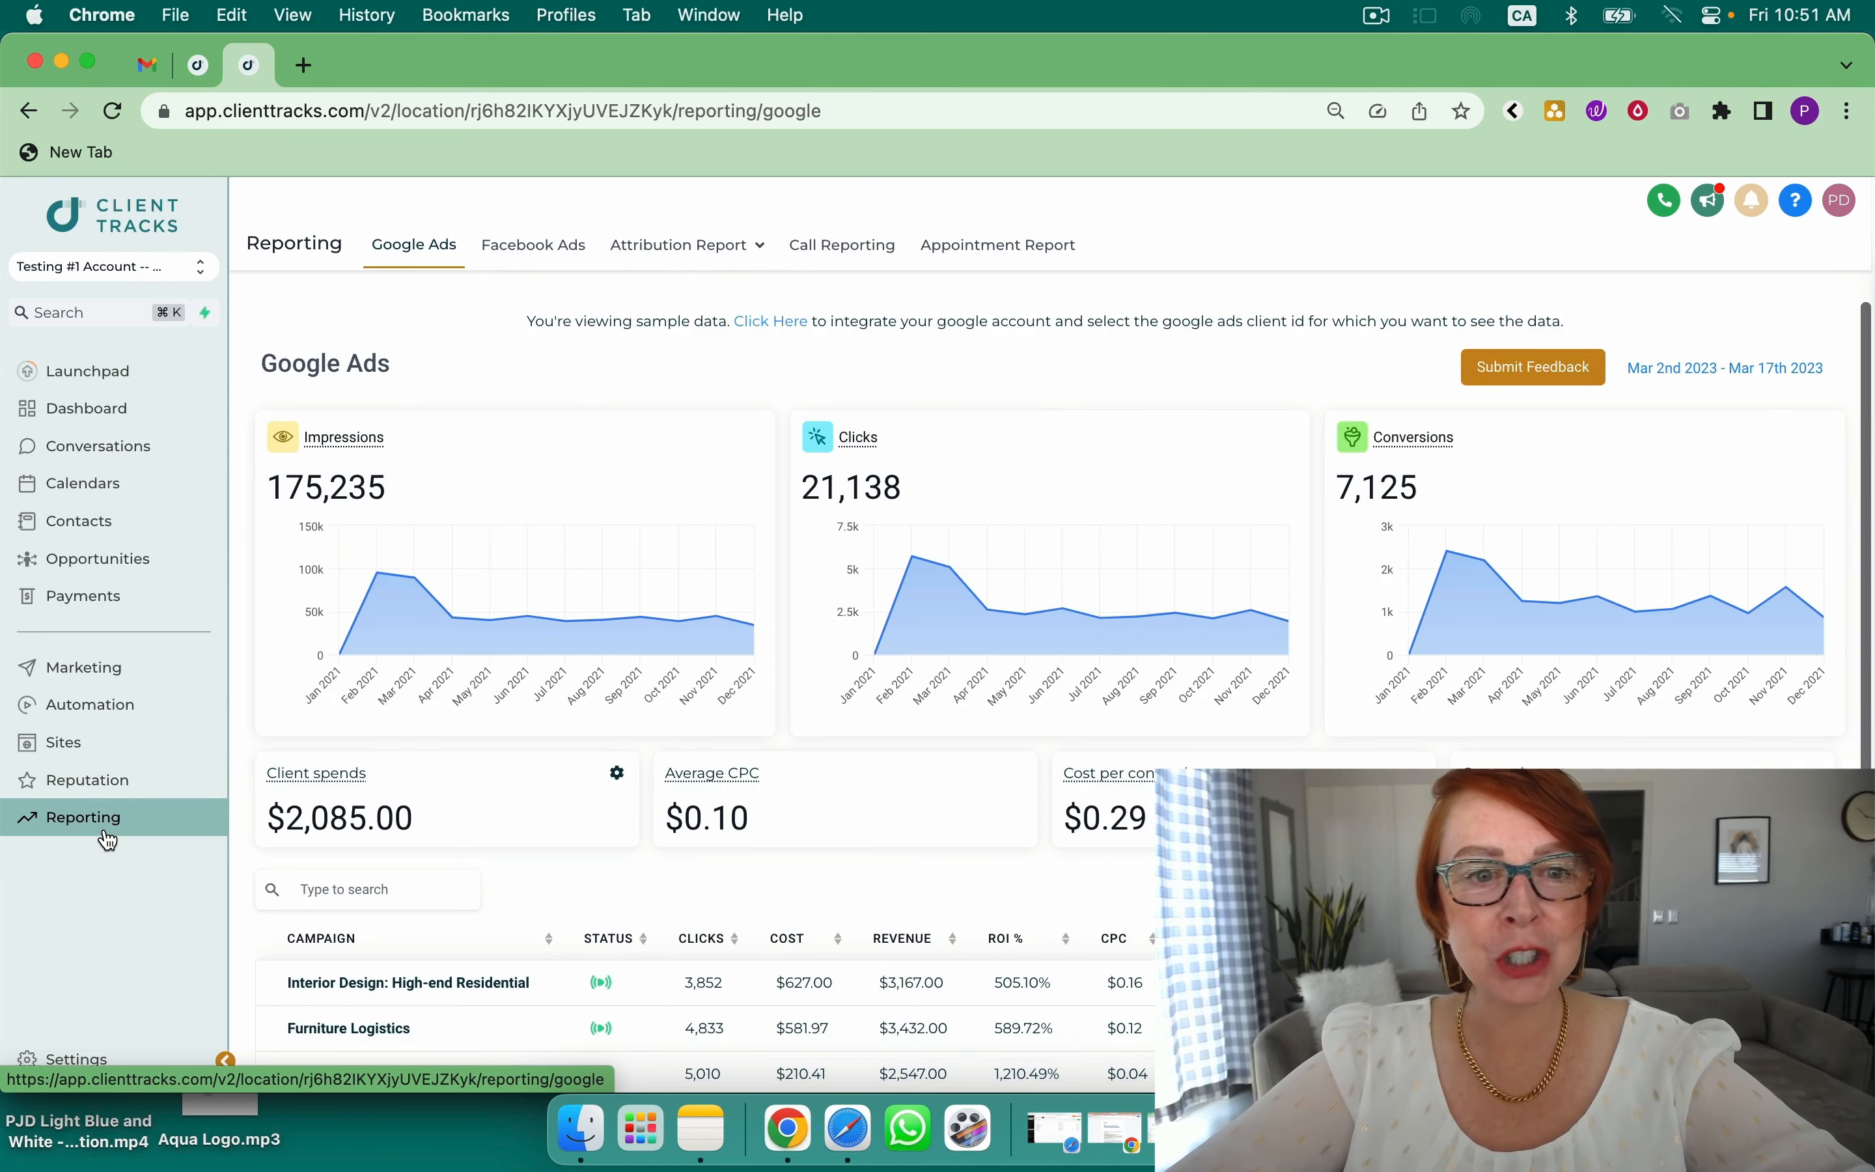